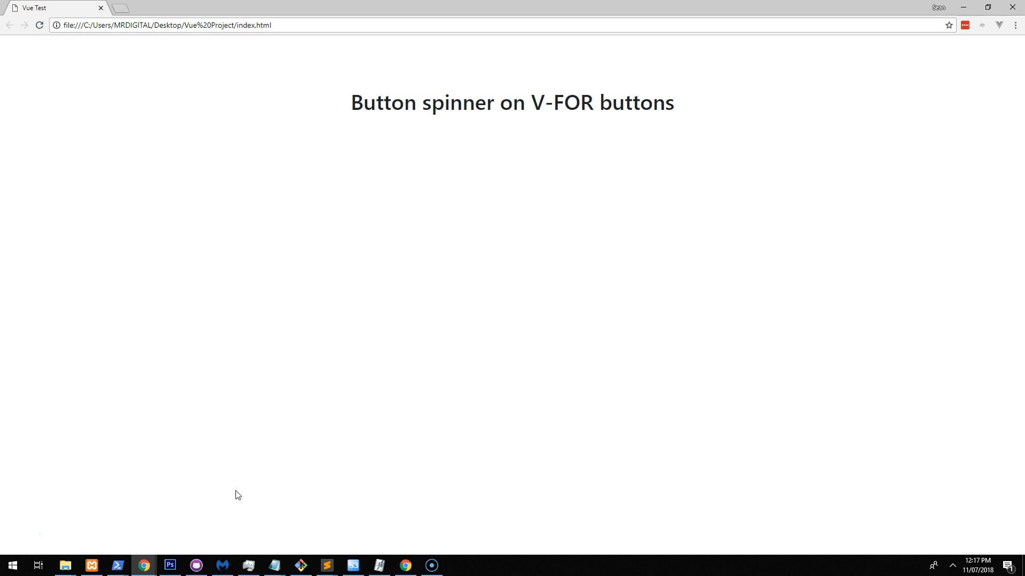
- Add a buttons object to the Vue data with button1 named 'click me'
{"action": "left_click", "coordinate": [257, 520]}
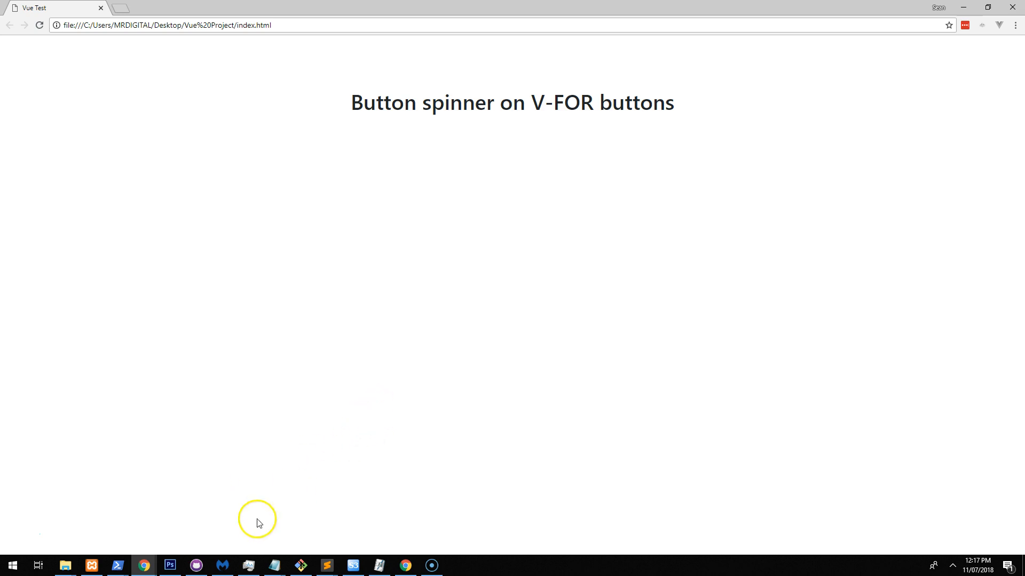
{"action": "mouse_move", "coordinate": [658, 175]}
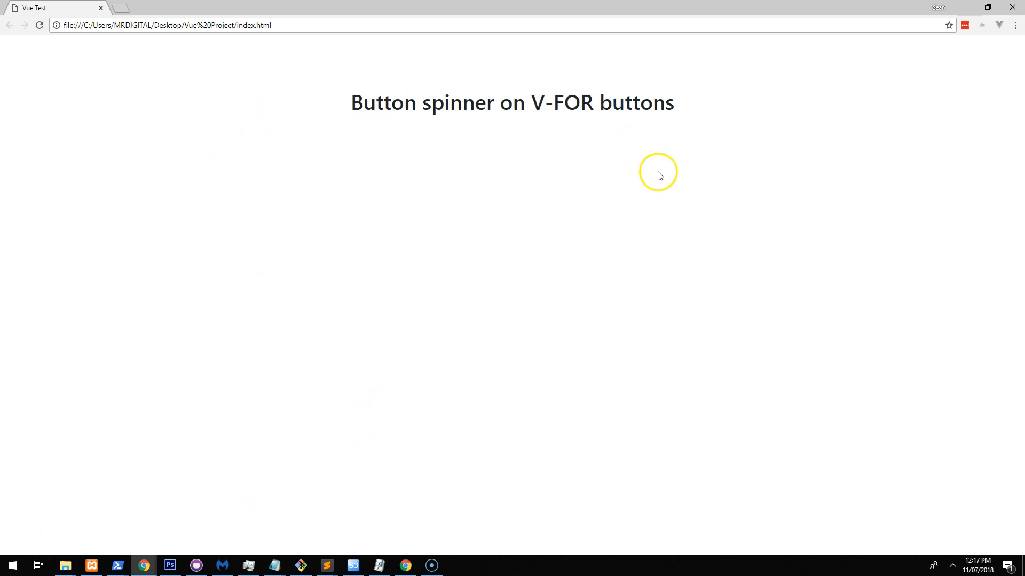
{"action": "mouse_move", "coordinate": [762, 154]}
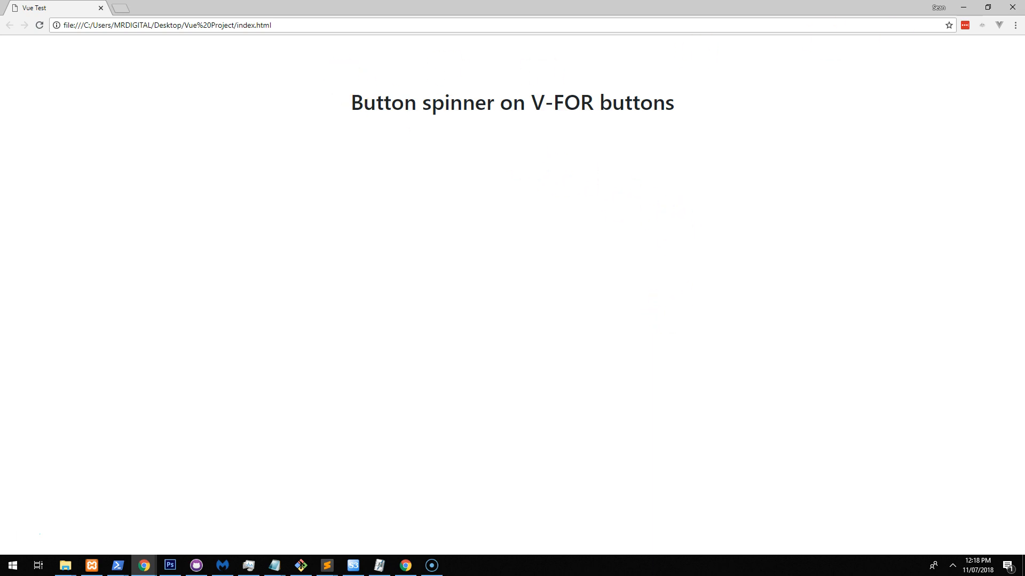
{"action": "left_click", "coordinate": [326, 566]}
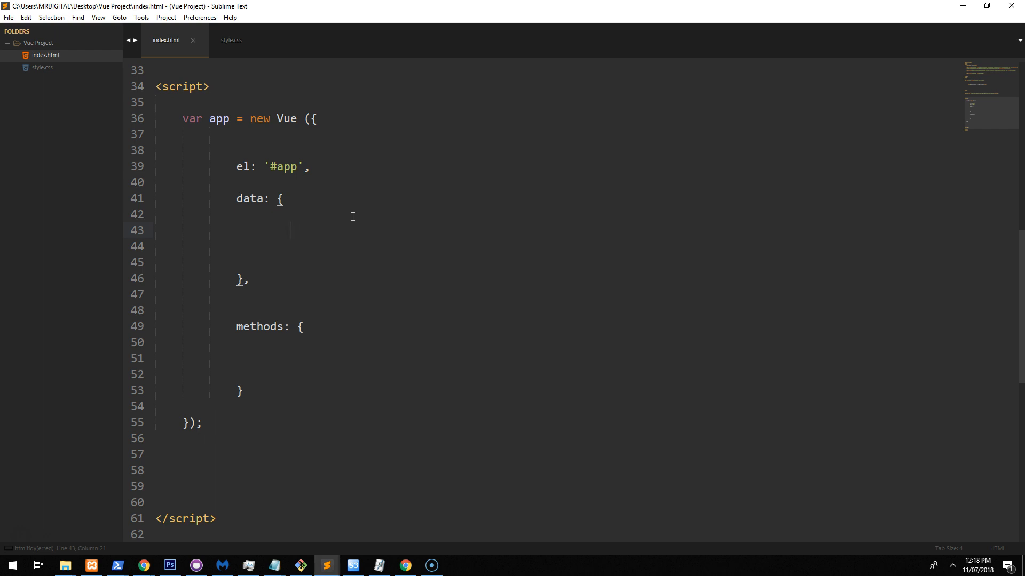
{"action": "type", "text": "b"}
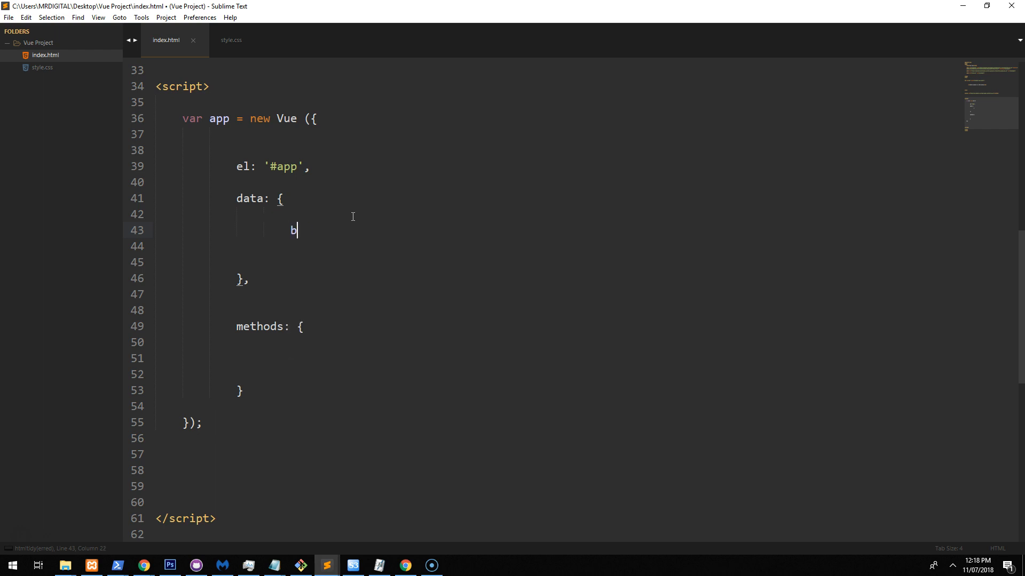
{"action": "type", "text": "uttons: {"}
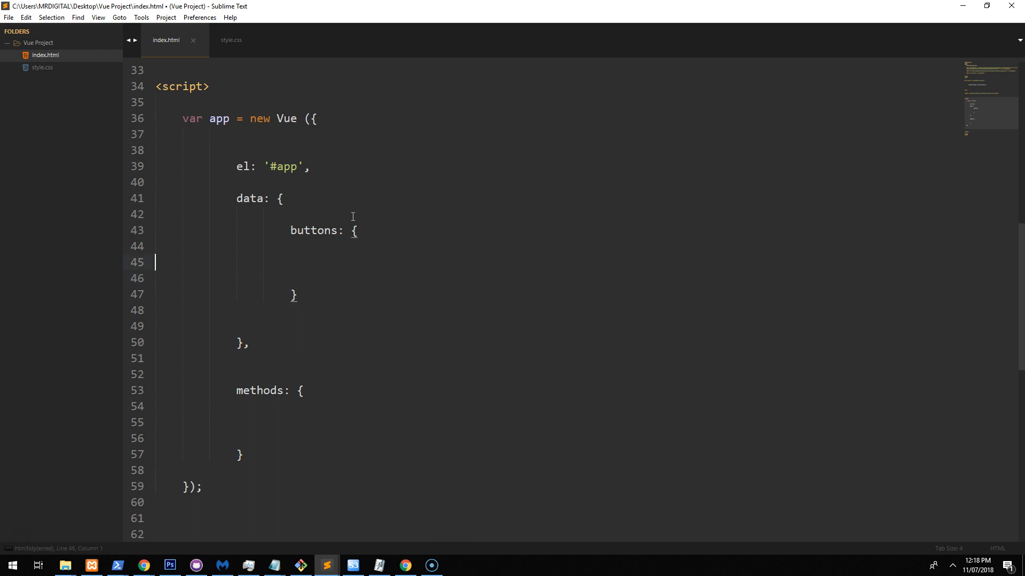
{"action": "type", "text": "butto"}
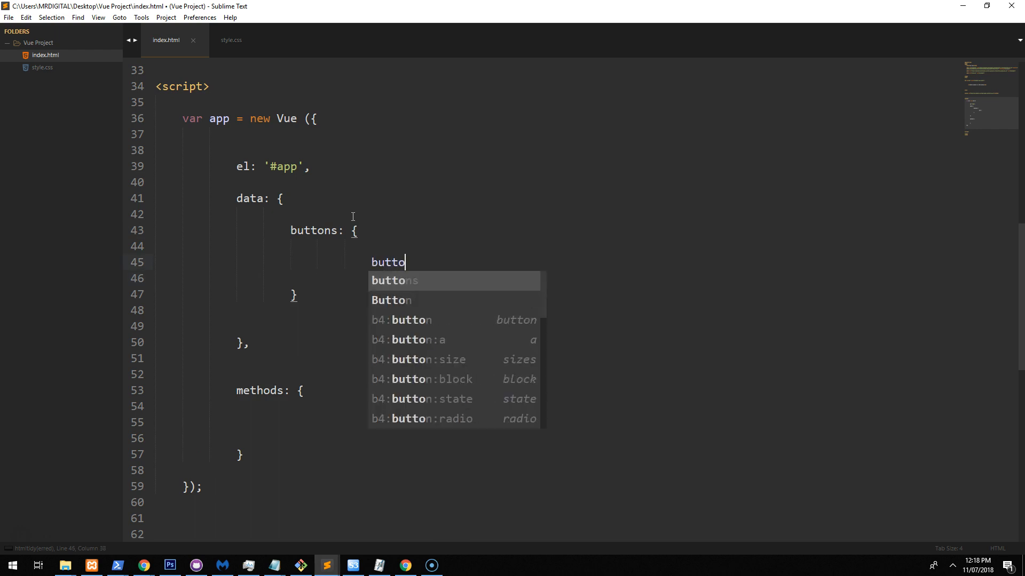
{"action": "type", "text": "button1: {"}
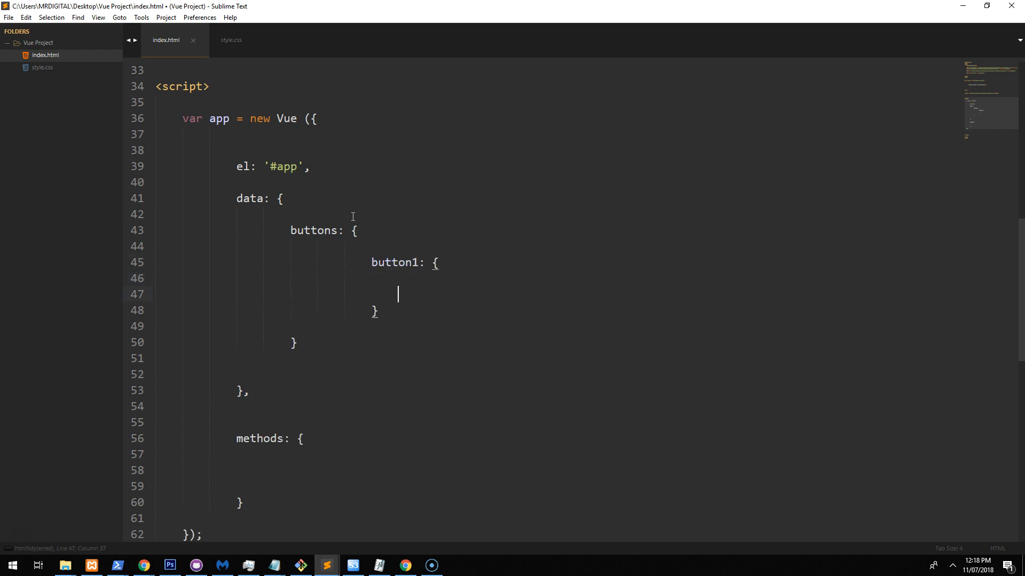
{"action": "type", "text": "name: ''"}
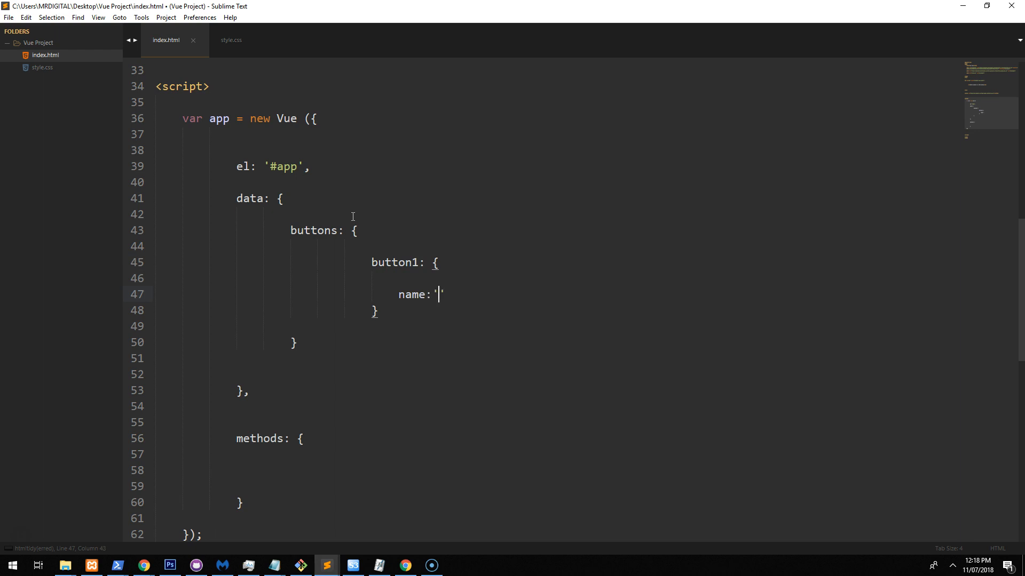
{"action": "type", "text": "click me"}
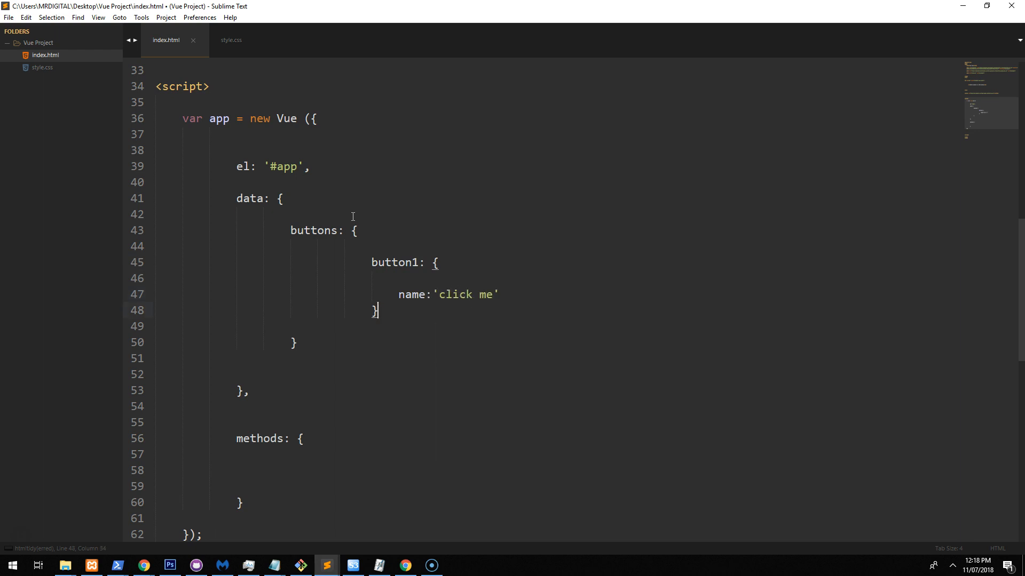
{"action": "type", "text": ","}
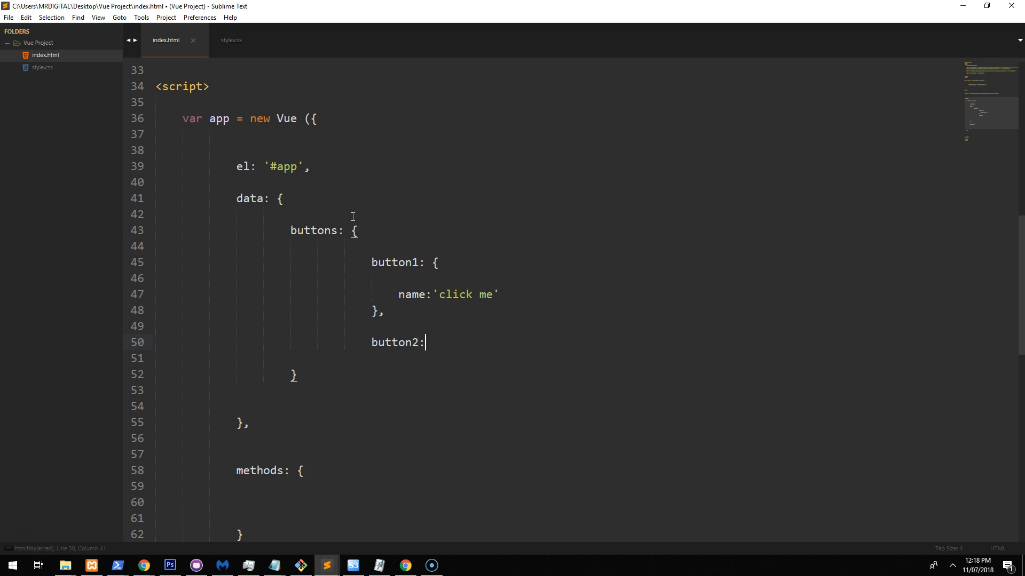
- Add button2 'NO click me' and button3 'NOOO click me!' and save the file
{"action": "type", "text": "{"}
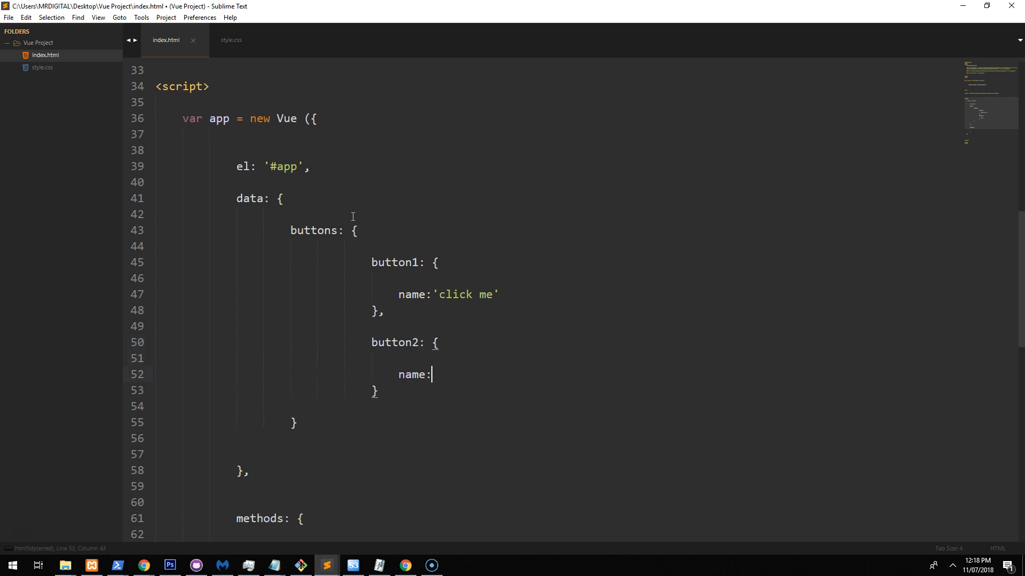
{"action": "type", "text": "'NO click'"}
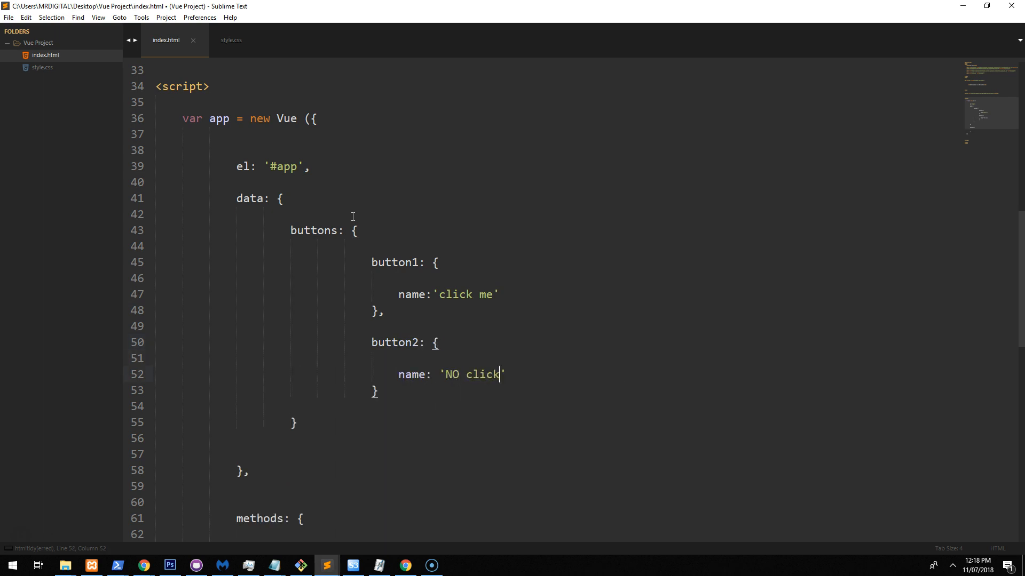
{"action": "type", "text": "me"}
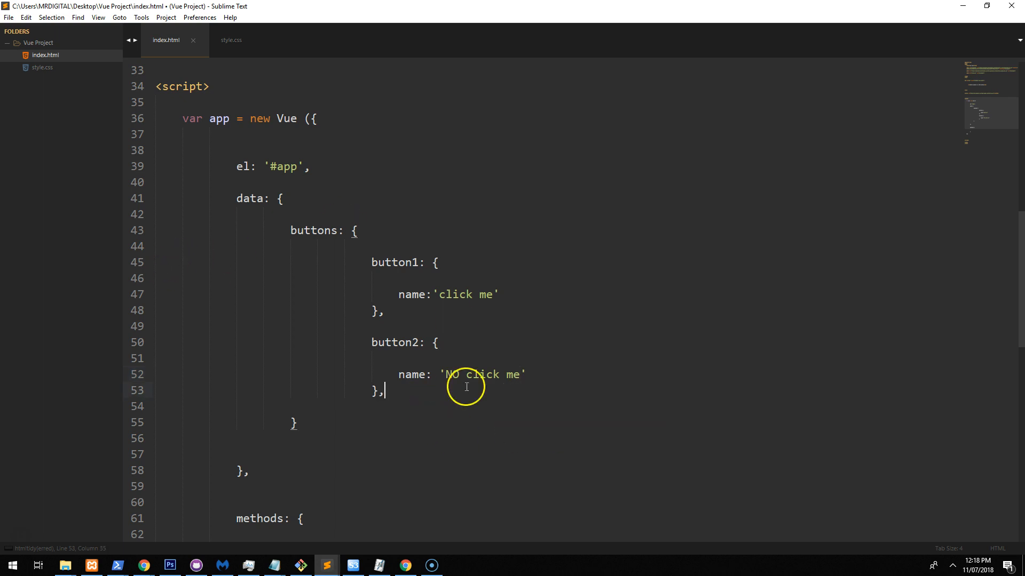
{"action": "type", "text": "button3 {}"}
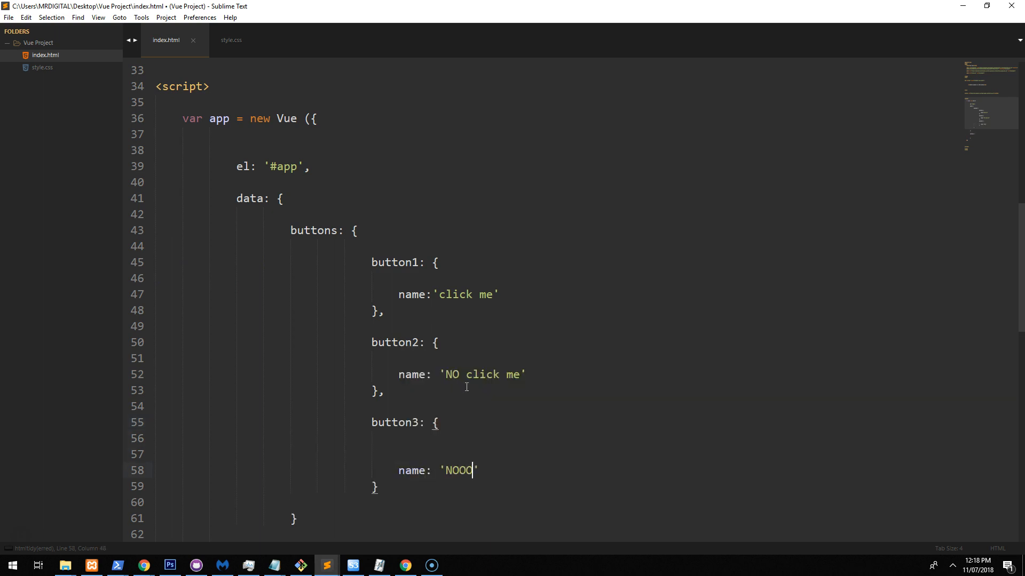
{"action": "type", "text": "click me!"}
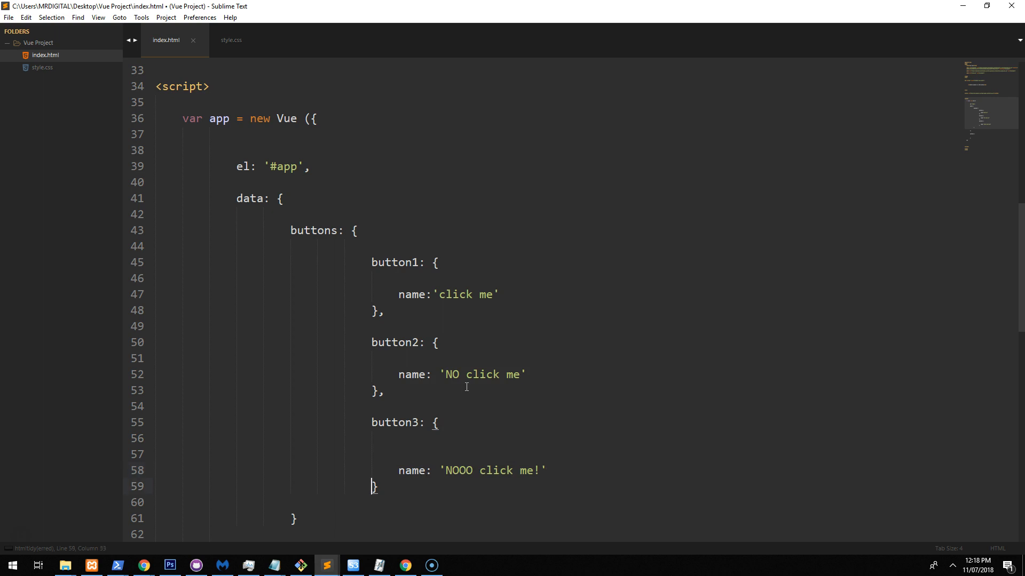
{"action": "key", "text": "ctrl+s"}
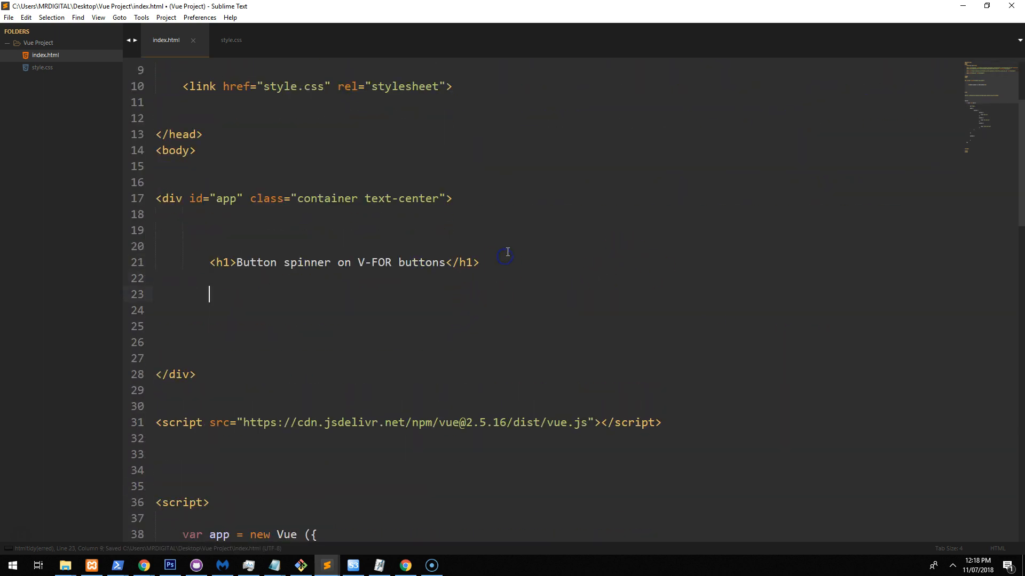
- Add a <div v-for="b in buttons"> wrapping a <button> that shows {{b.name}}
{"action": "type", "text": "<div v-"}
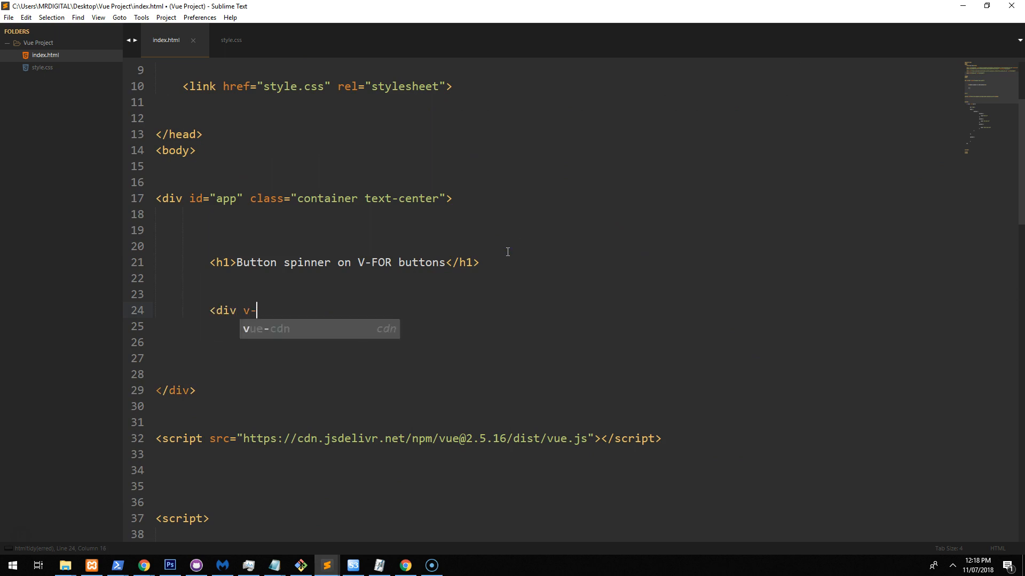
{"action": "type", "text": "for=\"\""}
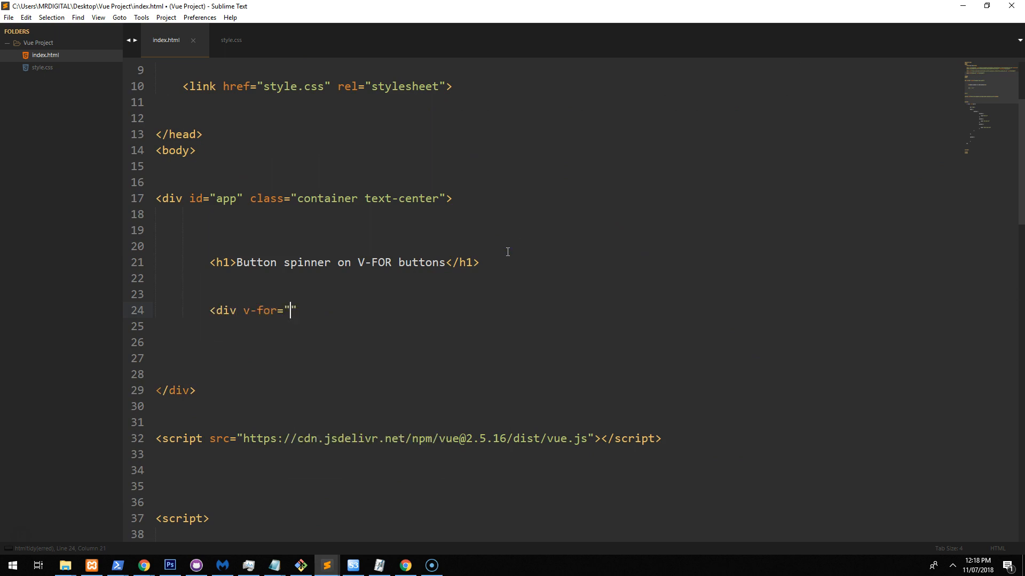
{"action": "type", "text": "b in buttons\">"}
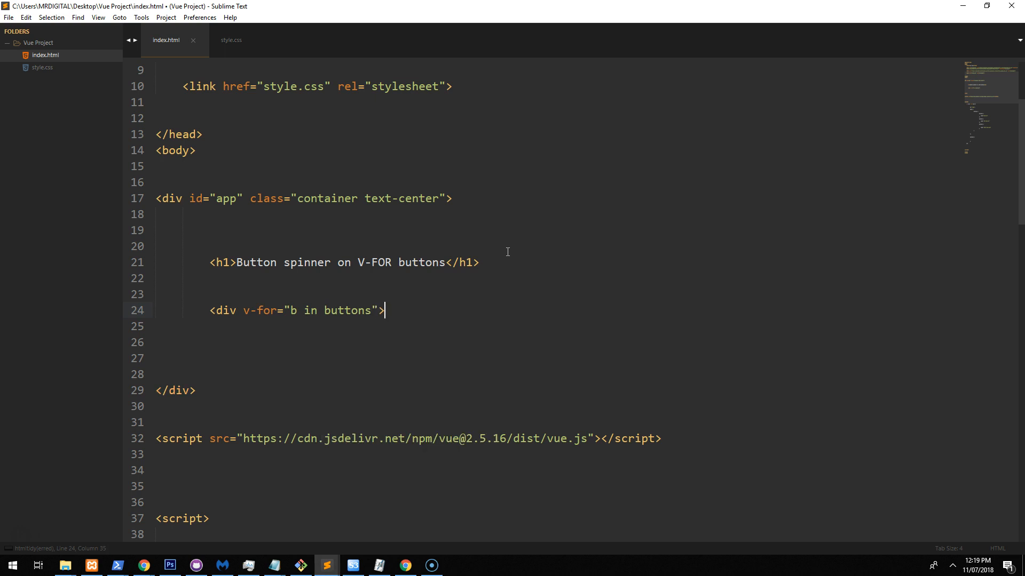
{"action": "type", "text": "</div>"}
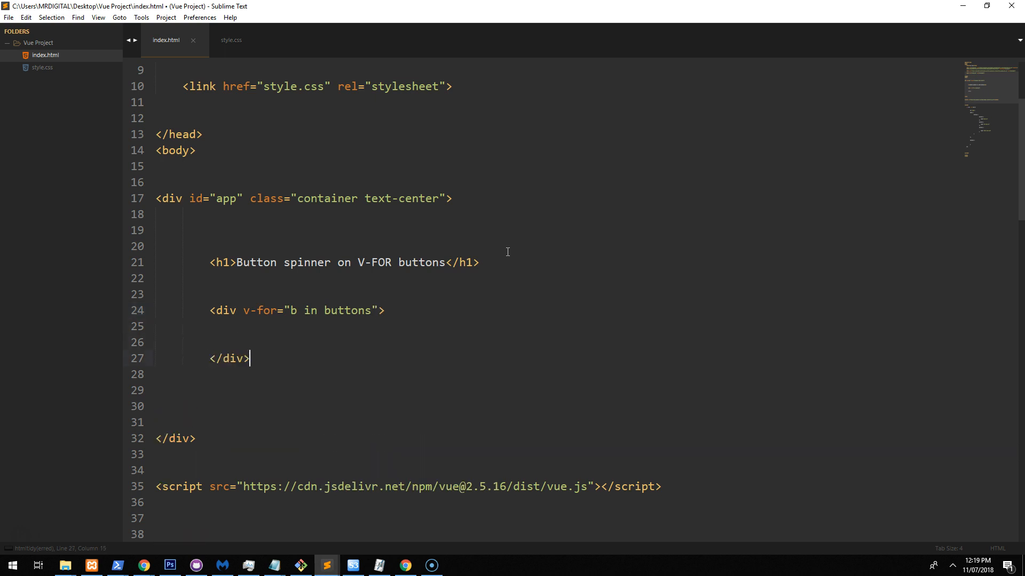
{"action": "type", "text": "<button></button>"}
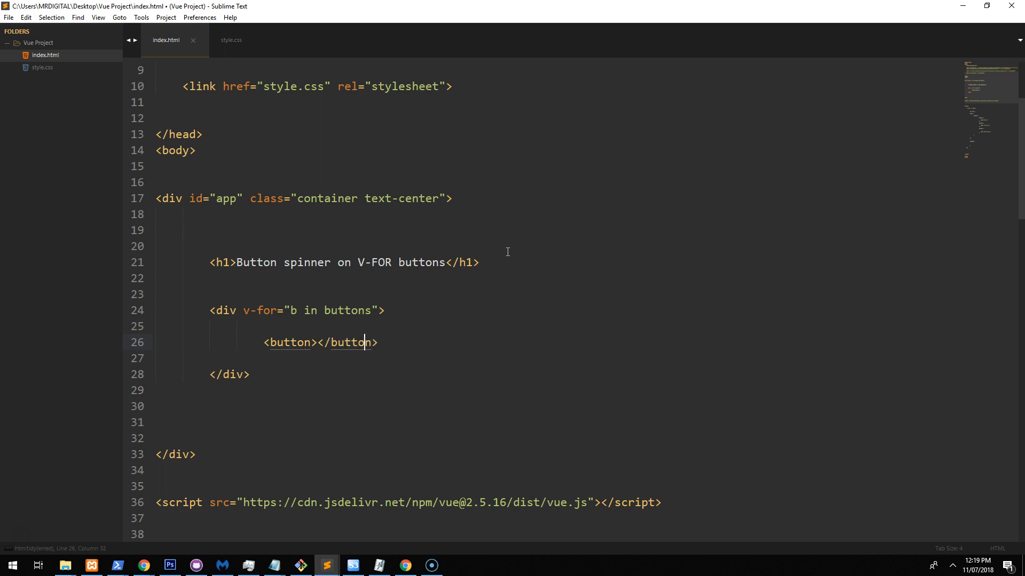
{"action": "type", "text": "{{b"}
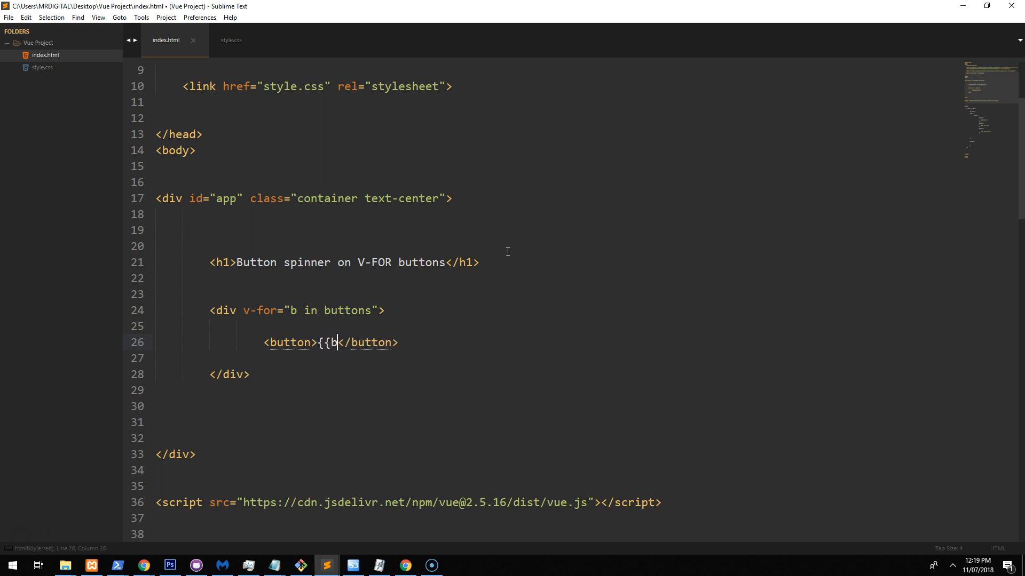
{"action": "type", "text": ".name}}"}
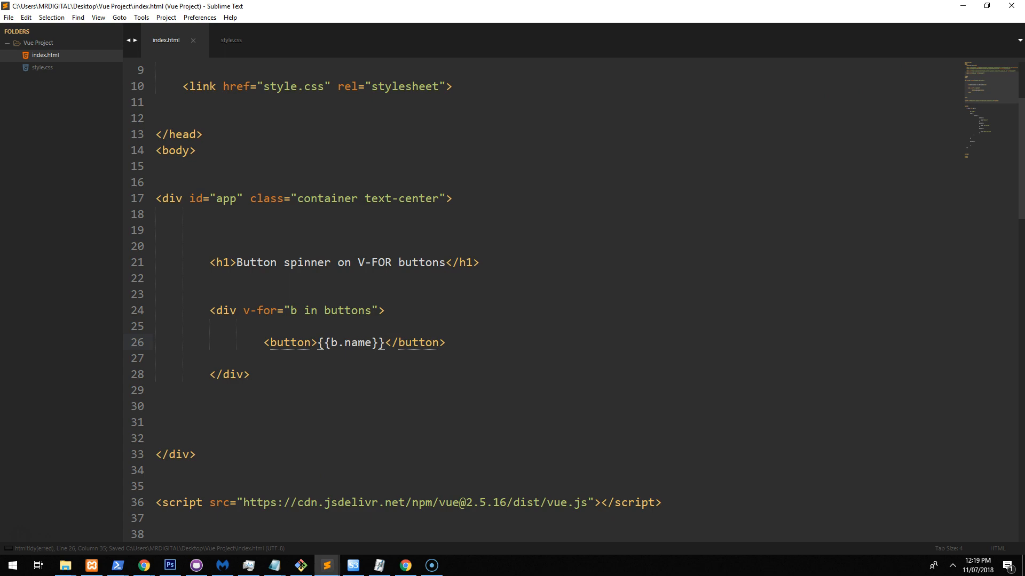
- Start giving the button a class="btn btn-success" attribute
{"action": "left_click", "coordinate": [142, 565]}
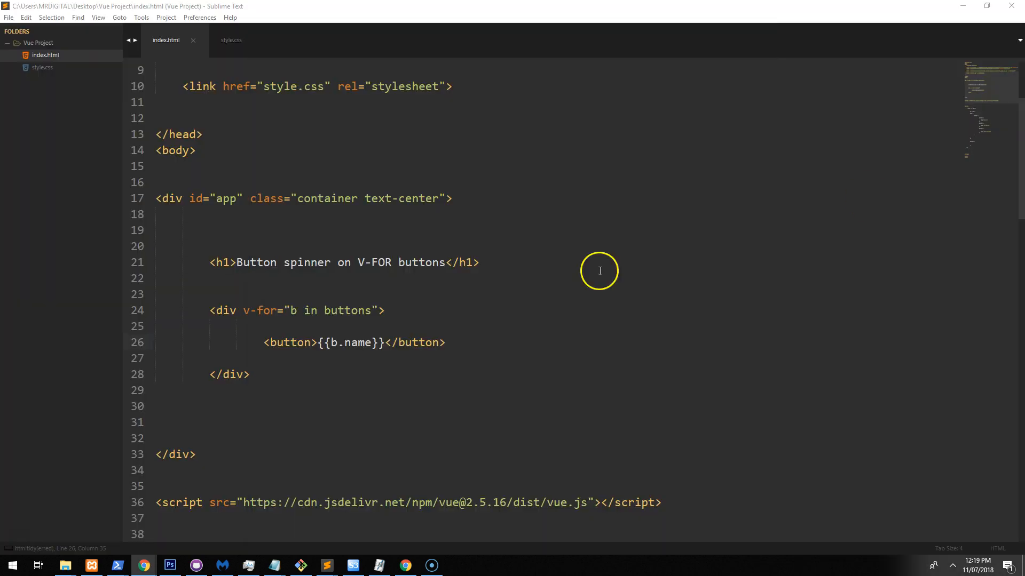
{"action": "type", "text": "class"}
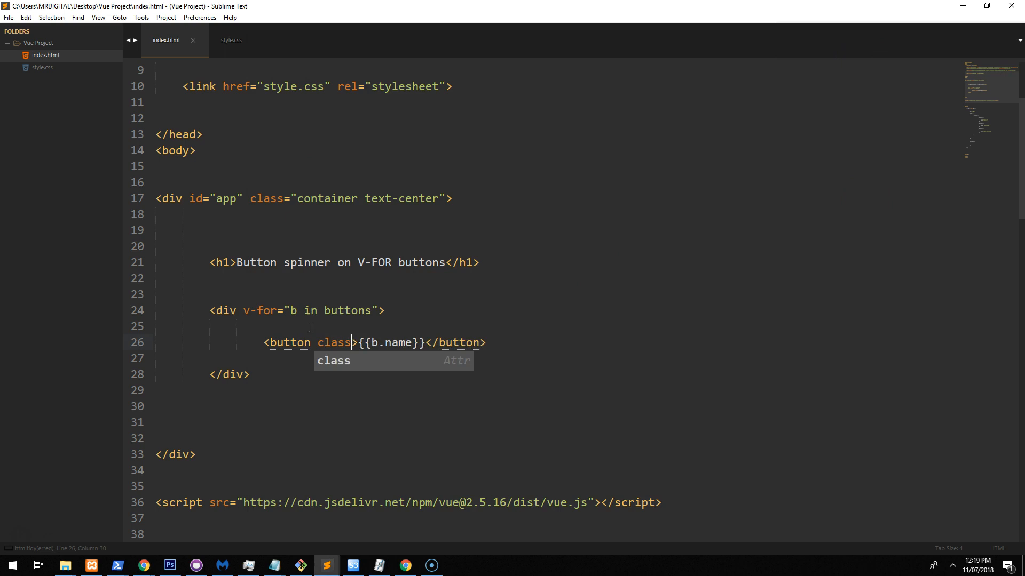
{"action": "type", "text": "=\"btn btn-succe"}
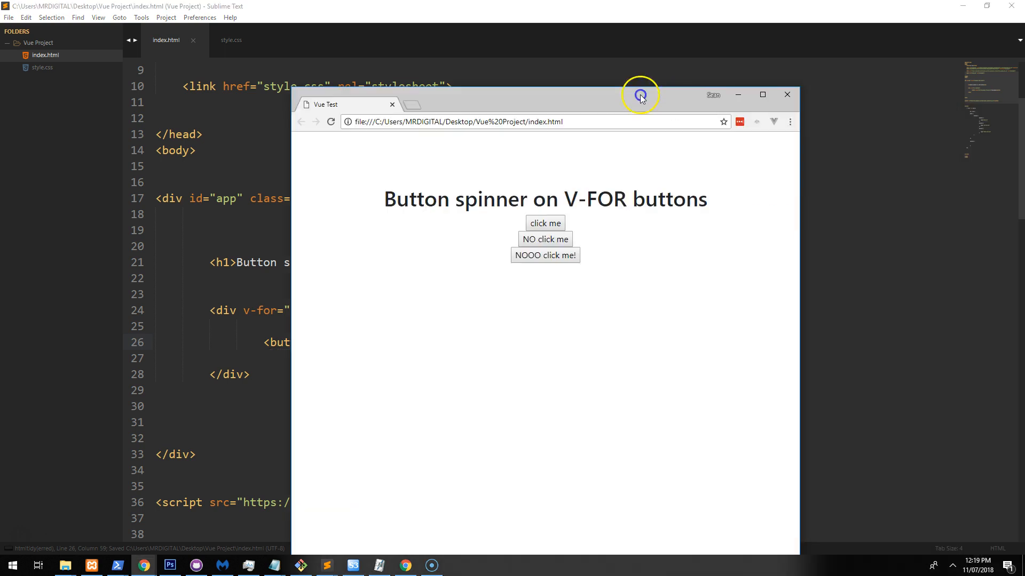
{"action": "left_click", "coordinate": [762, 95]}
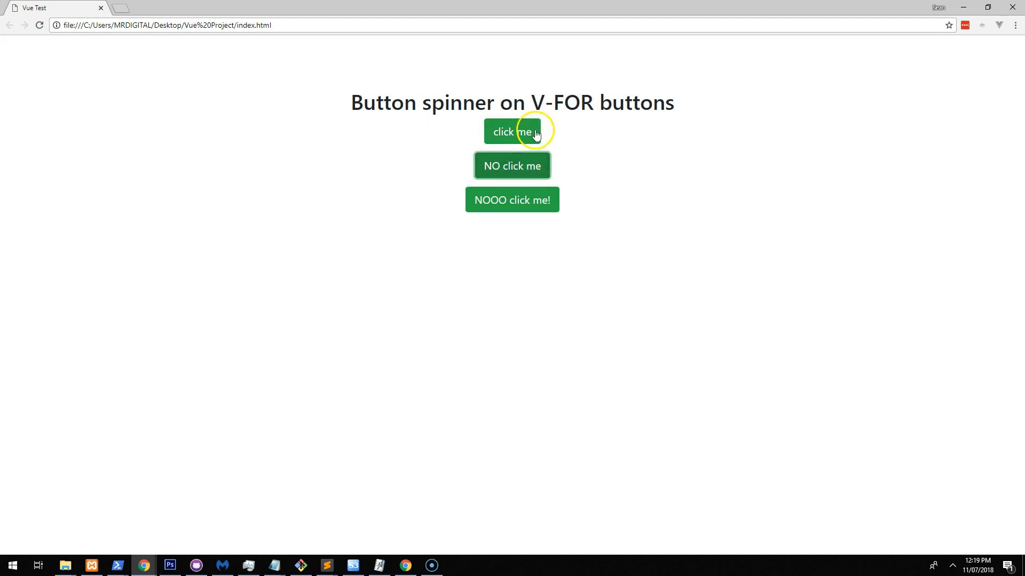
{"action": "left_click", "coordinate": [511, 131]}
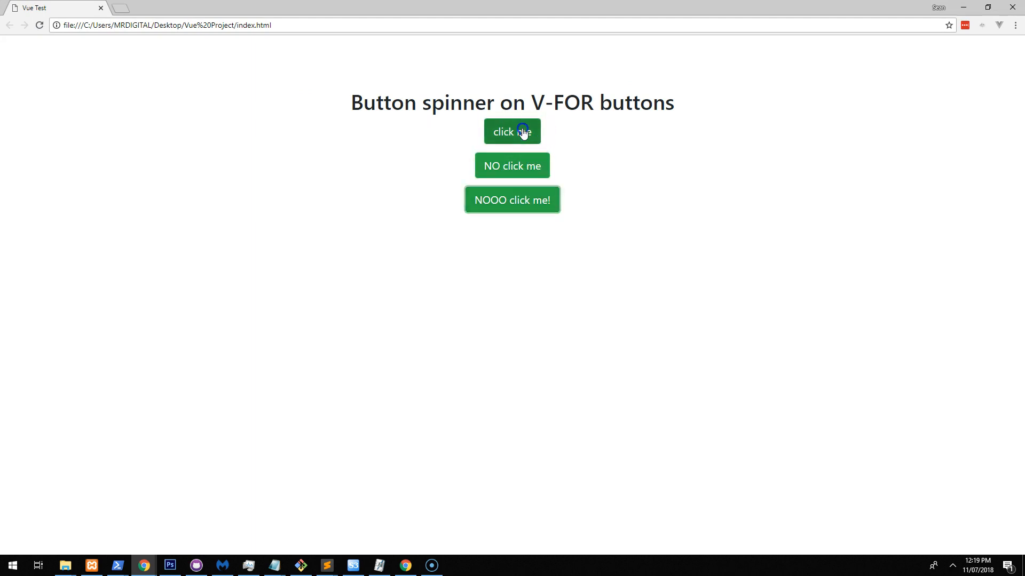
{"action": "left_click", "coordinate": [511, 131]}
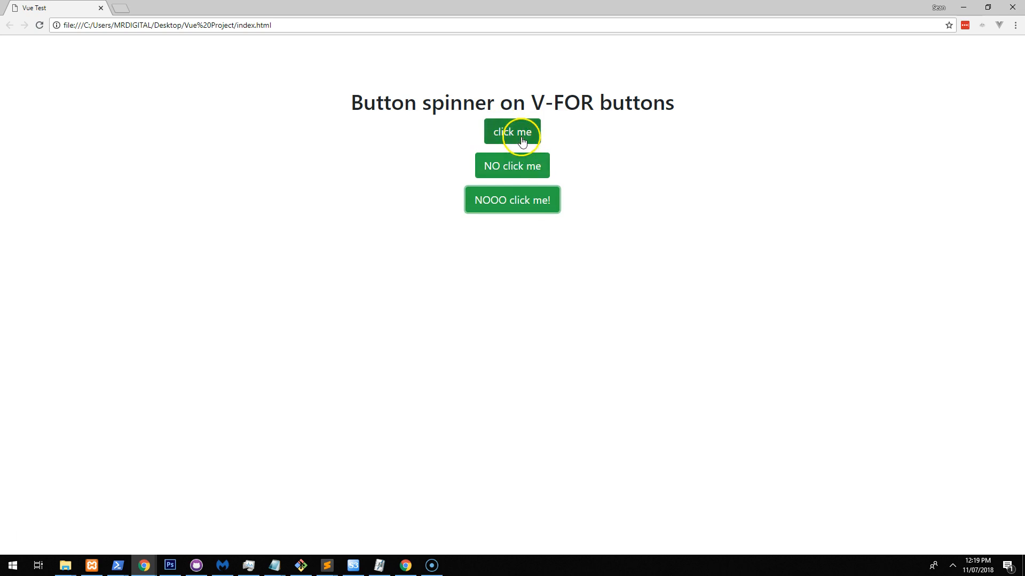
{"action": "mouse_move", "coordinate": [537, 166]}
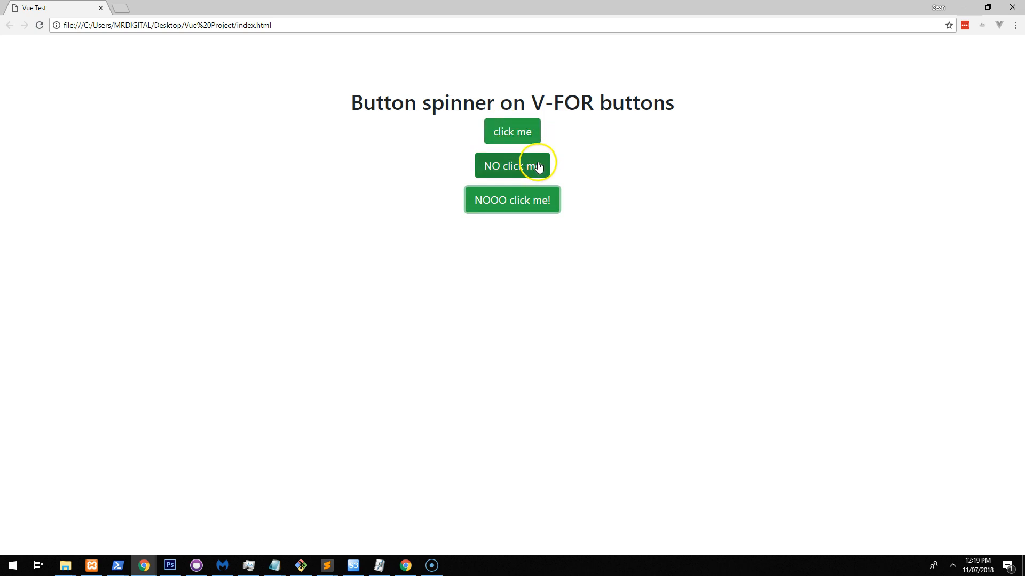
{"action": "mouse_move", "coordinate": [413, 7]}
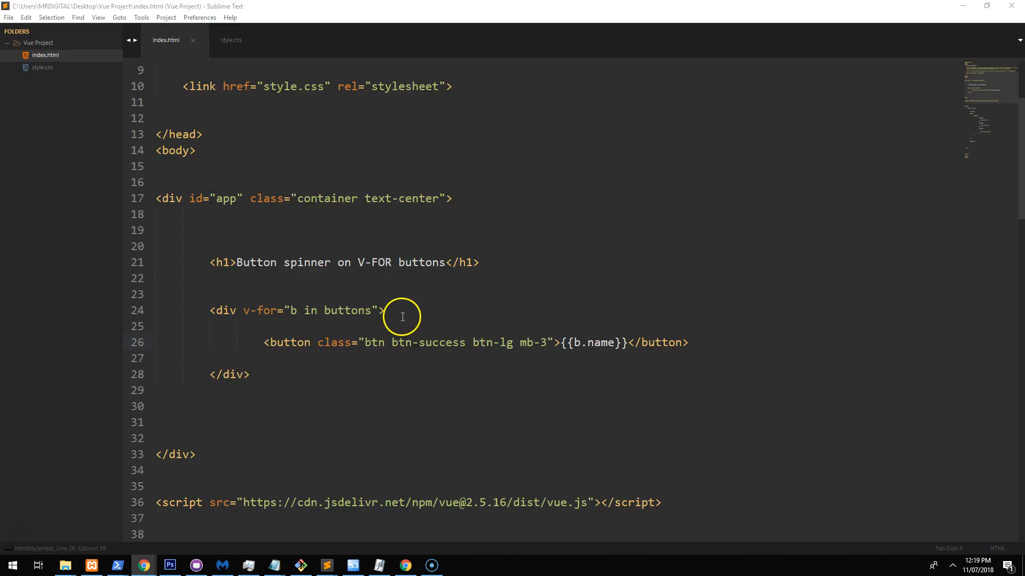
- Change v-for to (b,key) in buttons and show {{key}} after the name to check it
{"action": "left_click", "coordinate": [376, 311]}
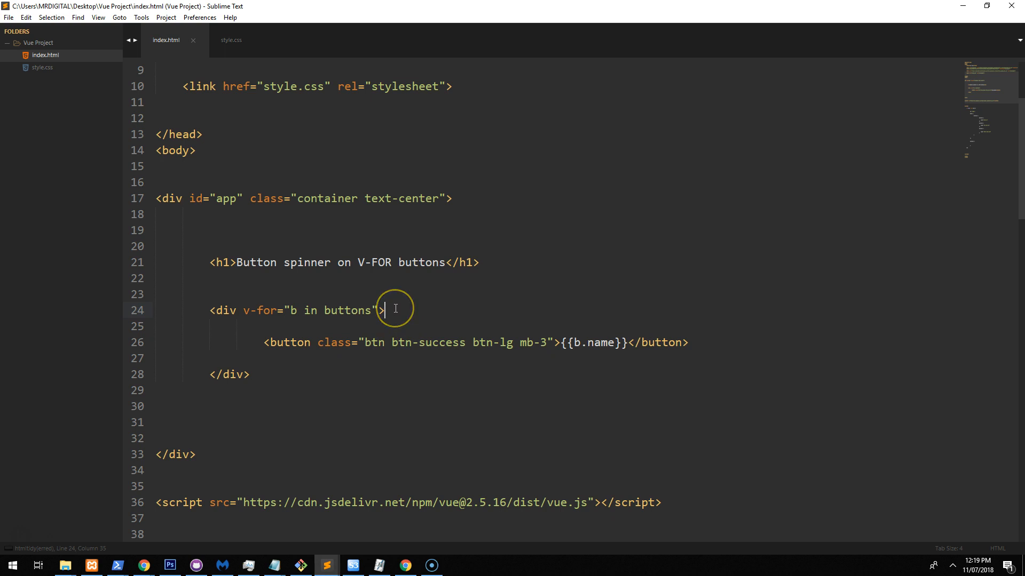
{"action": "mouse_move", "coordinate": [366, 311]}
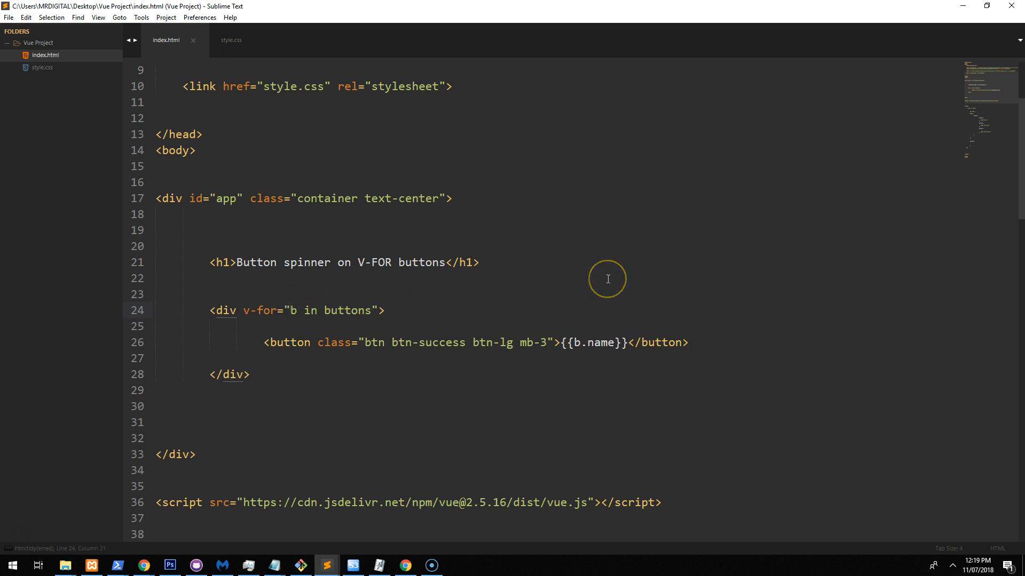
{"action": "type", "text": "(b,"}
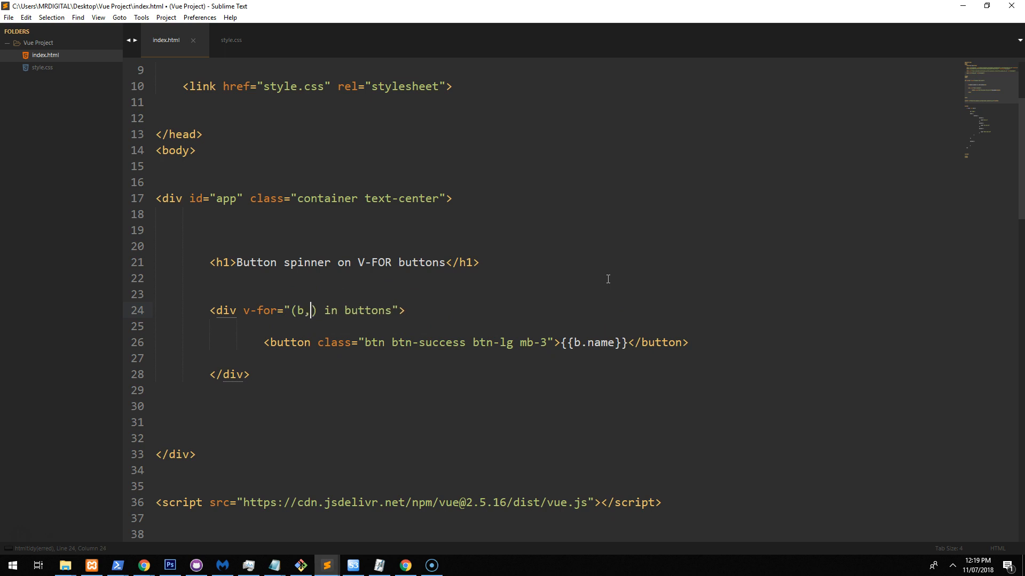
{"action": "type", "text": "key"}
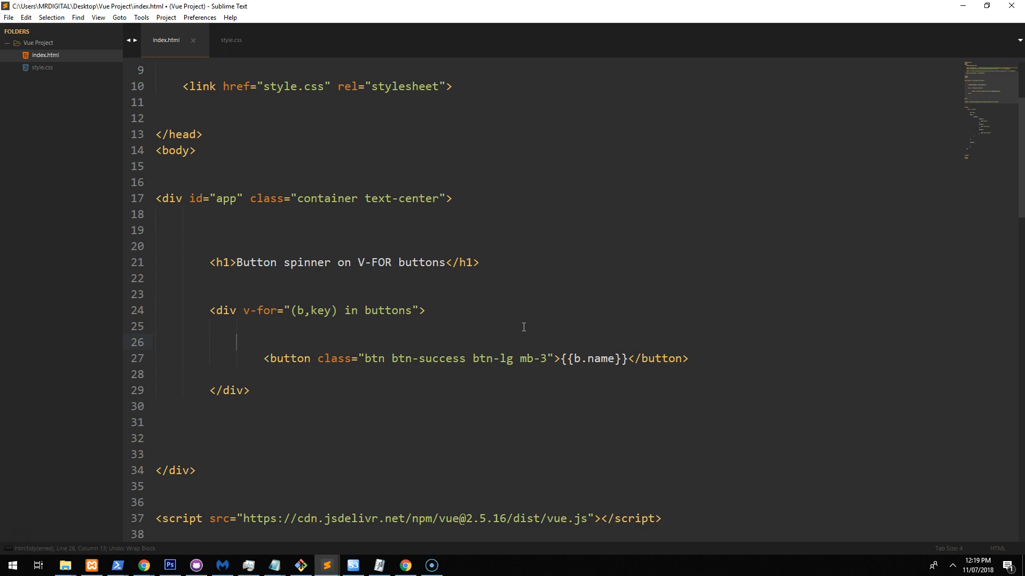
{"action": "left_click", "coordinate": [354, 414]}
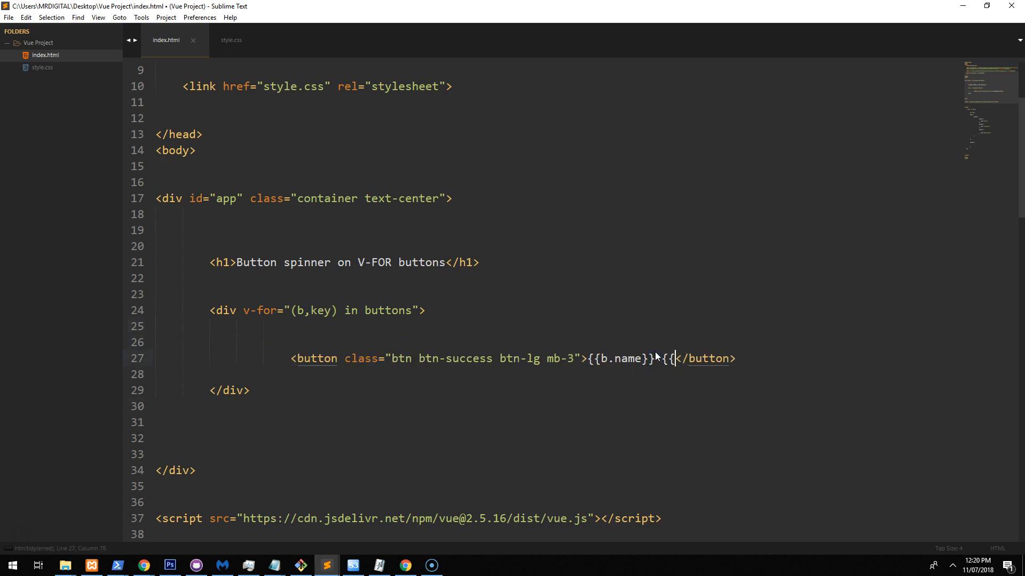
{"action": "type", "text": "key}}"}
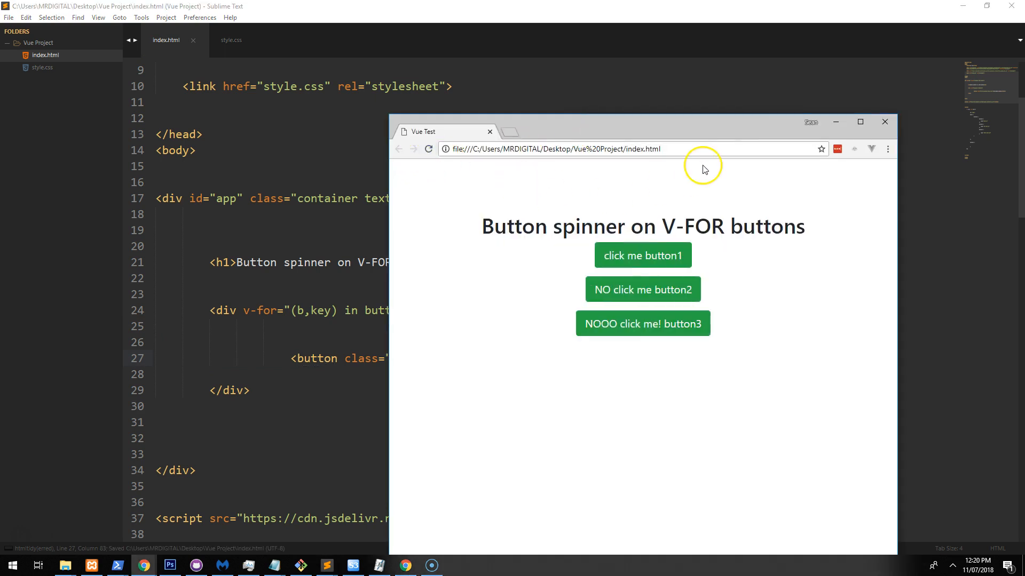
{"action": "left_click", "coordinate": [861, 121]}
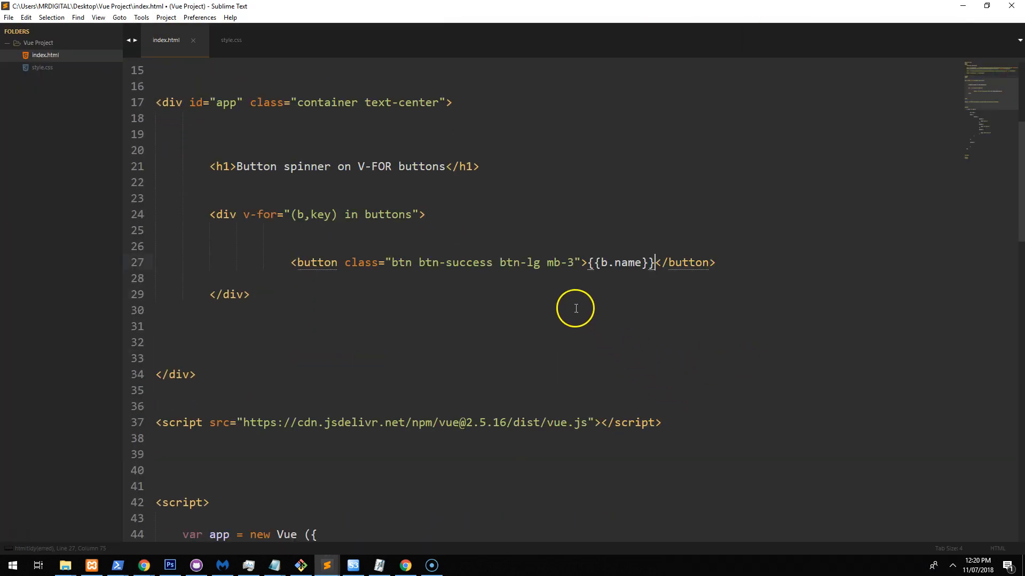
{"action": "mouse_move", "coordinate": [444, 266]}
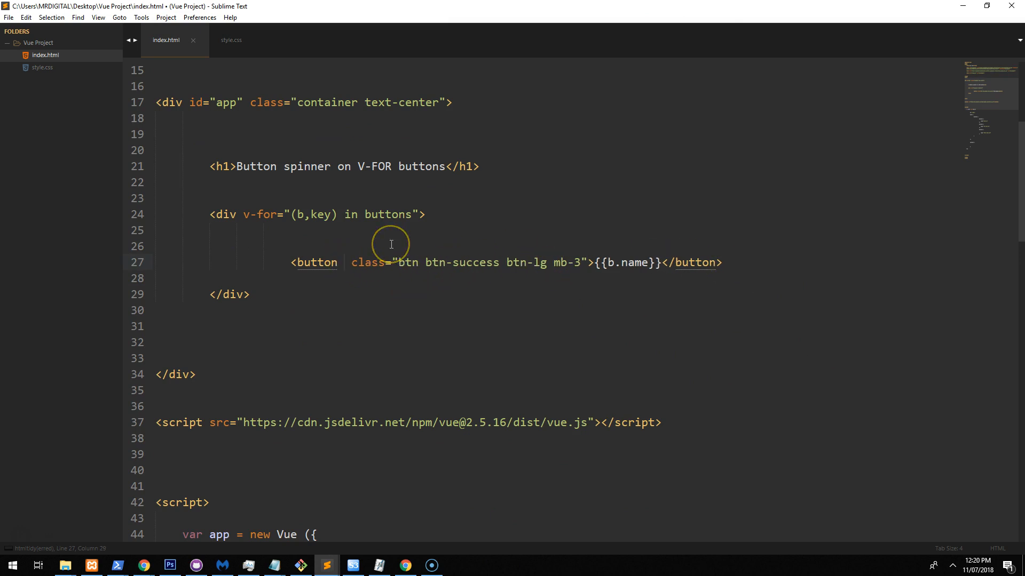
- Add <i class="fa fa-spinner fa-spin"></i> after {{b.name}}, dropping a stray v-if
{"action": "type", "text": "v-if=\"\""}
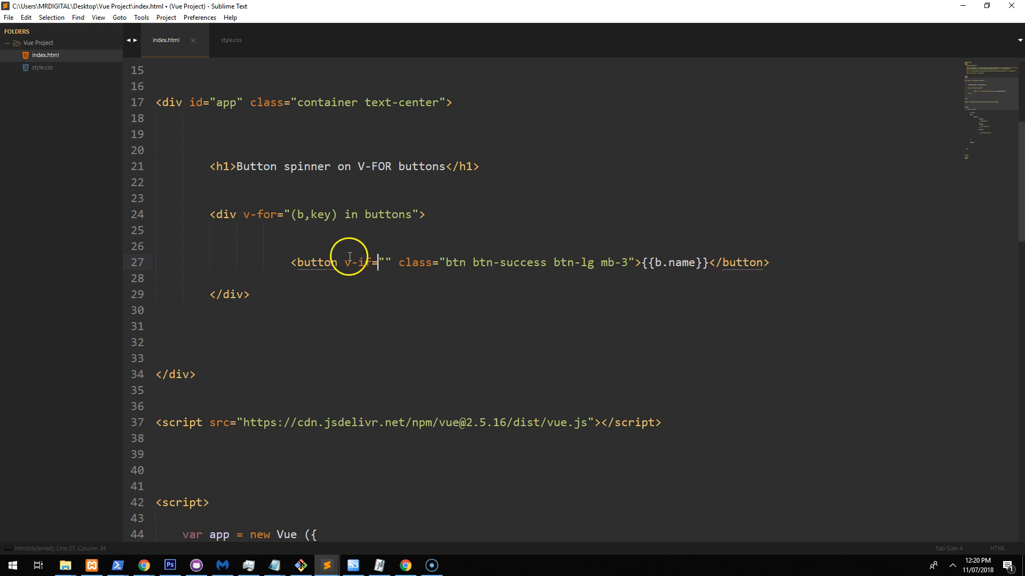
{"action": "double_click", "coordinate": [359, 262]}
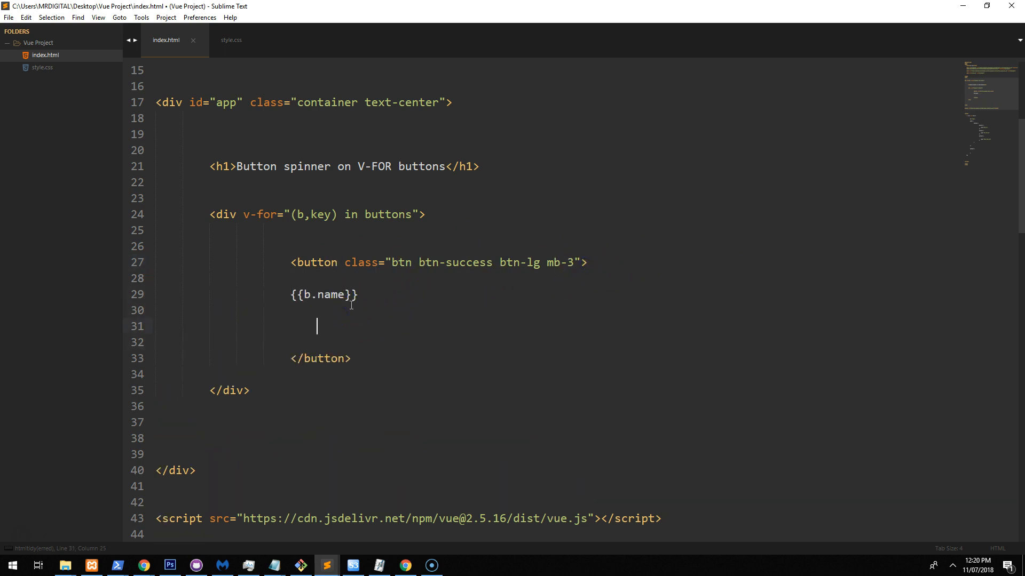
{"action": "type", "text": "<i class=\""}
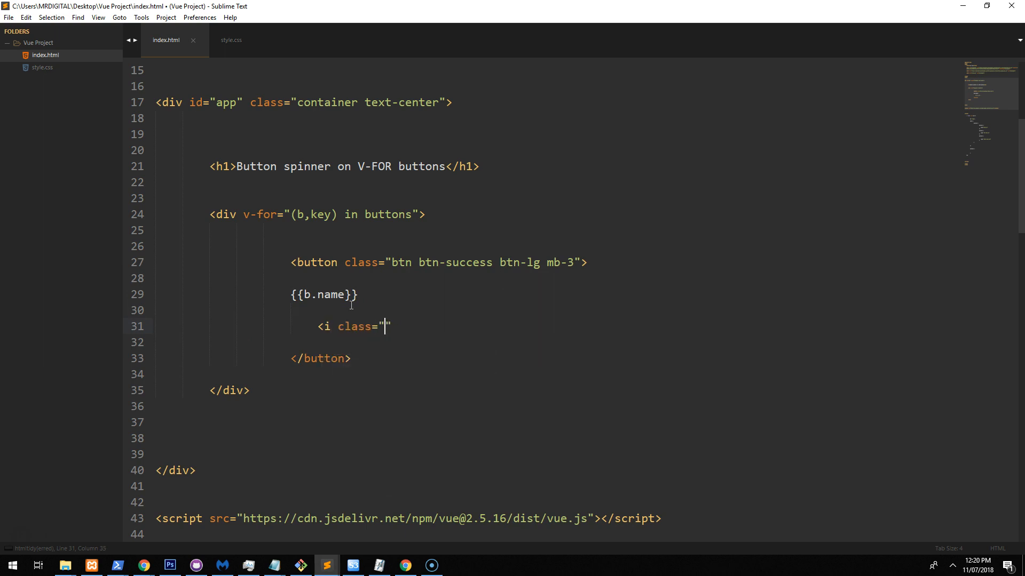
{"action": "type", "text": "fa fa-spinner f"}
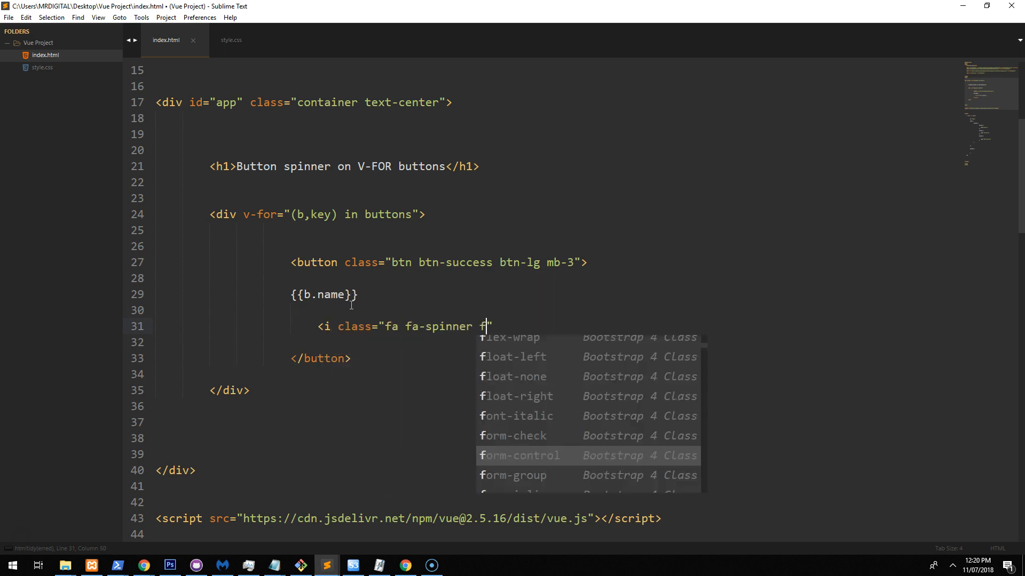
{"action": "type", "text": "a-spin"}
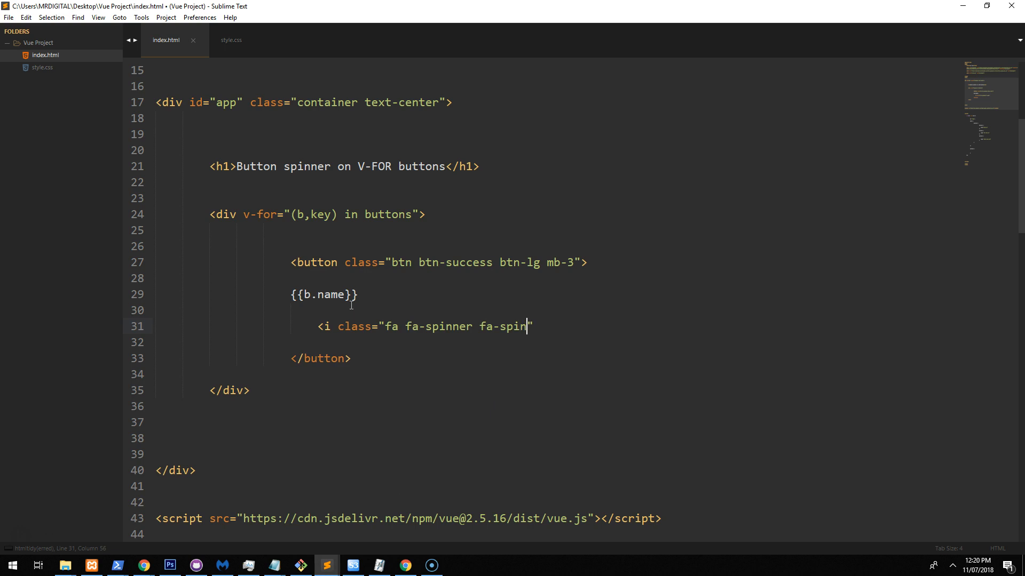
{"action": "type", "text": "\"></i>"}
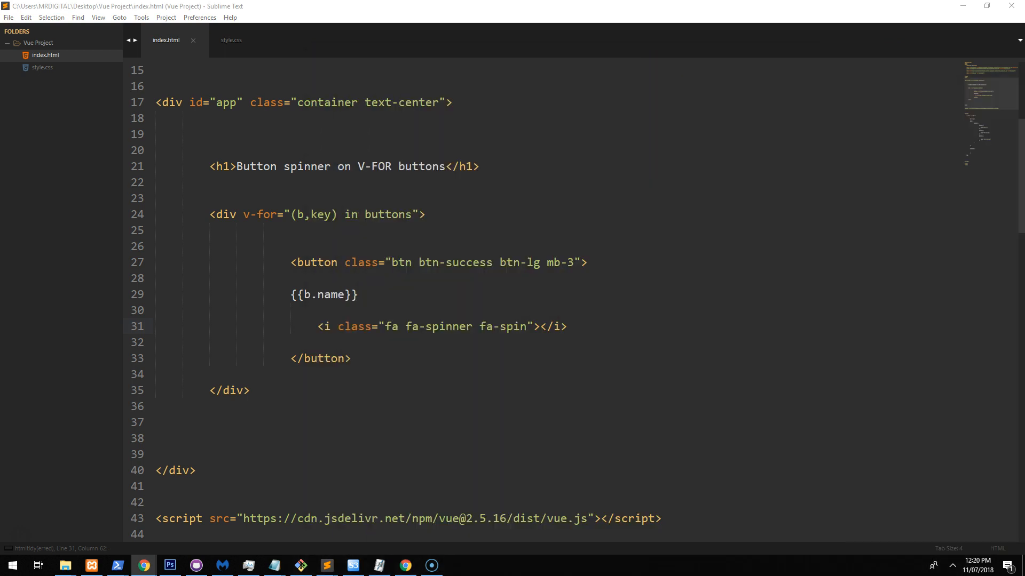
- Give the spinner v-if="buttonsLoading[]" and add buttonsLoading: [] to the Vue data
{"action": "left_click", "coordinate": [329, 327]}
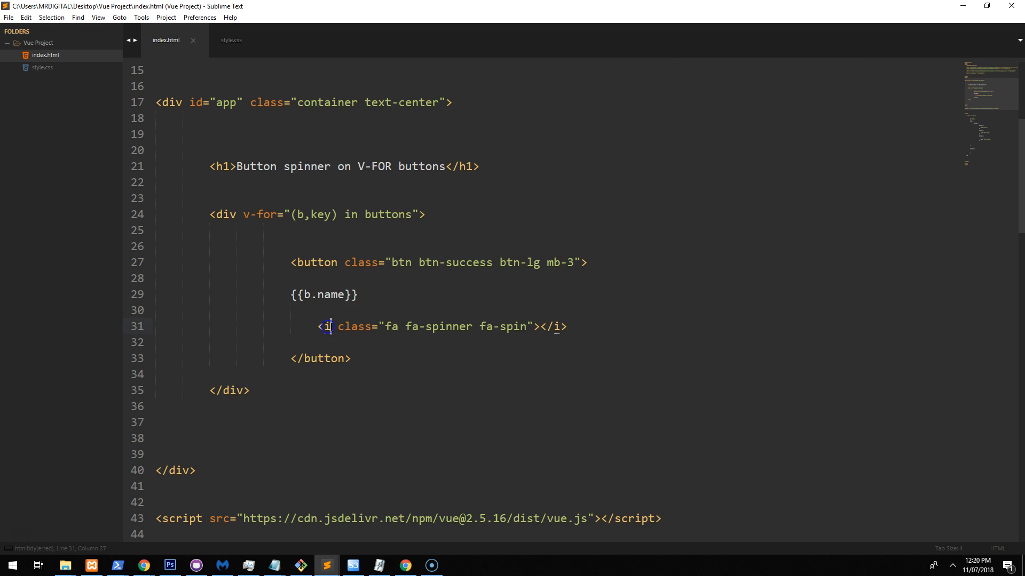
{"action": "type", "text": "v-i"}
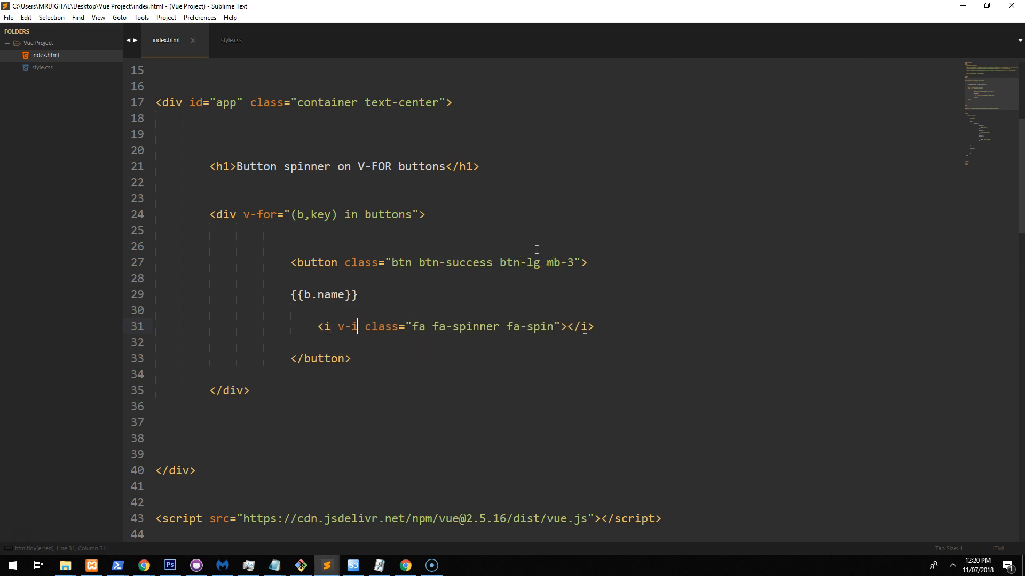
{"action": "type", "text": "f=\"\""}
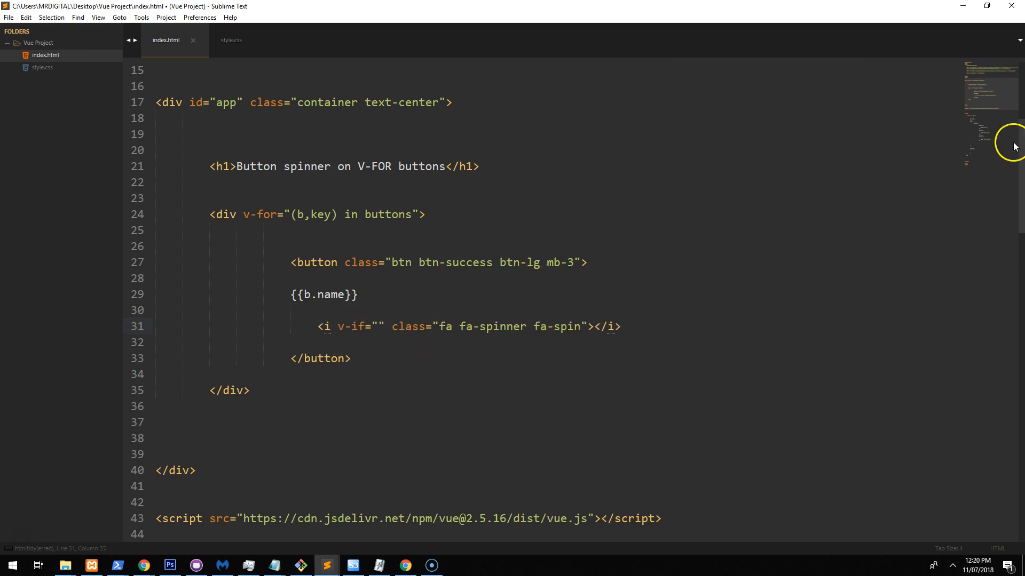
{"action": "scroll", "scroll_direction": "down", "scroll_amount": 3}
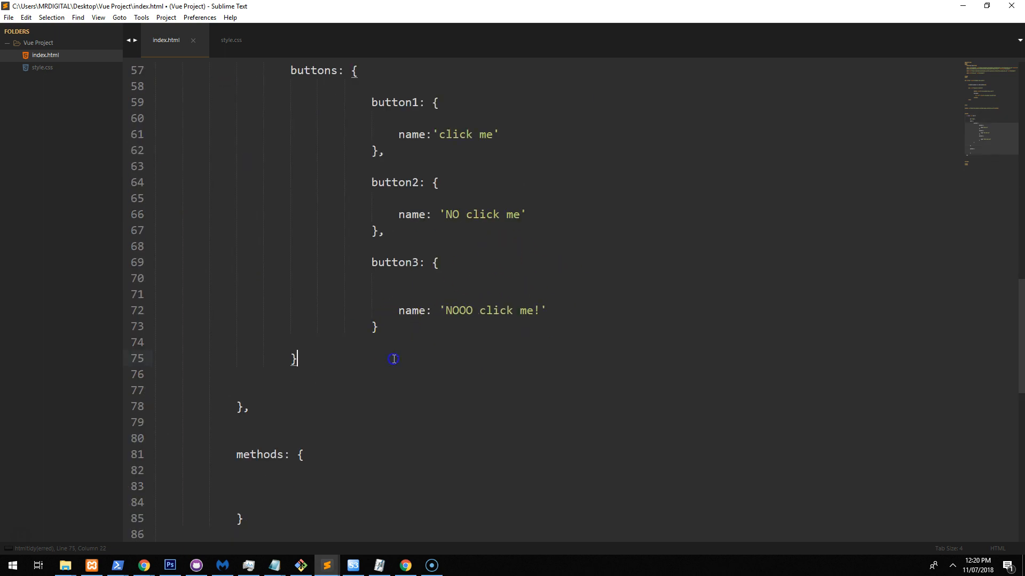
{"action": "type", "text": "bu"}
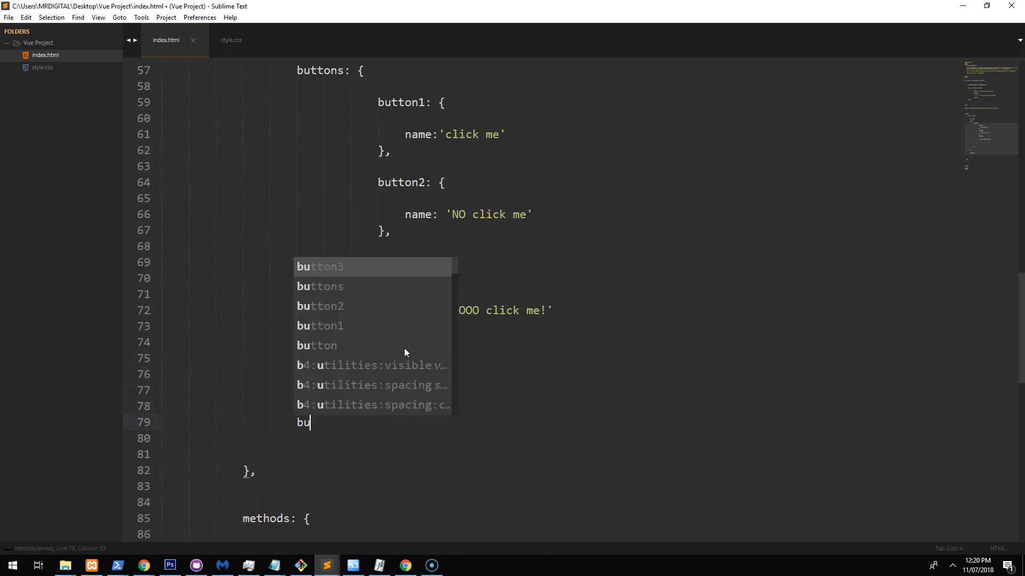
{"action": "type", "text": "buttonsLoading: []"}
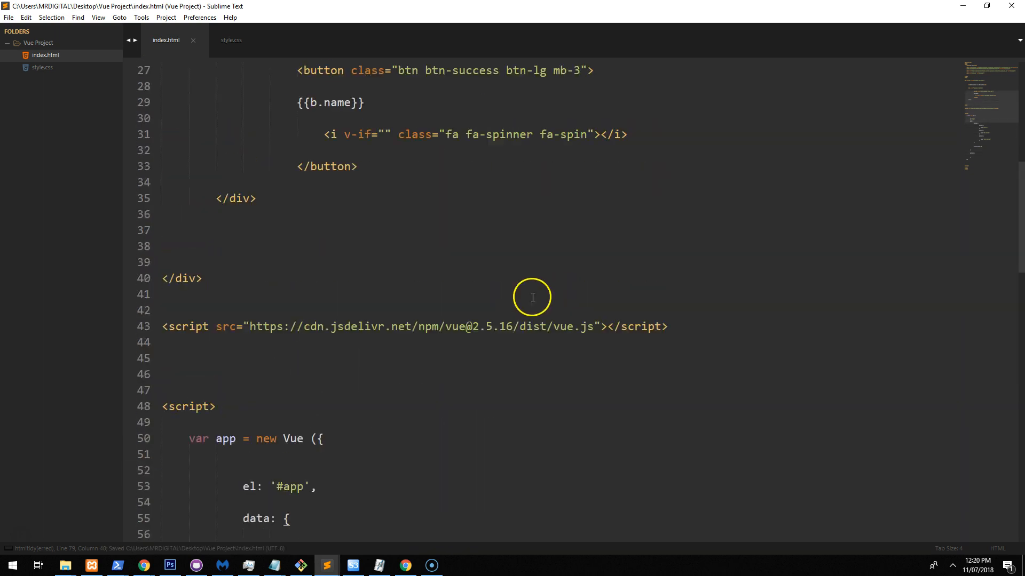
{"action": "scroll", "scroll_direction": "up", "scroll_amount": 3}
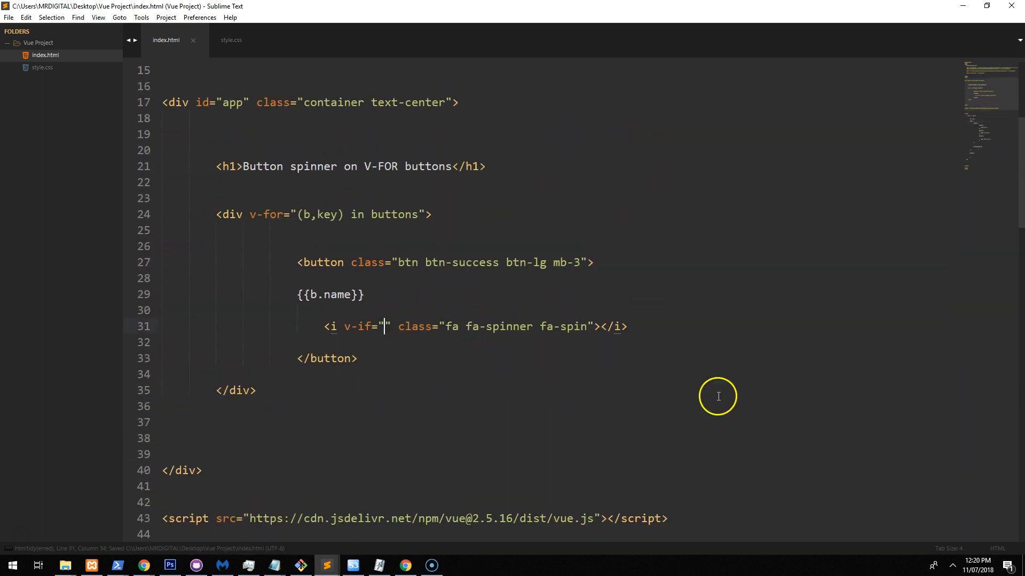
{"action": "type", "text": "buttonsLoading["}
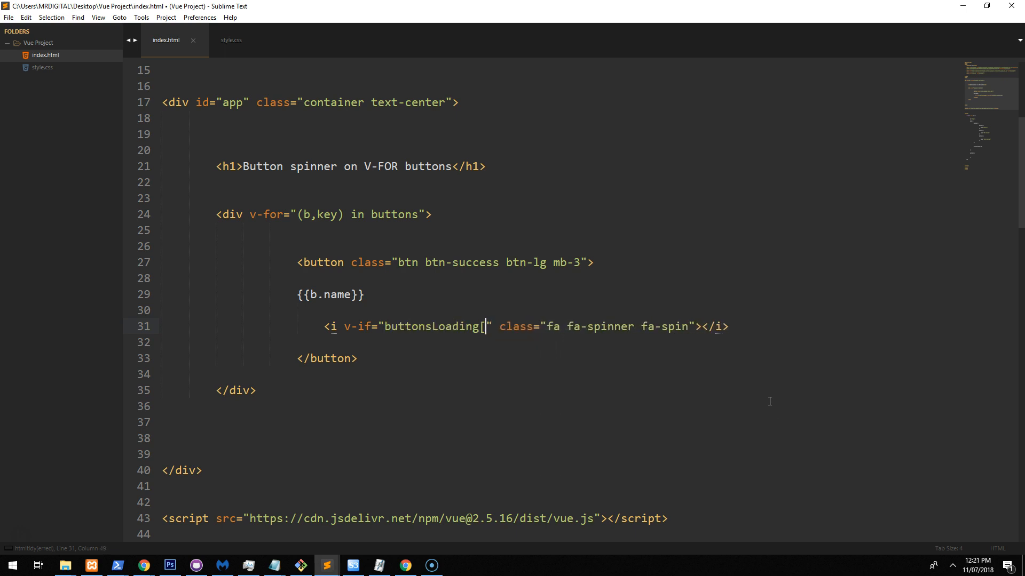
{"action": "type", "text": "]"}
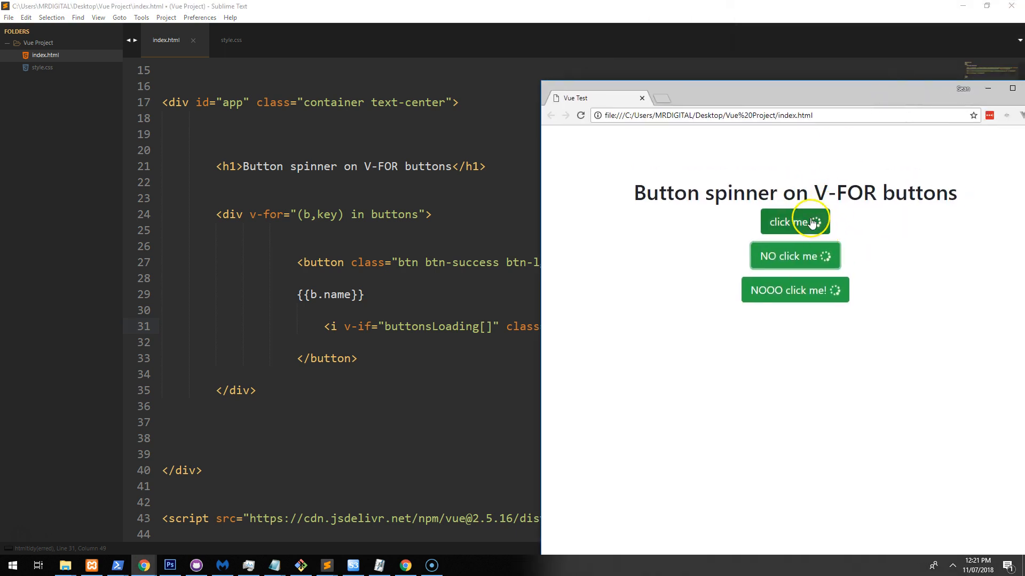
{"action": "mouse_move", "coordinate": [825, 247]}
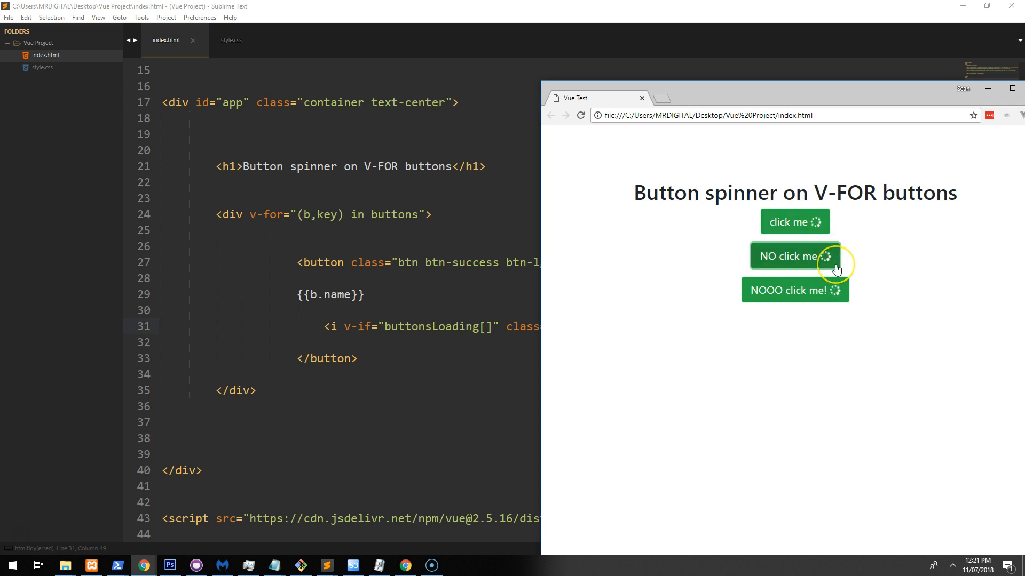
{"action": "mouse_move", "coordinate": [821, 243]}
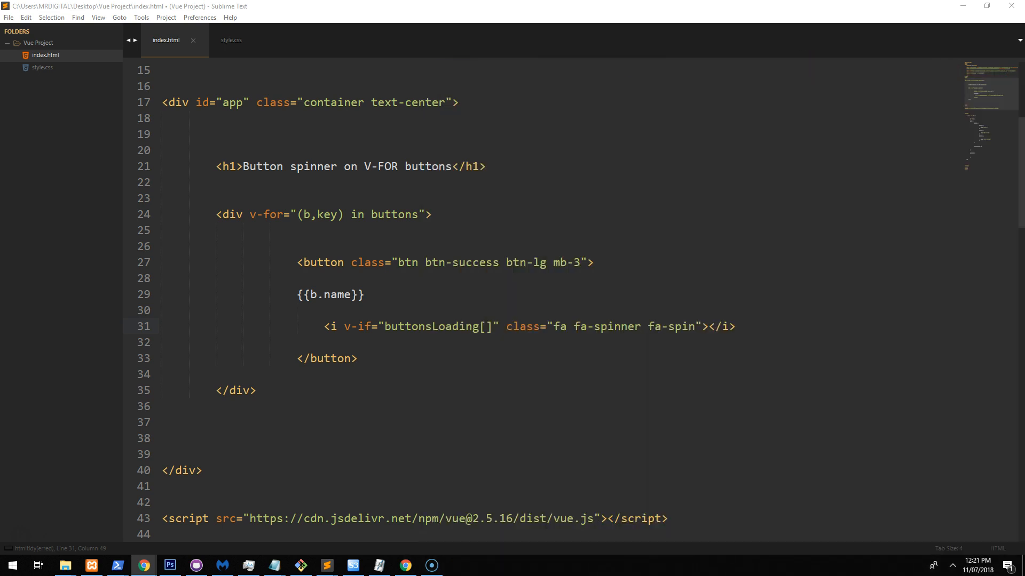
- Make the spinner's v-if read buttonsLoading['b' + key] and save
{"action": "scroll", "scroll_direction": "down", "scroll_amount": 3}
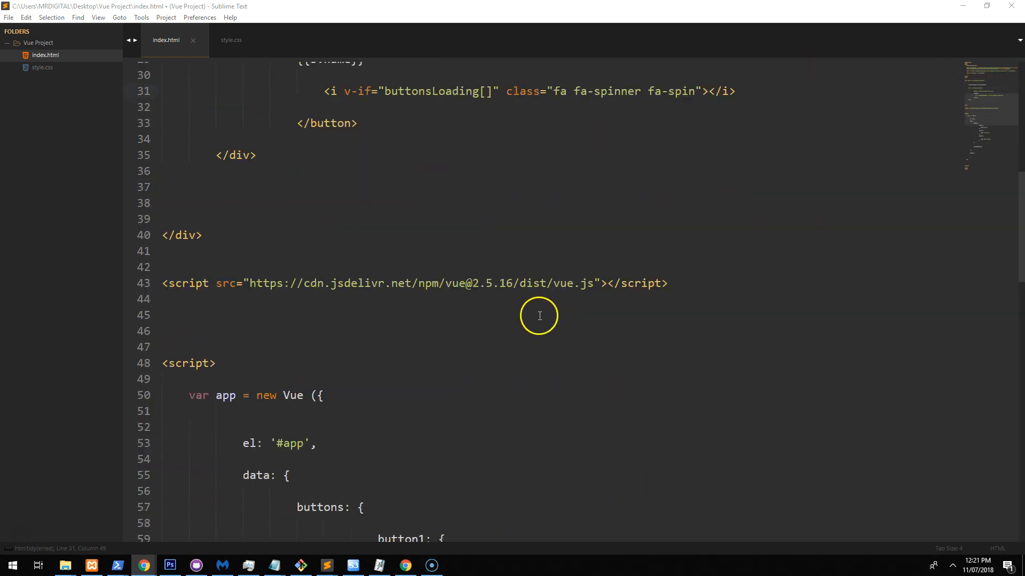
{"action": "scroll", "scroll_direction": "up", "scroll_amount": 3}
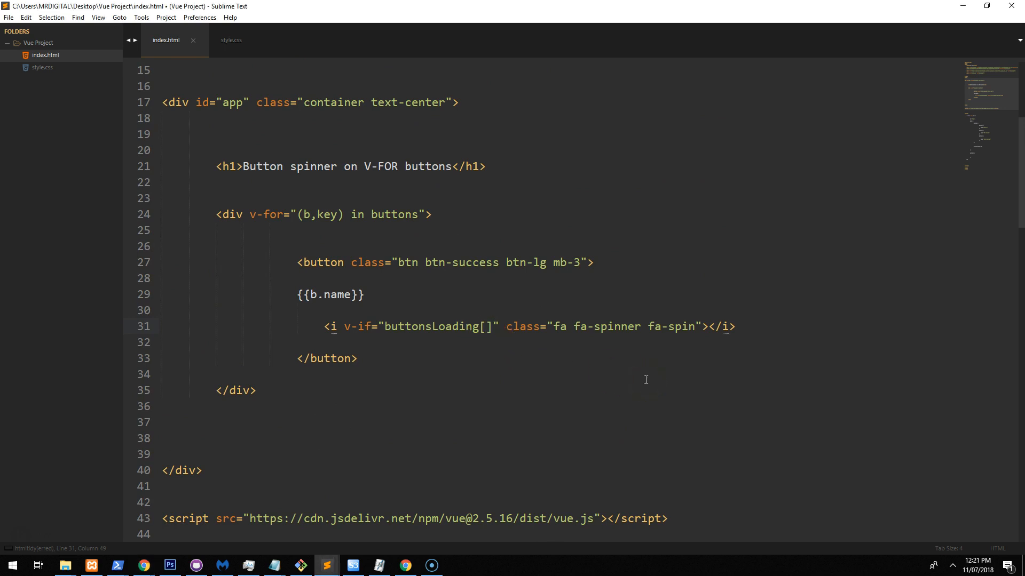
{"action": "left_click", "coordinate": [487, 326]}
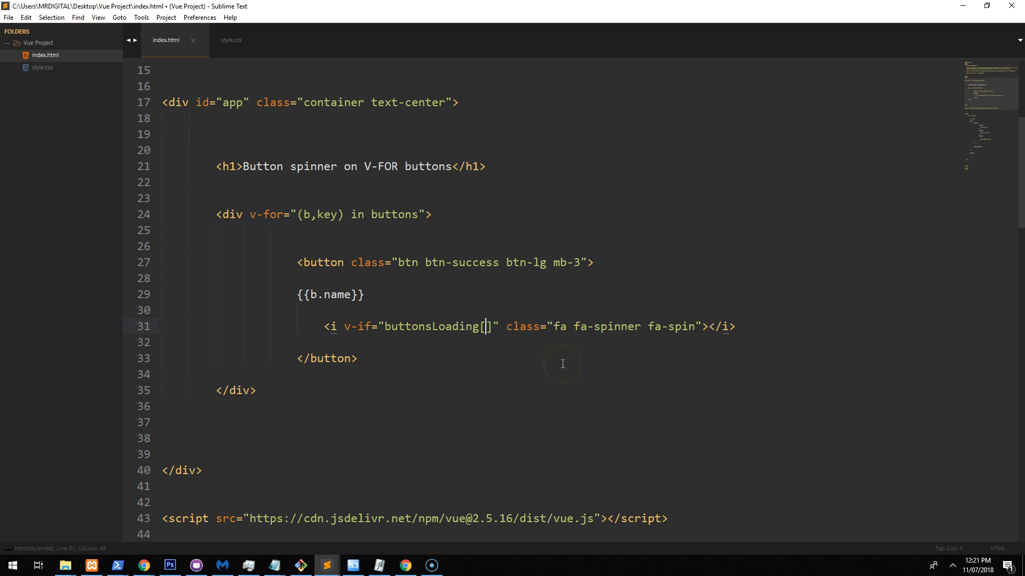
{"action": "type", "text": "'b'"}
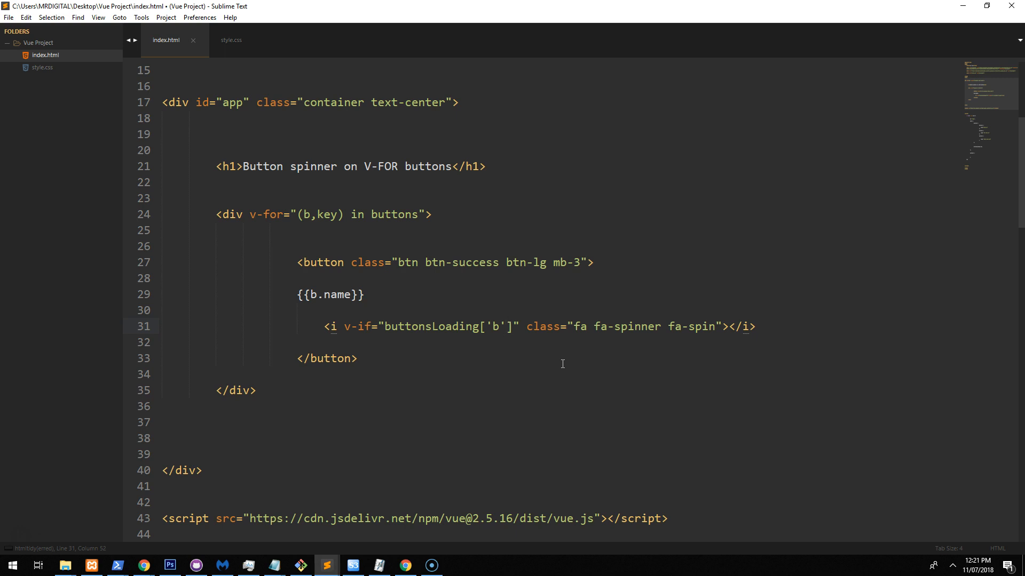
{"action": "left_click", "coordinate": [505, 326]}
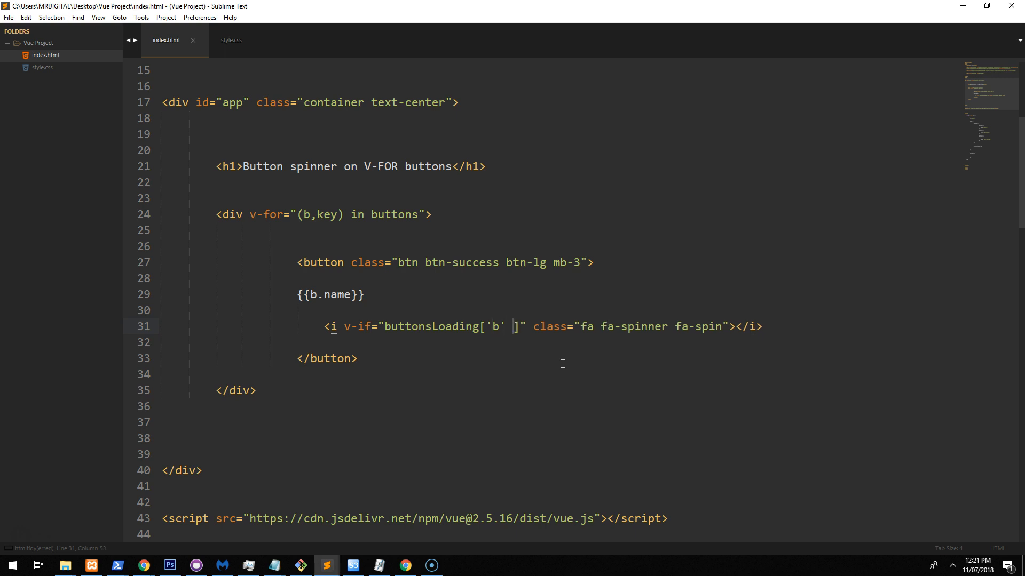
{"action": "type", "text": "+ key"}
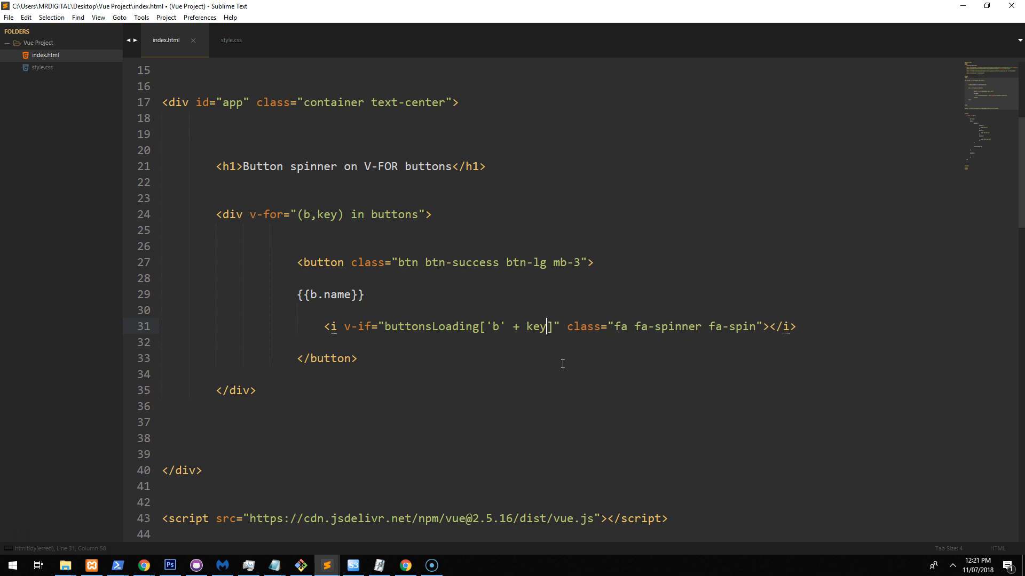
{"action": "key", "text": "ctrl+s"}
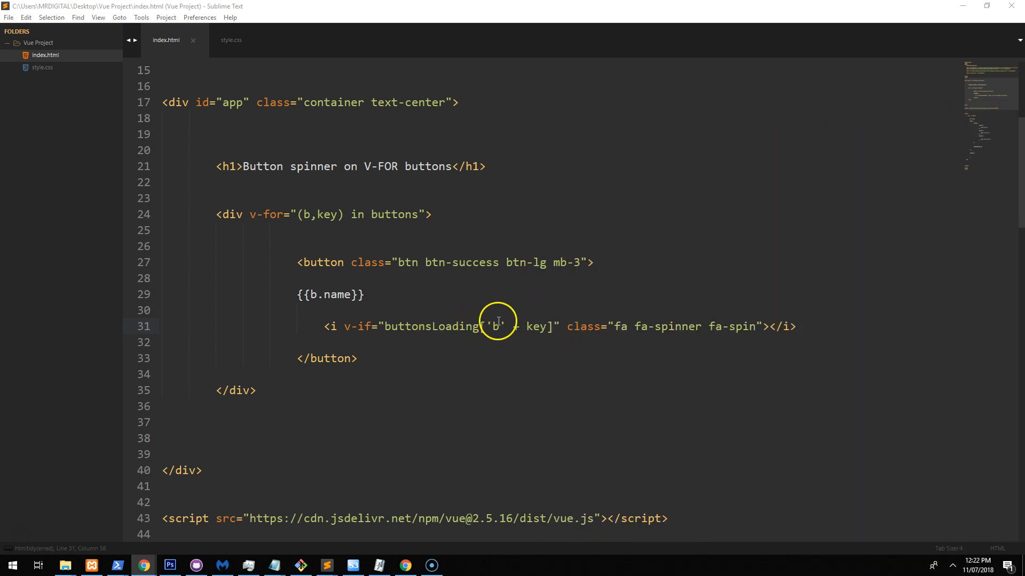
{"action": "mouse_move", "coordinate": [437, 325]}
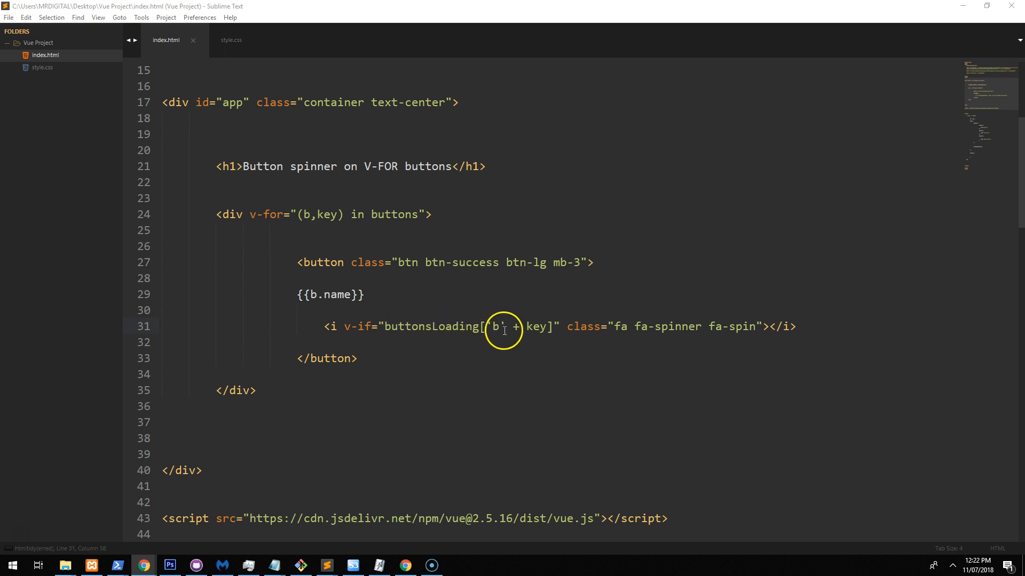
{"action": "mouse_move", "coordinate": [877, 250]}
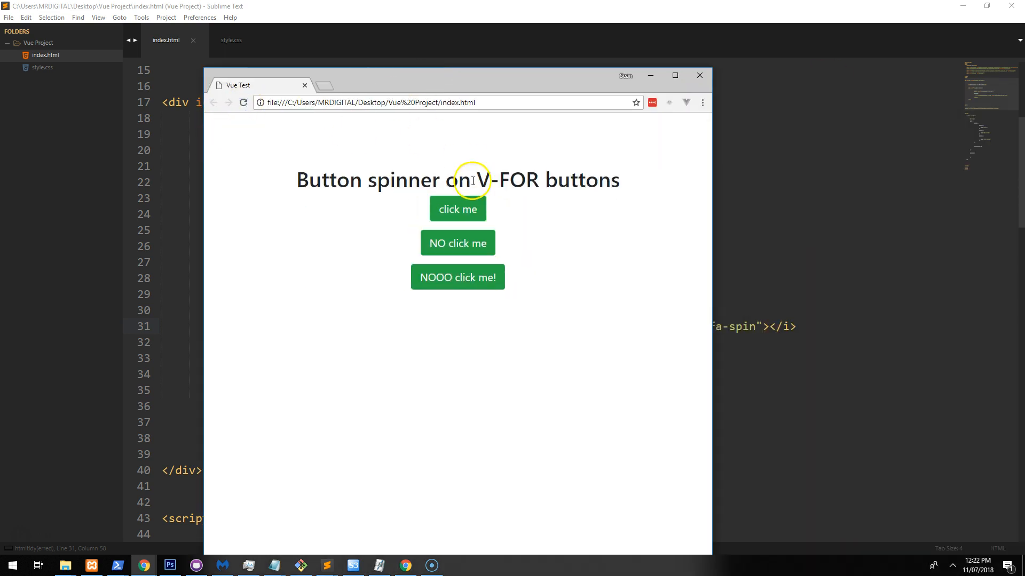
{"action": "mouse_move", "coordinate": [436, 107]}
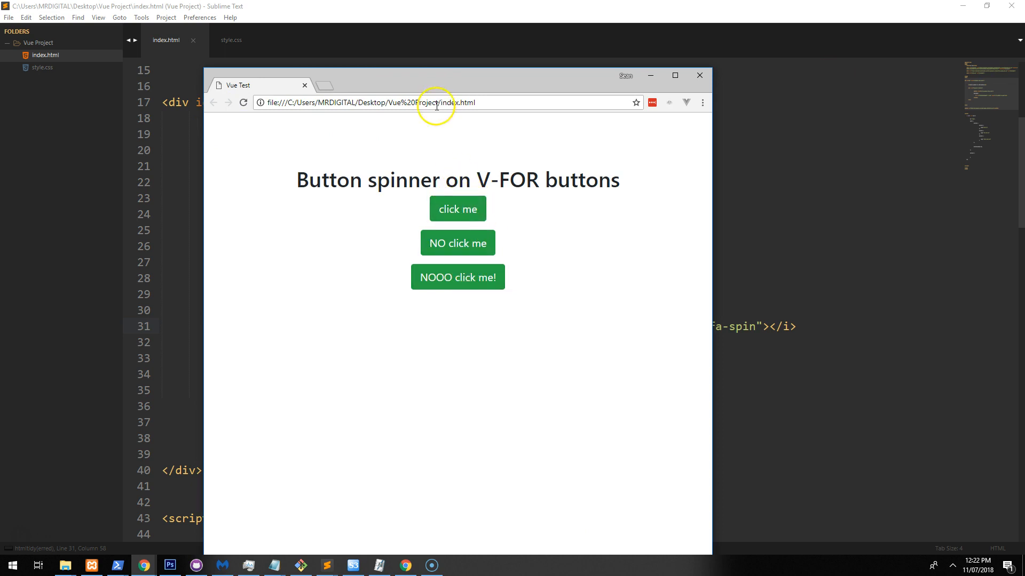
{"action": "mouse_move", "coordinate": [442, 88]}
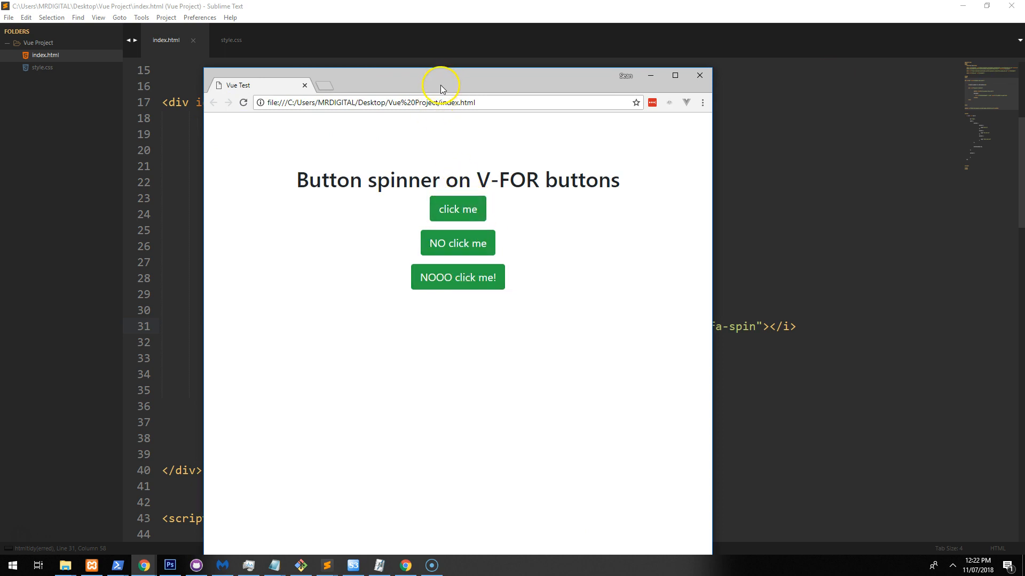
{"action": "mouse_move", "coordinate": [432, 92]}
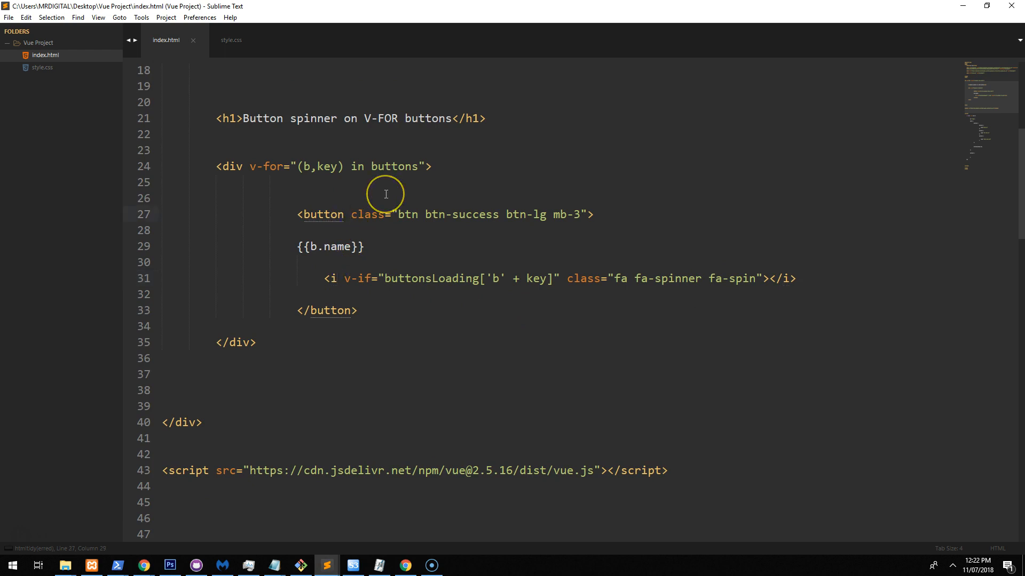
{"action": "mouse_move", "coordinate": [464, 206]}
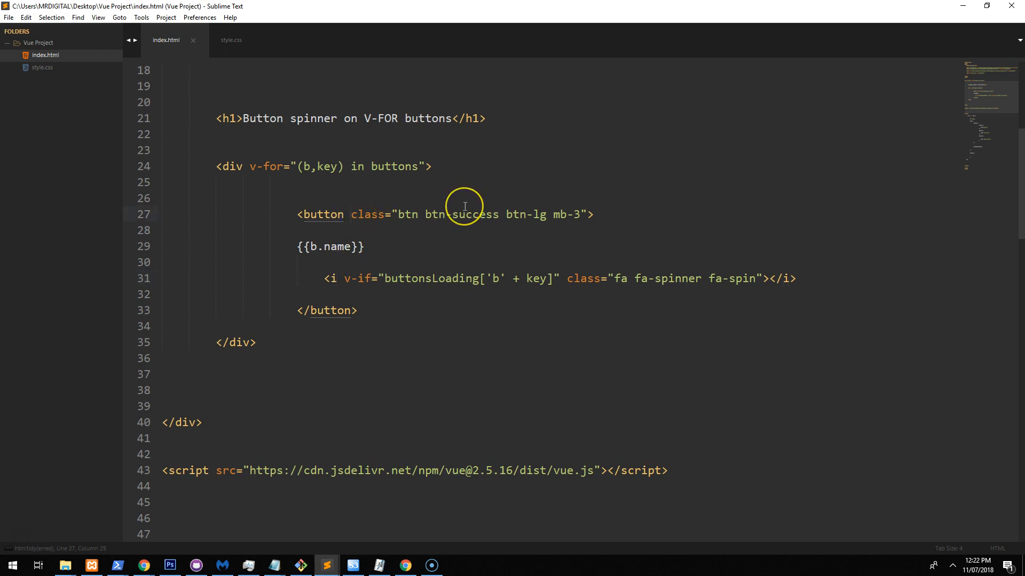
{"action": "type", "text": "@click"}
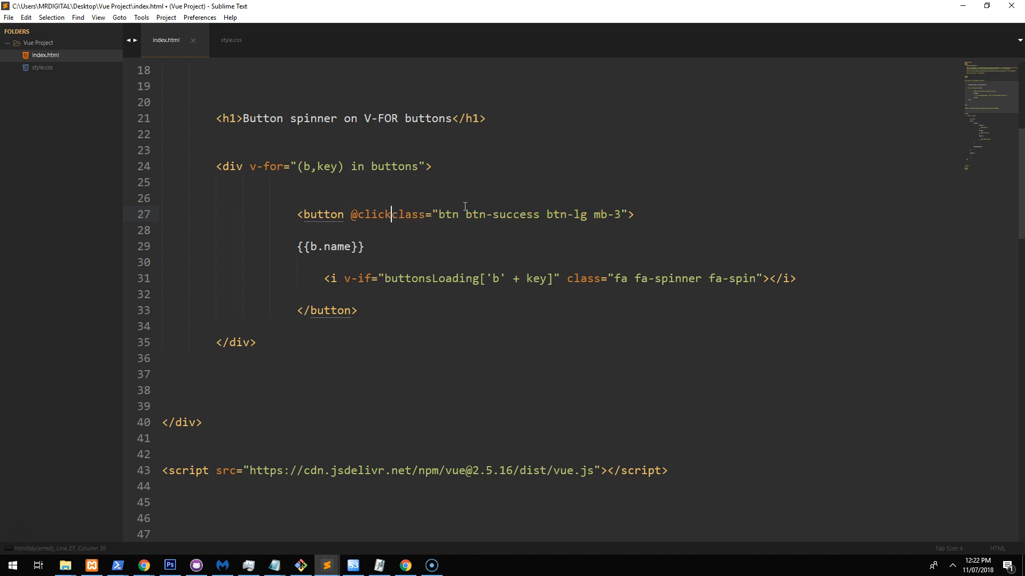
{"action": "type", "text": "=\"\""}
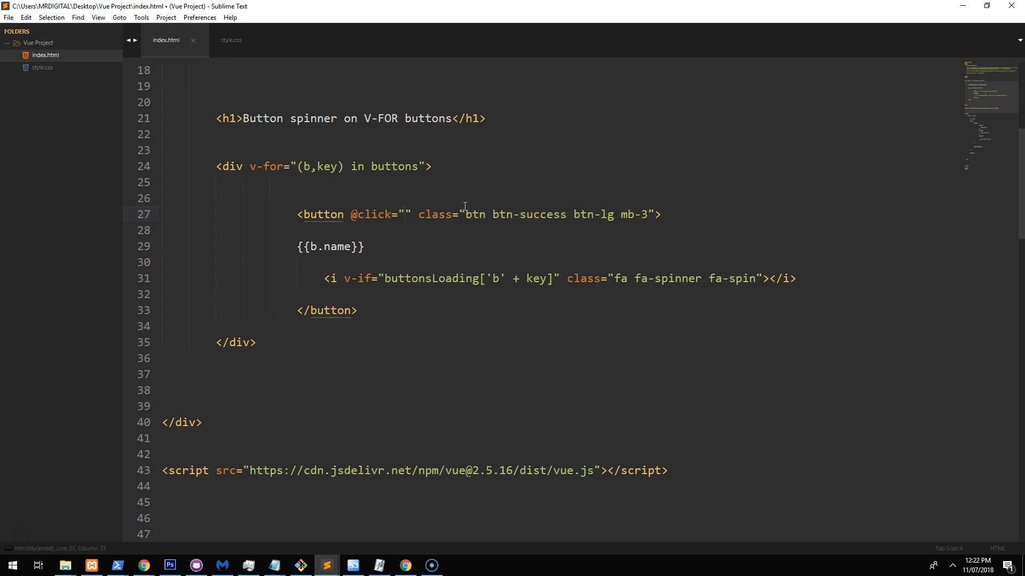
{"action": "type", "text": "clickMe"}
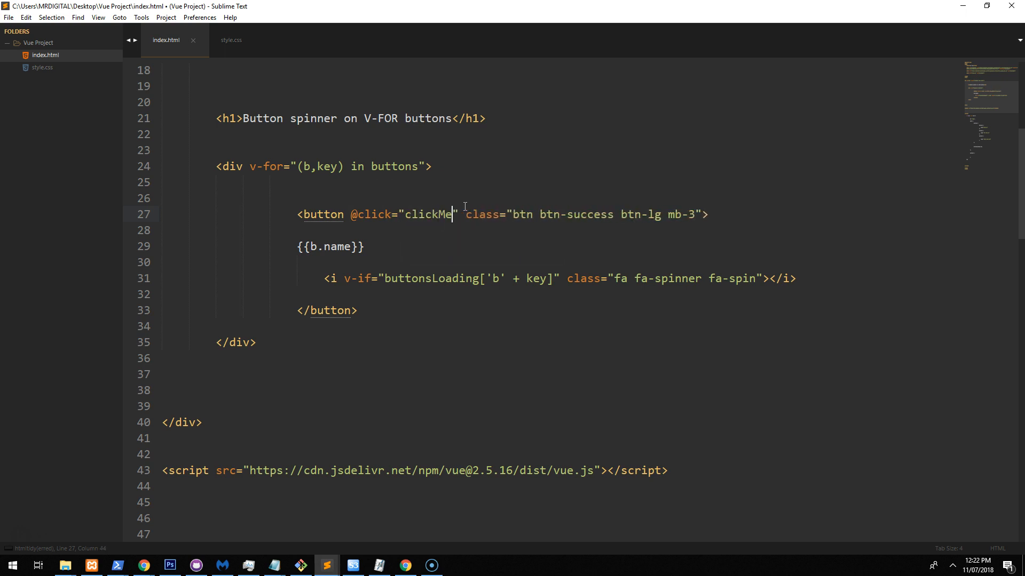
{"action": "scroll", "scroll_direction": "down", "scroll_amount": 3}
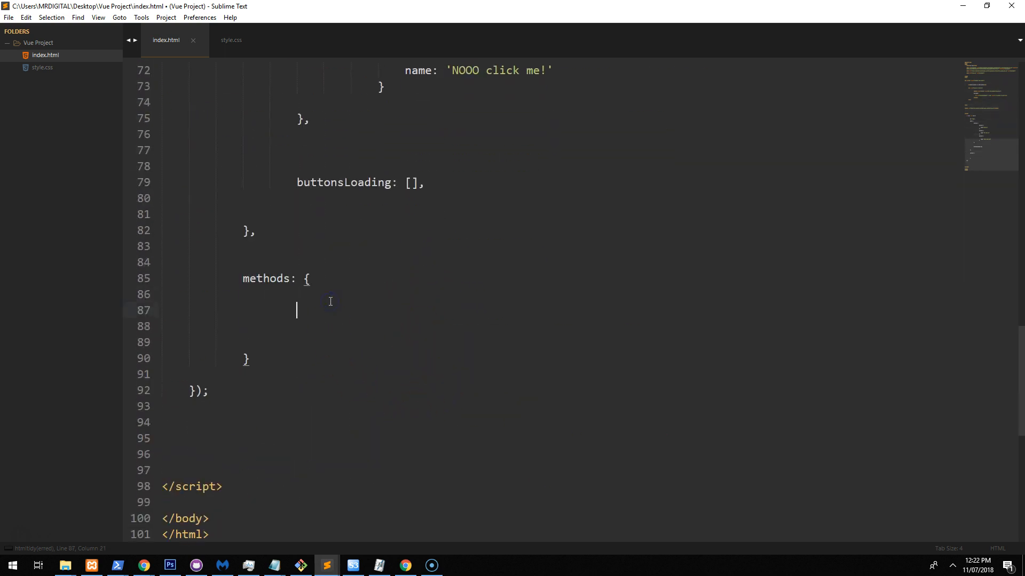
- Define clickMe:function(){ alert('hi'); } in the methods block
{"action": "type", "text": "clickMe"}
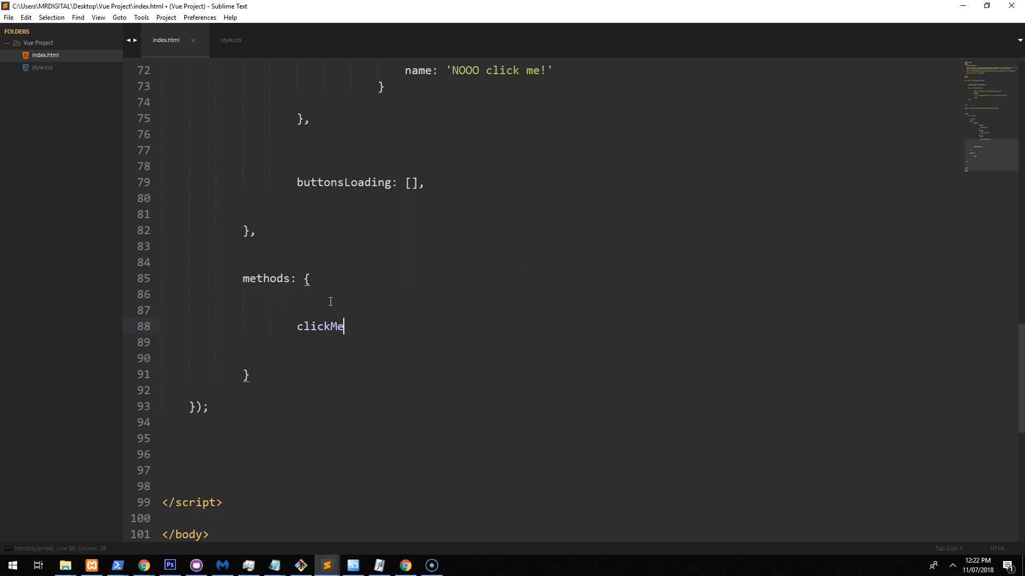
{"action": "type", "text": "(){"}
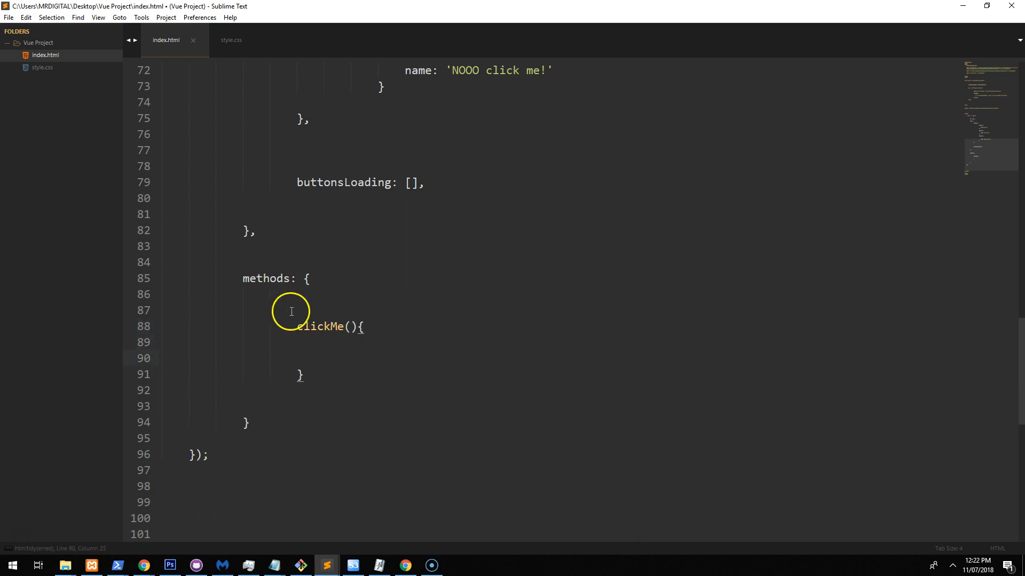
{"action": "type", "text": ":function"}
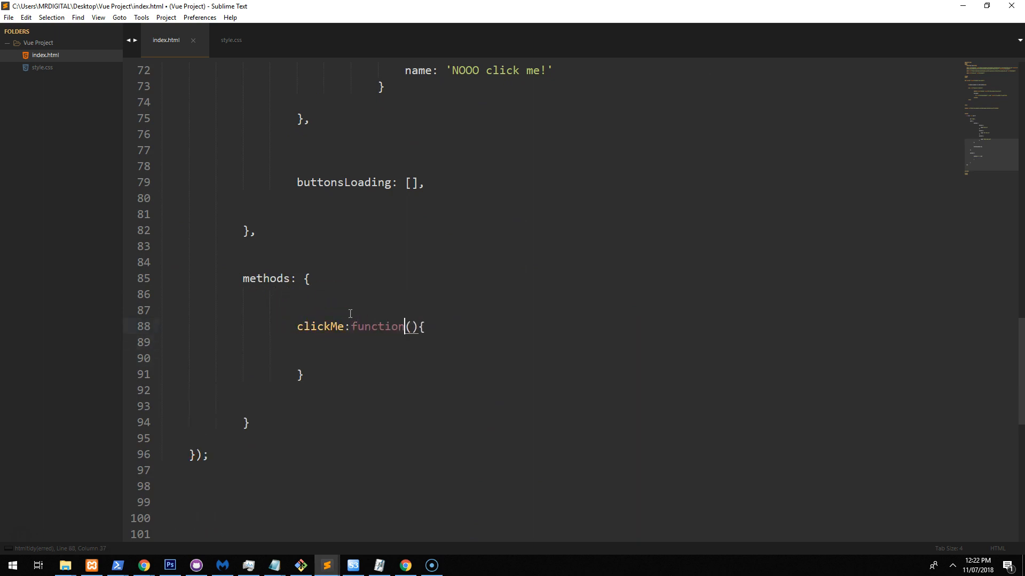
{"action": "type", "text": "a"}
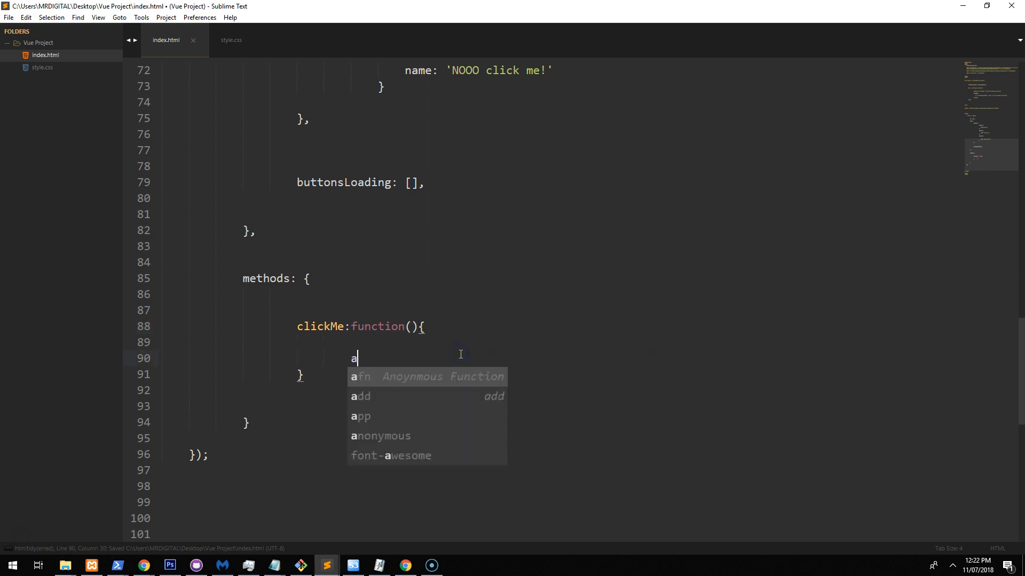
{"action": "type", "text": "lert('hi')"}
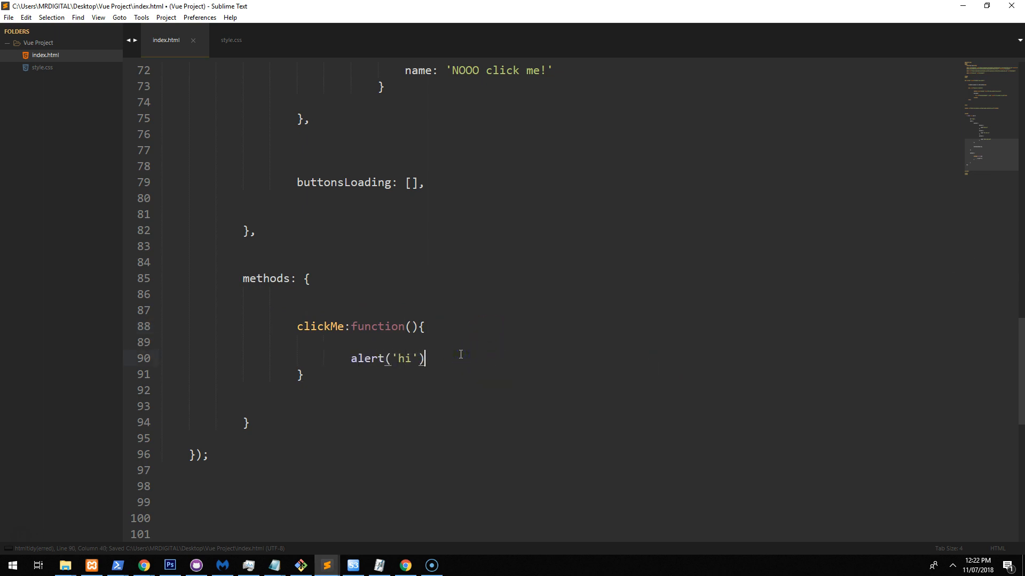
- Test a button in Chrome to see the 'hi' alert
{"action": "left_click", "coordinate": [143, 566]}
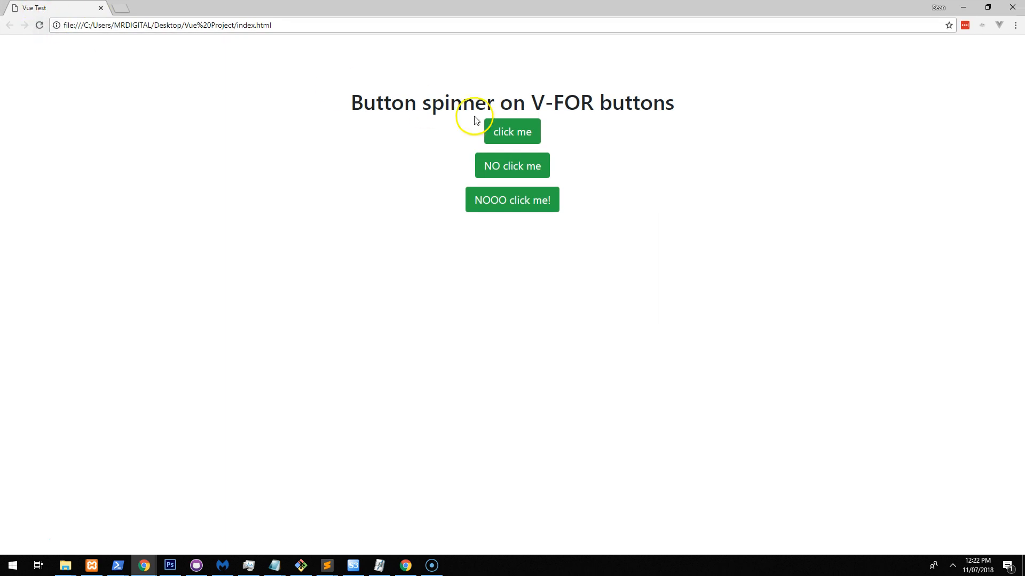
{"action": "left_click", "coordinate": [511, 166]}
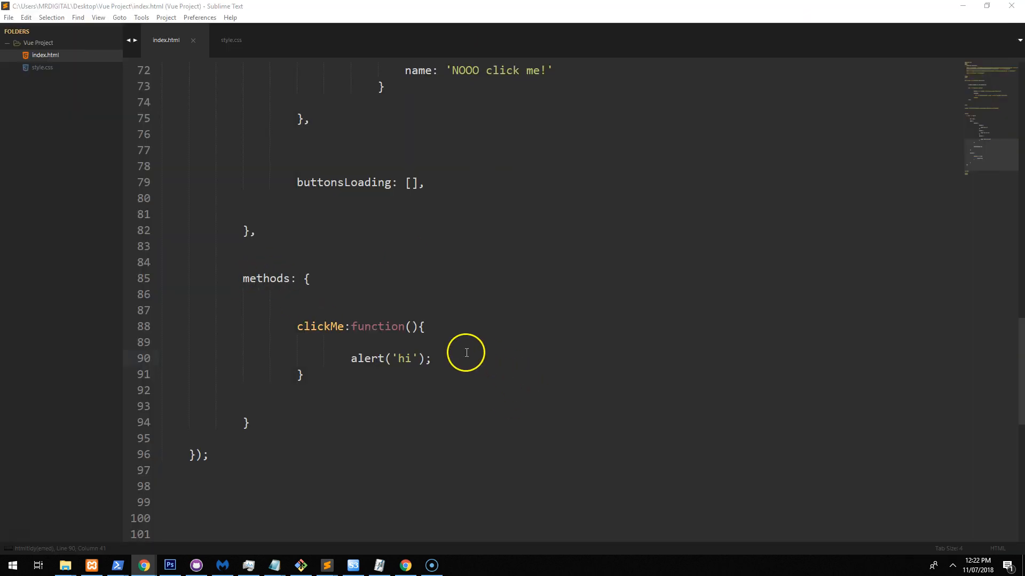
{"action": "scroll", "scroll_direction": "up", "scroll_amount": 3}
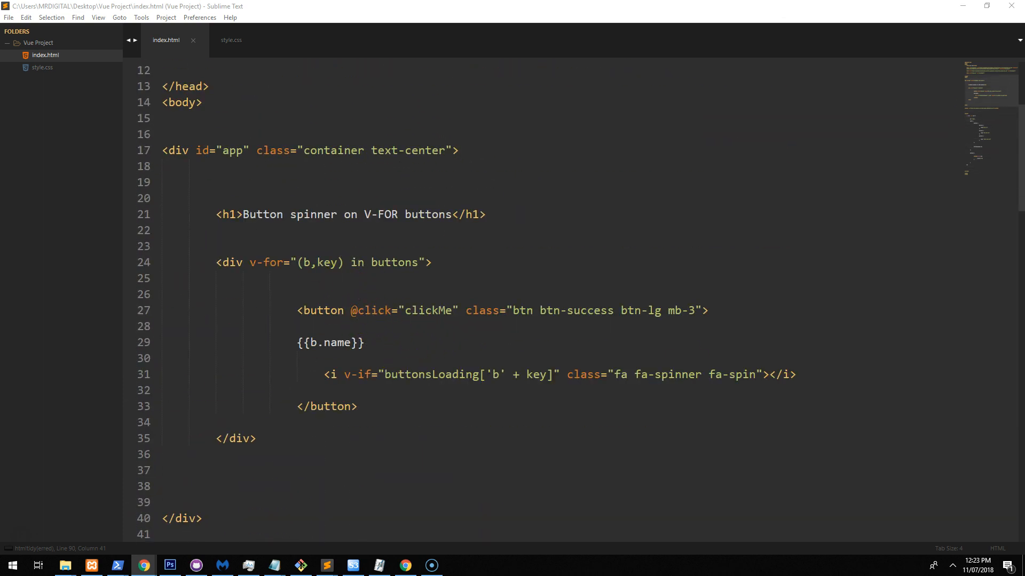
{"action": "mouse_move", "coordinate": [357, 287]}
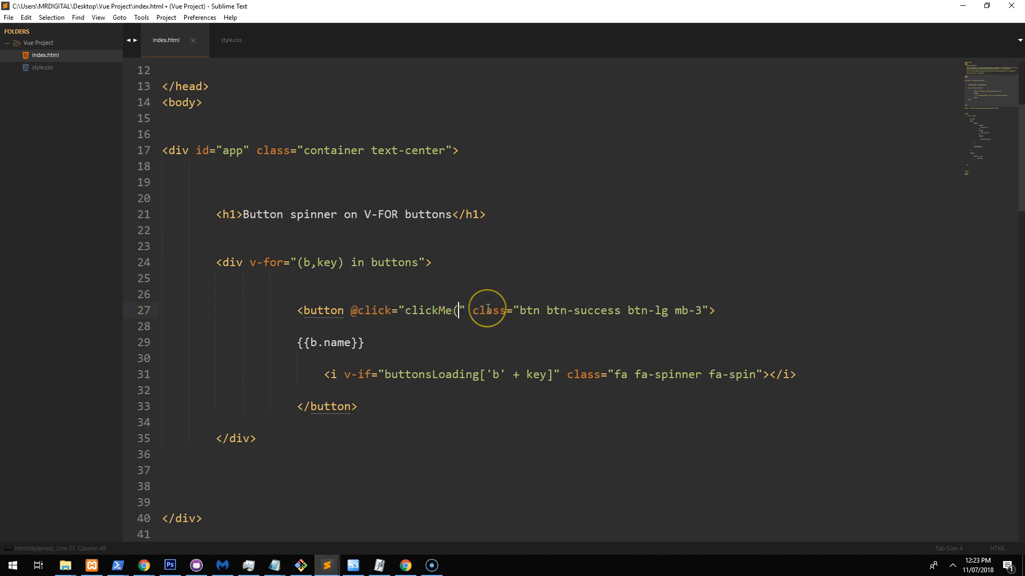
- Pass key into clickMe and append it to the alert, confirming 'hibutton1' in Chrome
{"action": "scroll", "scroll_direction": "down", "scroll_amount": 3}
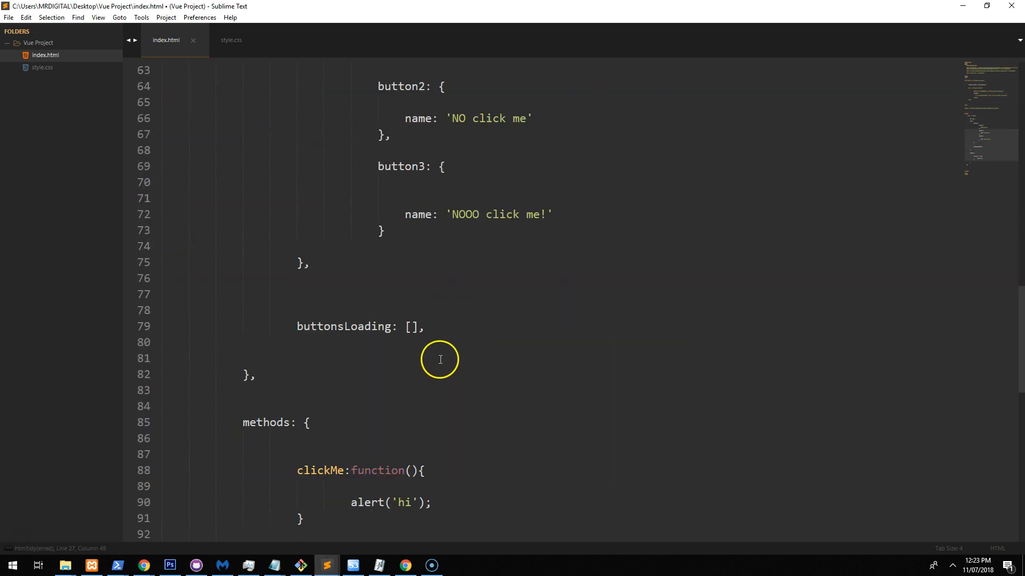
{"action": "scroll", "scroll_direction": "down", "scroll_amount": 3}
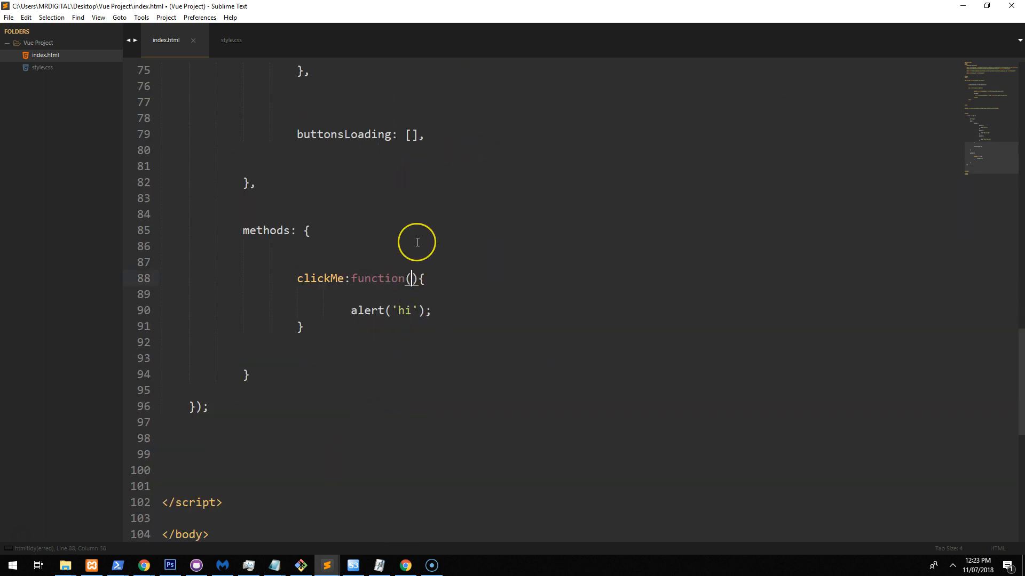
{"action": "type", "text": "key"}
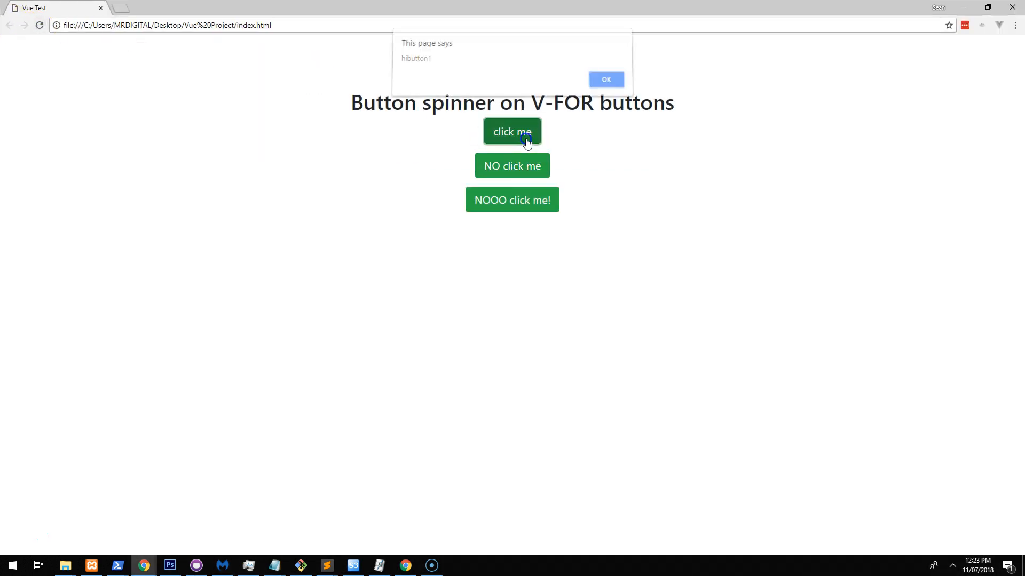
{"action": "left_click", "coordinate": [511, 200]}
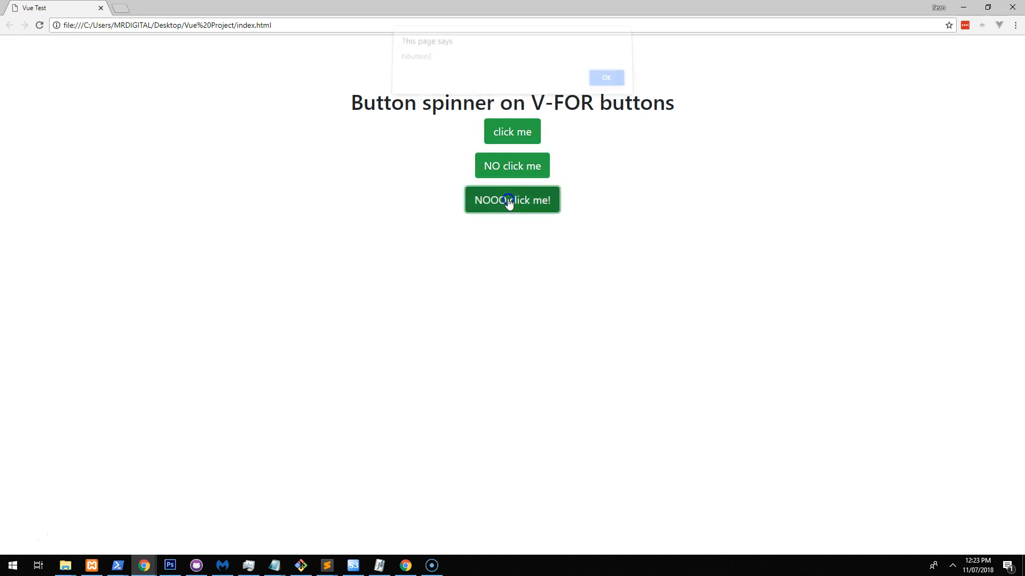
{"action": "left_click", "coordinate": [511, 132]}
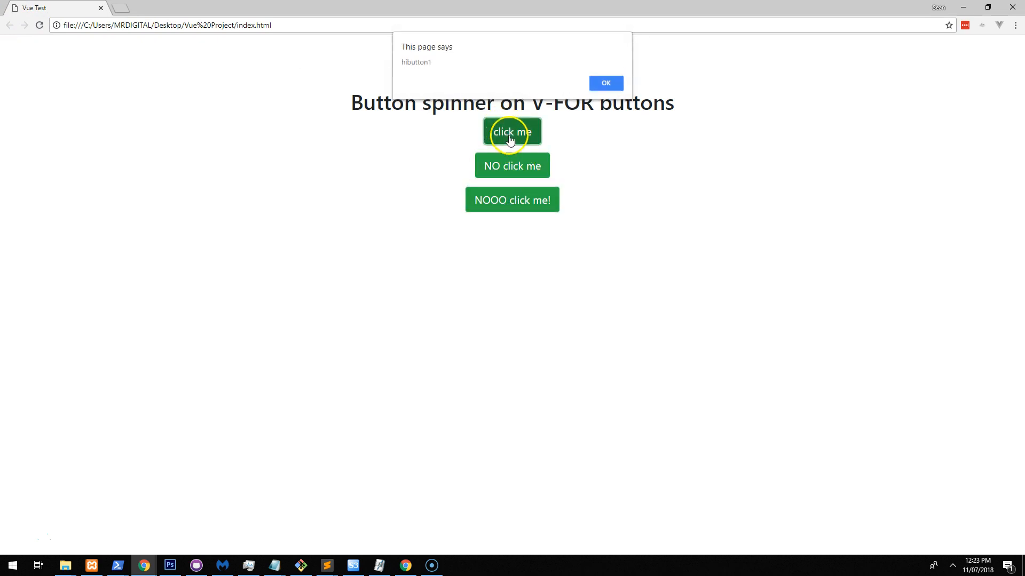
{"action": "left_click", "coordinate": [604, 84]}
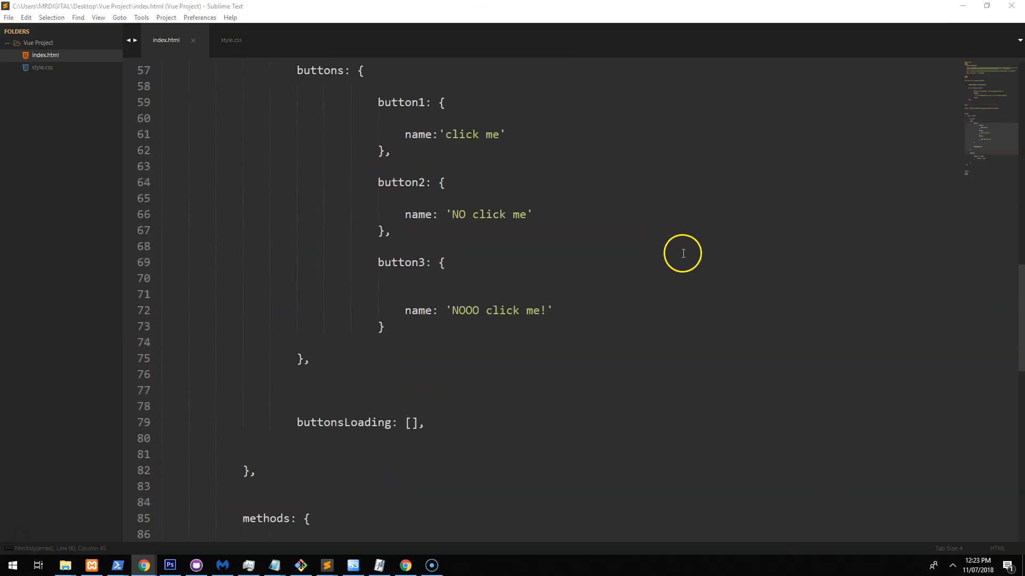
- Split the empty buttonsLoading: [] array open across two lines
{"action": "scroll", "scroll_direction": "down", "scroll_amount": 3}
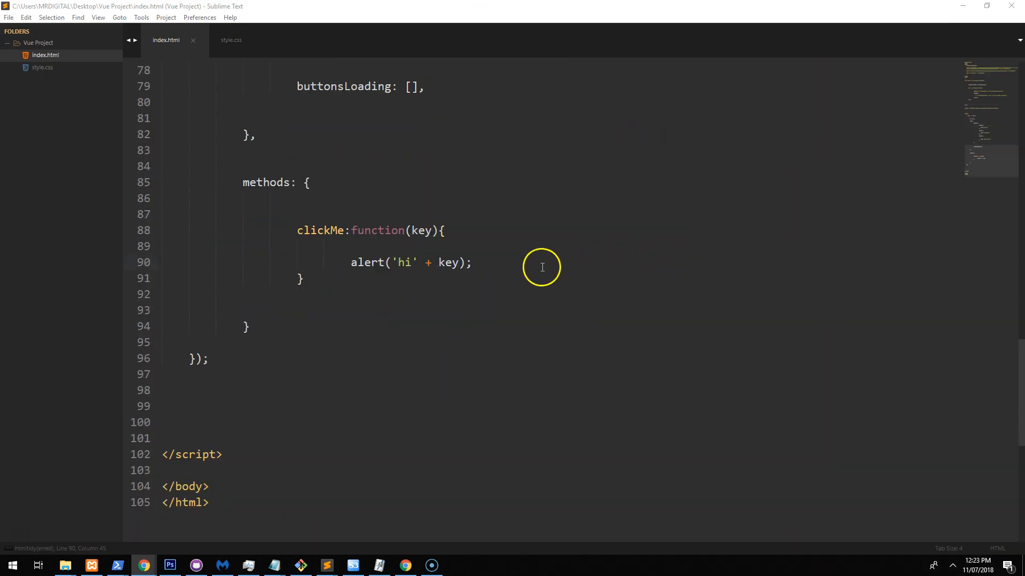
{"action": "triple_click", "coordinate": [409, 262]}
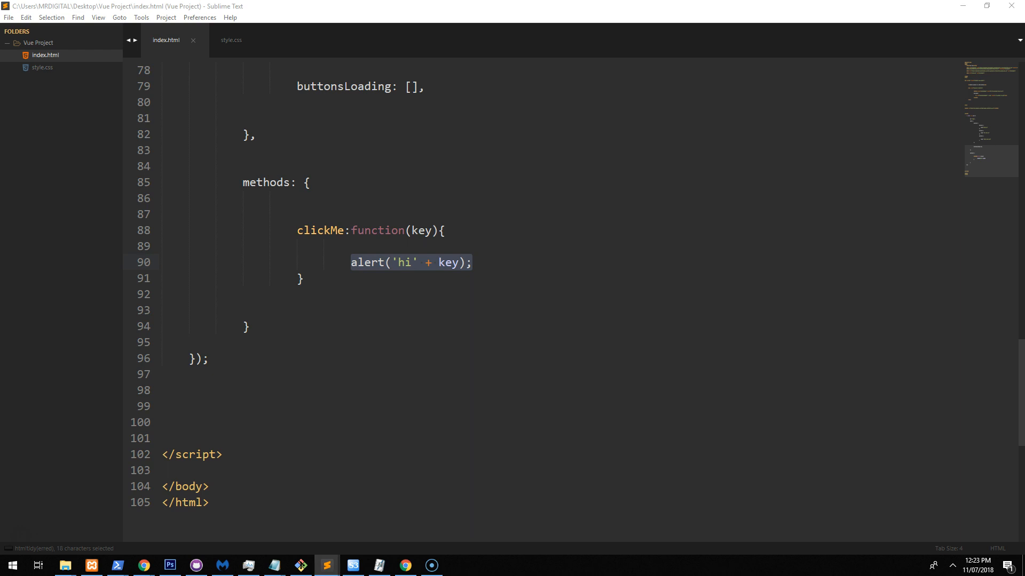
{"action": "scroll", "scroll_direction": "up", "scroll_amount": 3}
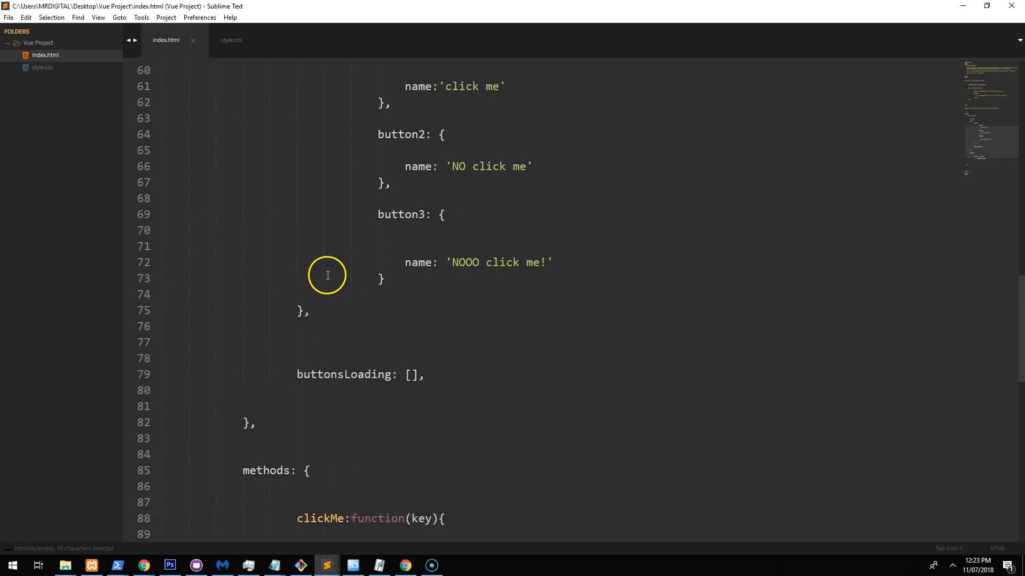
{"action": "double_click", "coordinate": [346, 375]}
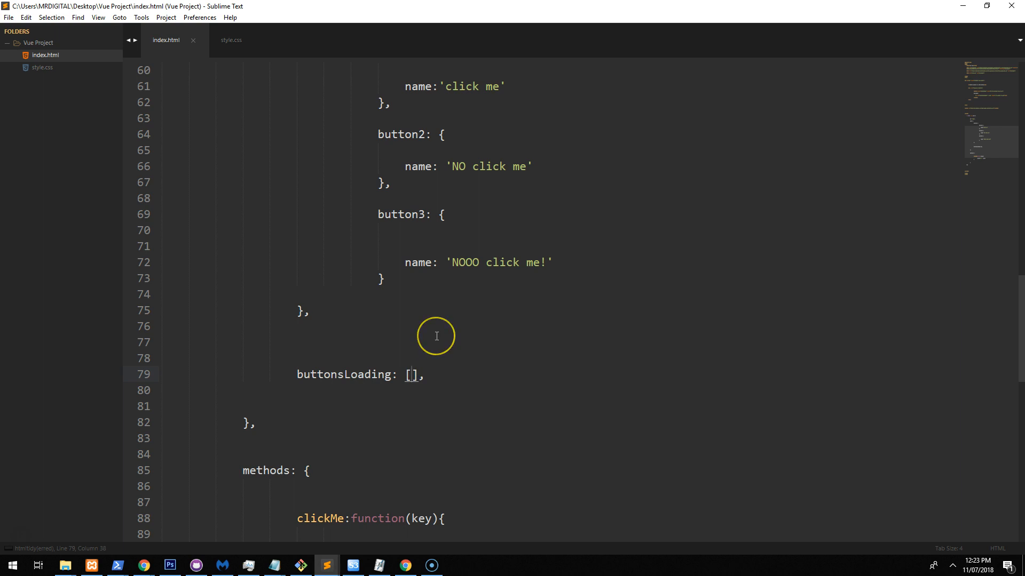
{"action": "type", "text": "button"}
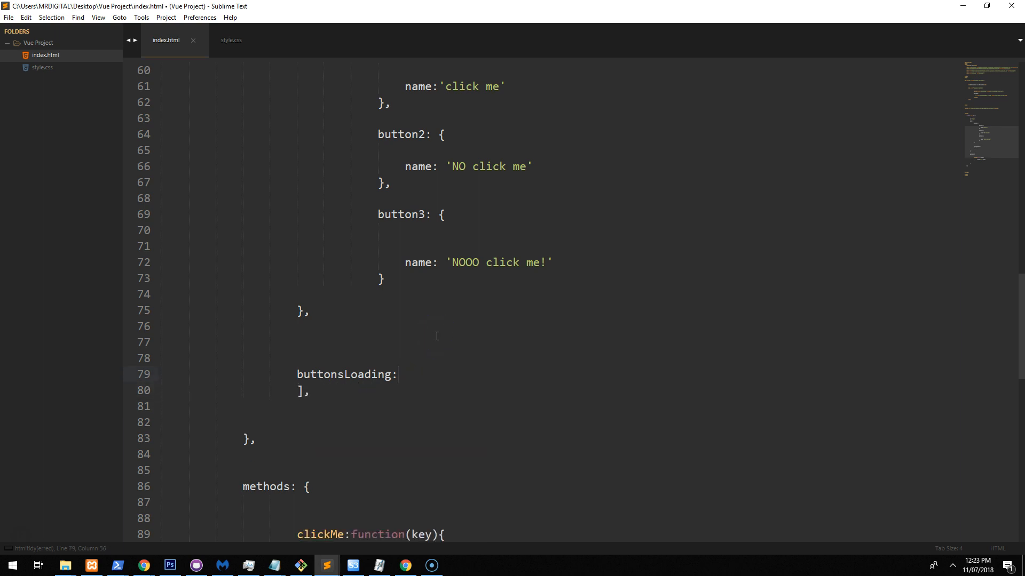
{"action": "type", "text": "[]"}
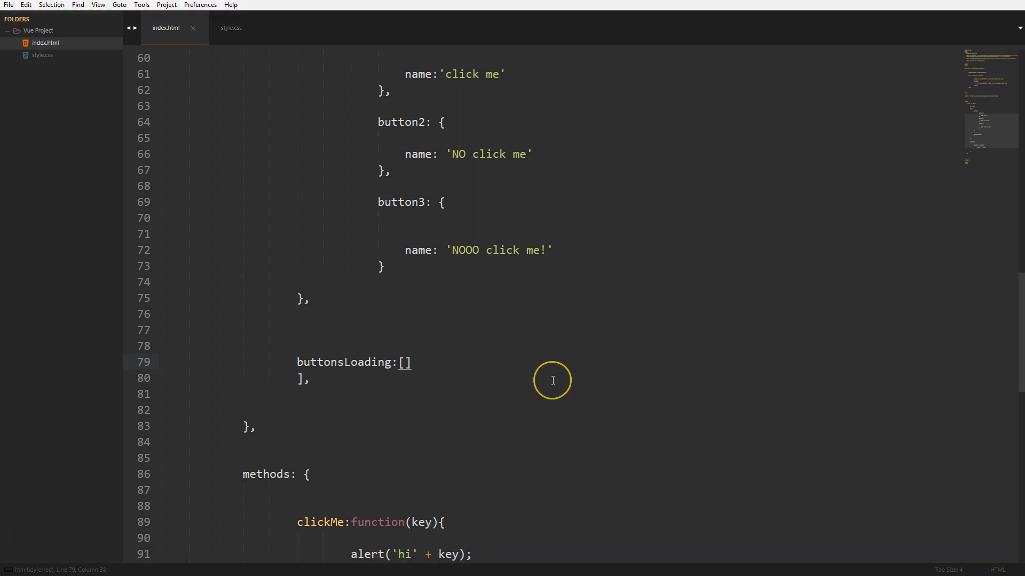
{"action": "scroll", "scroll_direction": "down", "scroll_amount": 3}
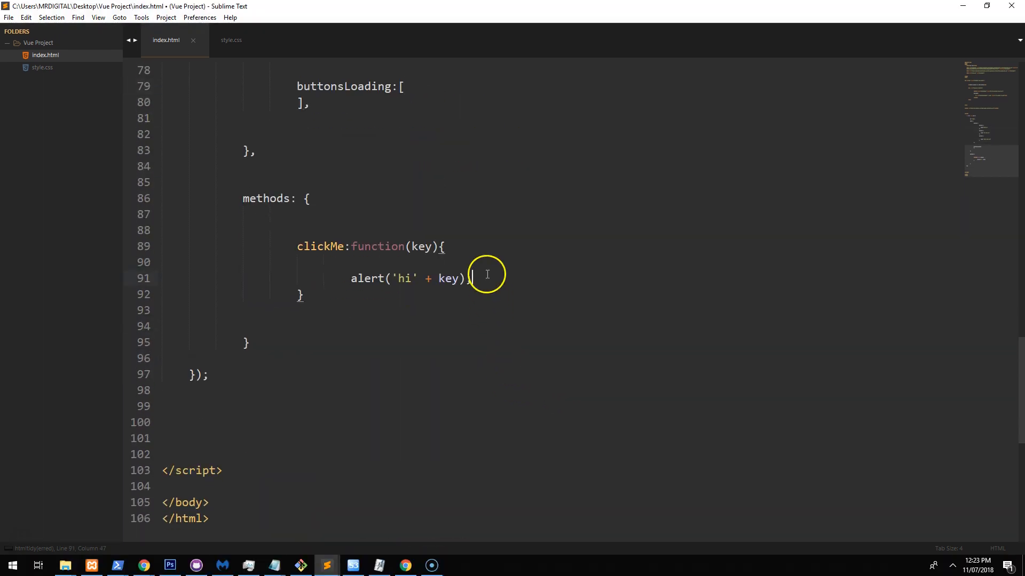
- Write Vue.set(this.buttonsLoading, key, 1); in clickMe in place of the alert
{"action": "type", "text": "Vue,"}
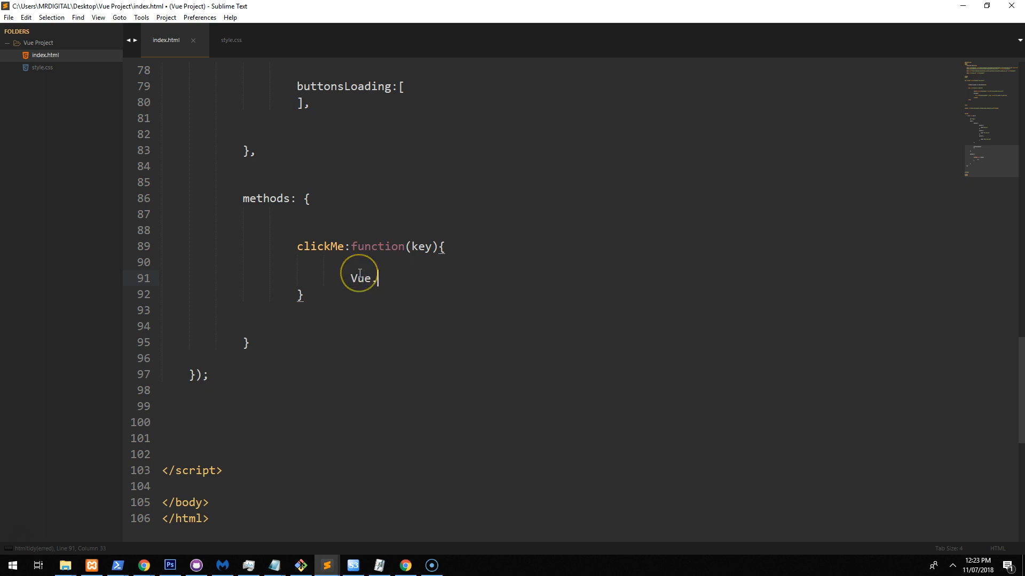
{"action": "type", "text": ".set("}
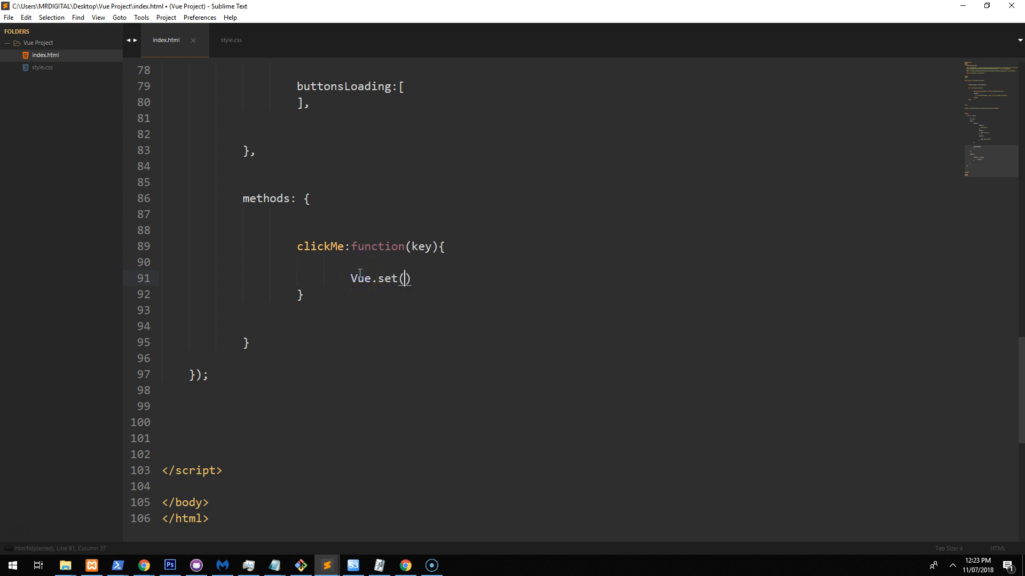
{"action": "type", "text": "this.buttonsLoadinj"}
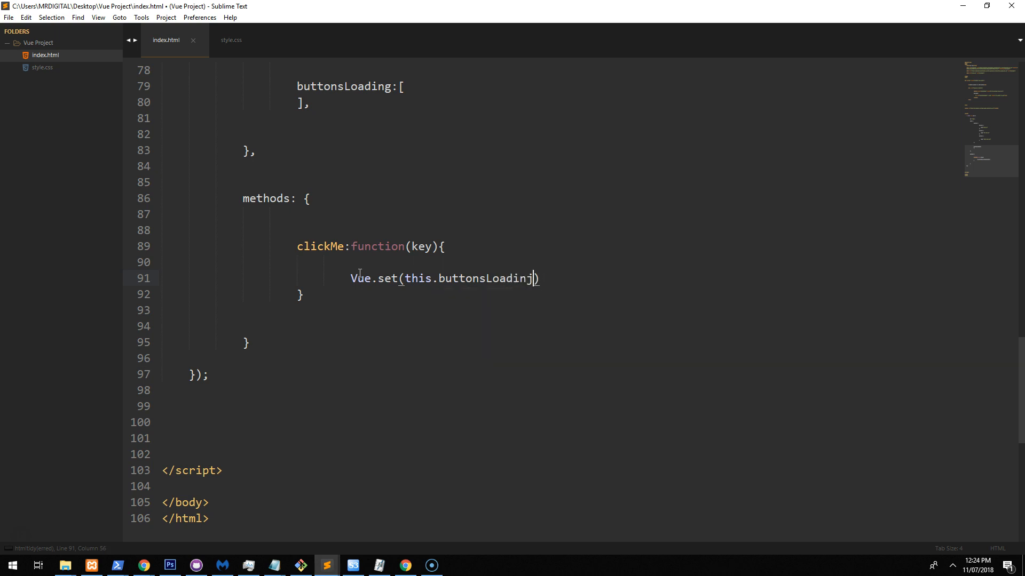
{"action": "type", "text": "g"}
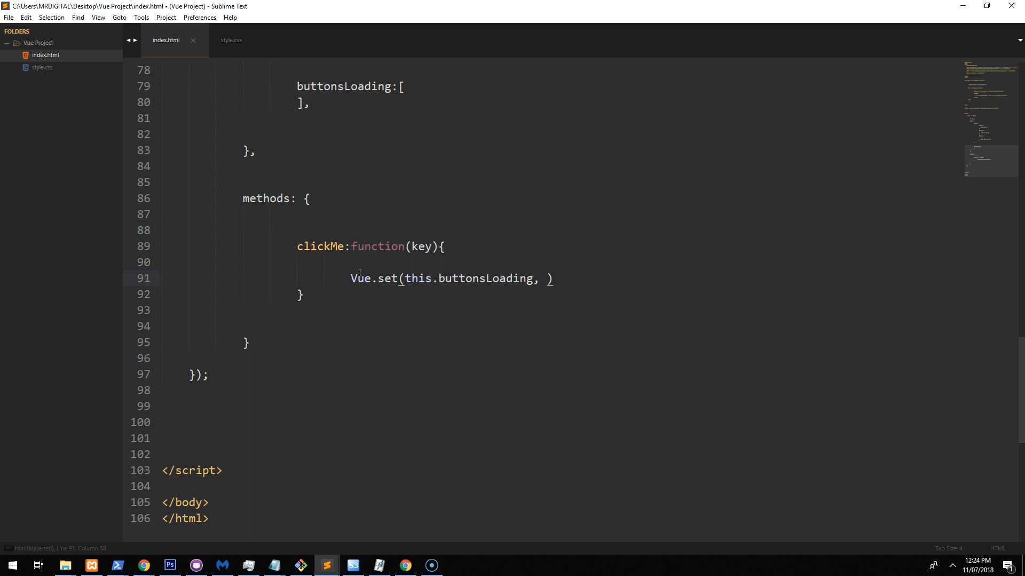
{"action": "type", "text": "'bu"}
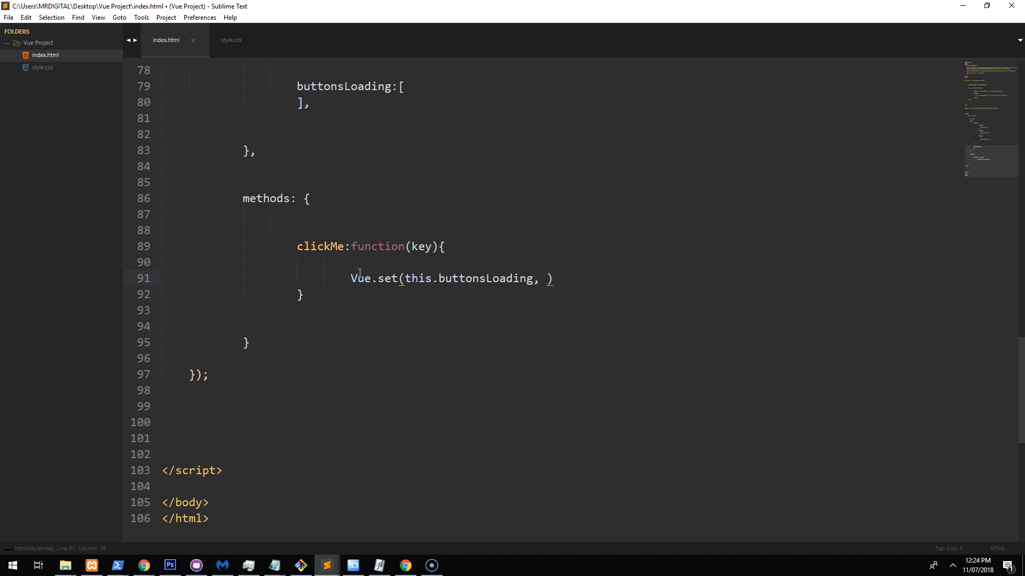
{"action": "type", "text": "key"}
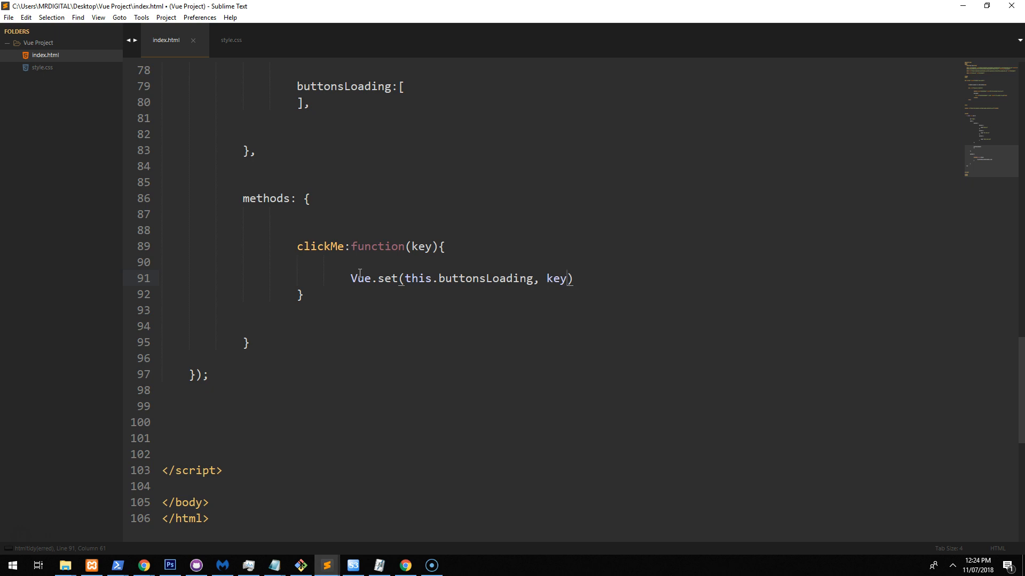
{"action": "type", "text": ", 1);"}
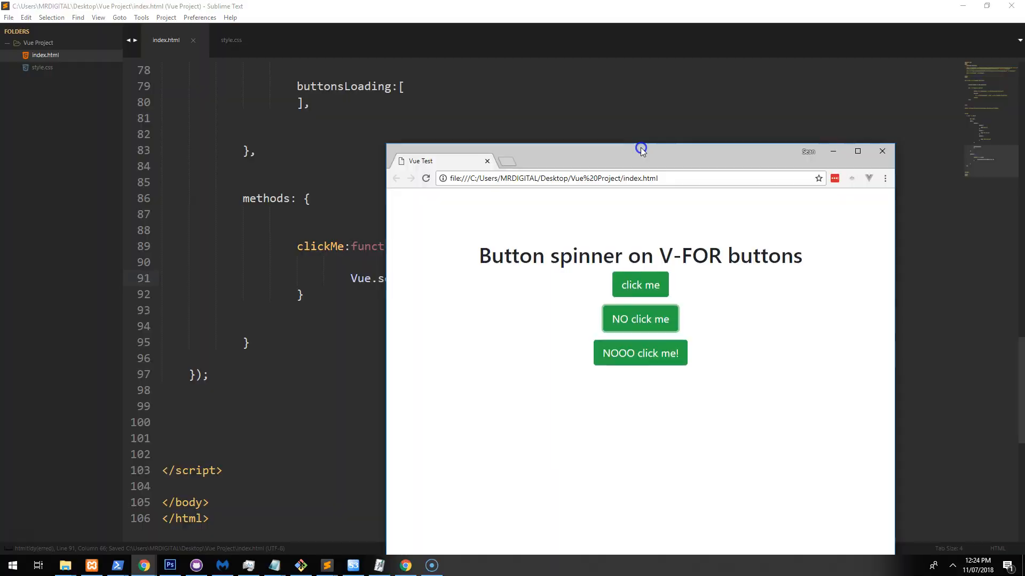
{"action": "left_click", "coordinate": [857, 151]}
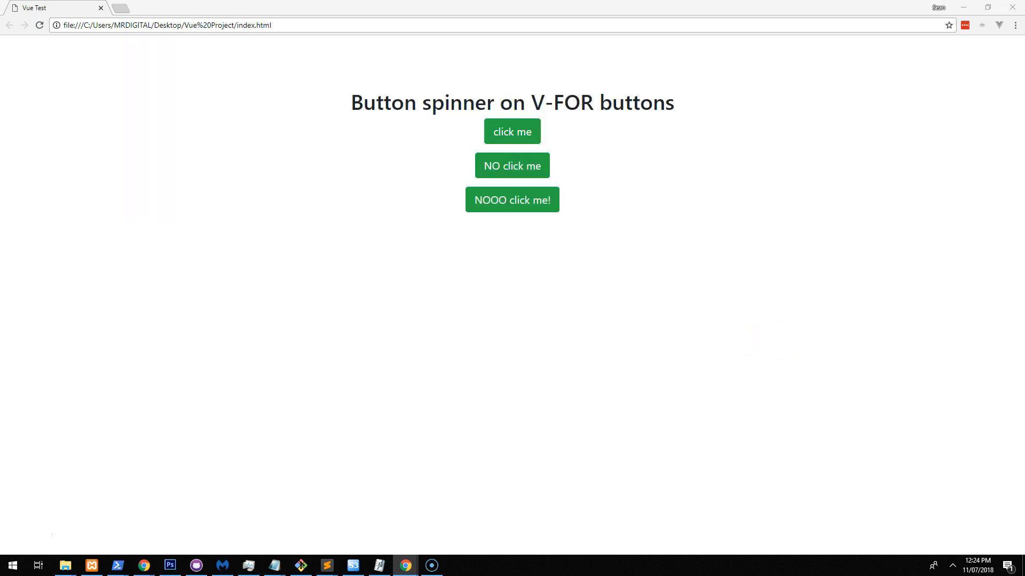
{"action": "key", "text": "F12"}
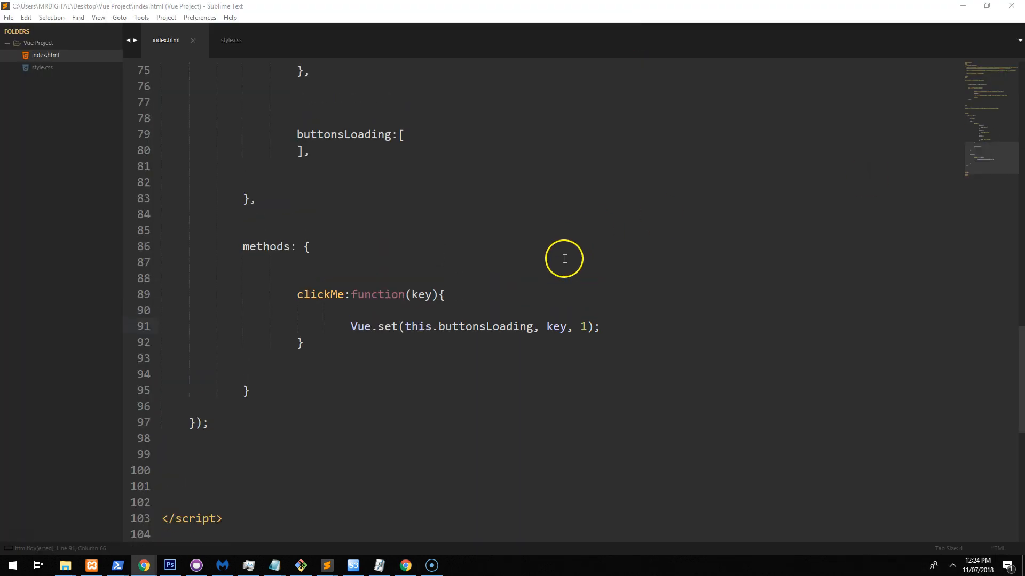
- Make the spinner's v-if read buttonsLoading[key], check the button keys in data, and save index.html
{"action": "scroll", "scroll_direction": "up", "scroll_amount": 3}
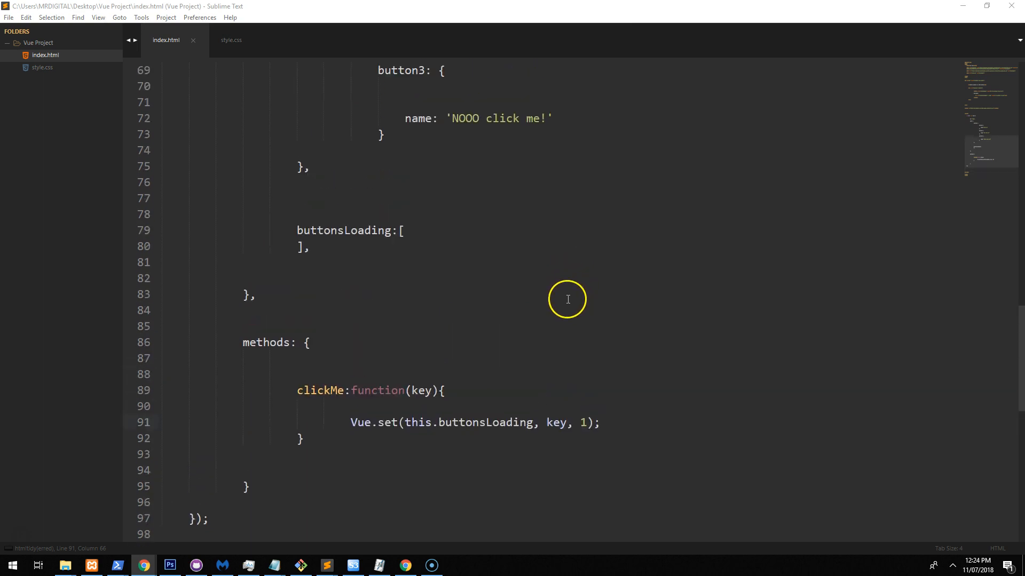
{"action": "scroll", "scroll_direction": "up", "scroll_amount": 3}
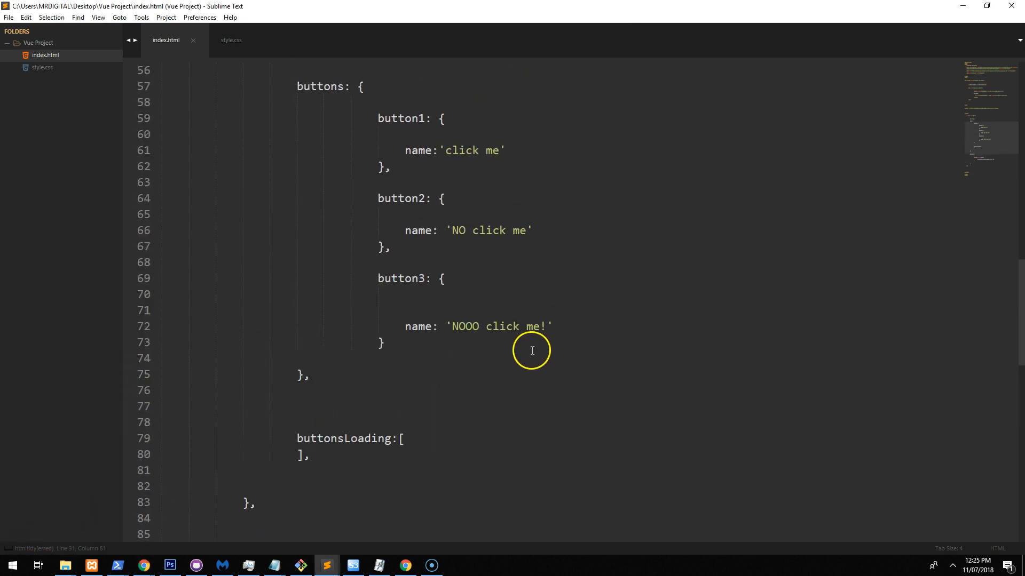
{"action": "scroll", "scroll_direction": "up", "scroll_amount": 3}
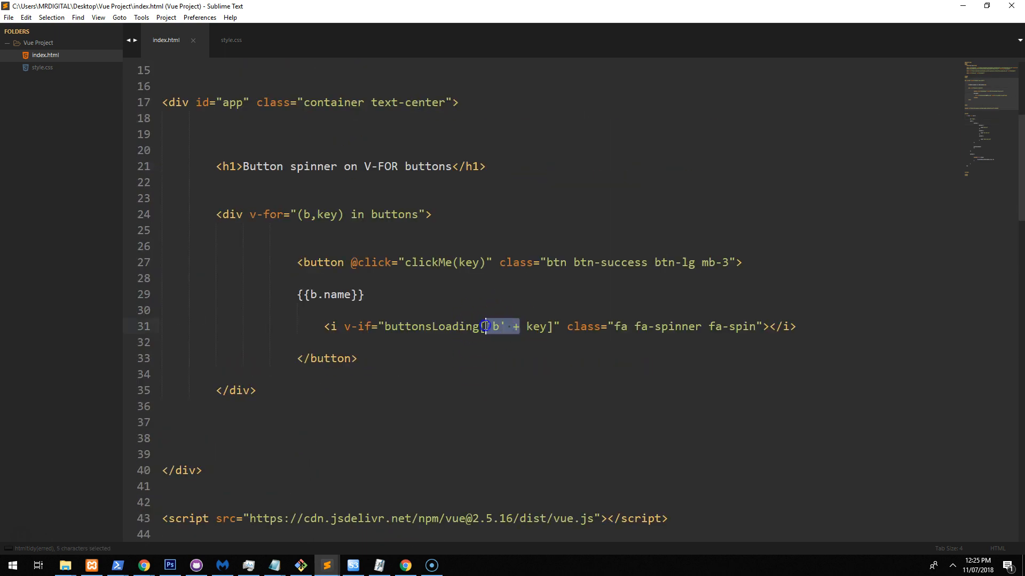
{"action": "scroll", "scroll_direction": "down", "scroll_amount": 3}
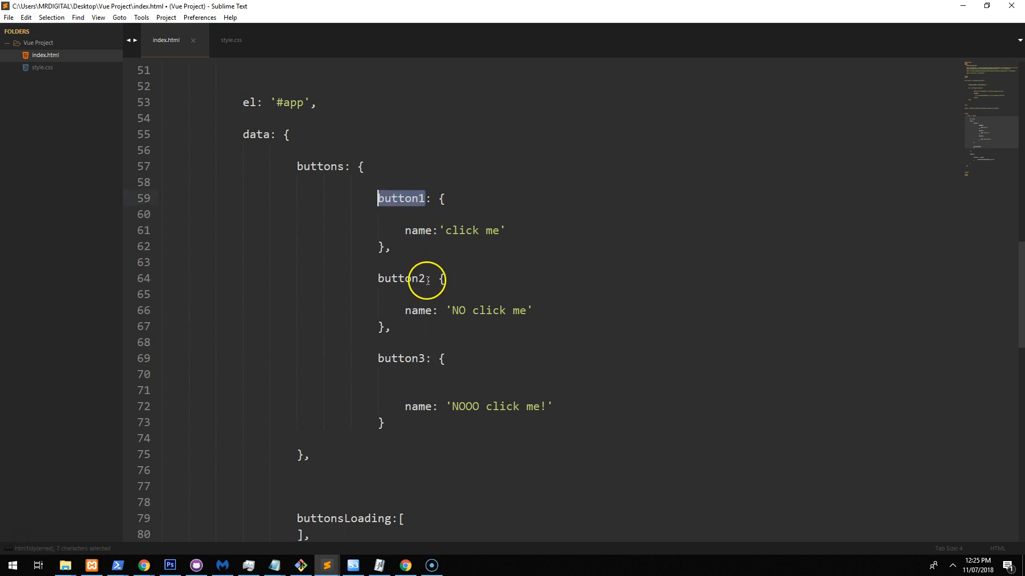
{"action": "double_click", "coordinate": [400, 358]}
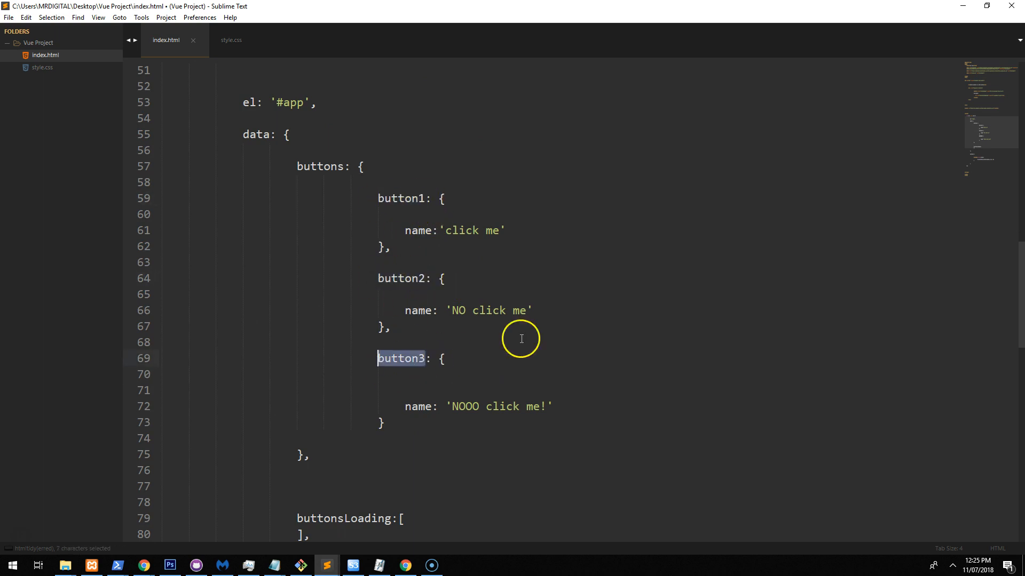
{"action": "scroll", "scroll_direction": "up", "scroll_amount": 3}
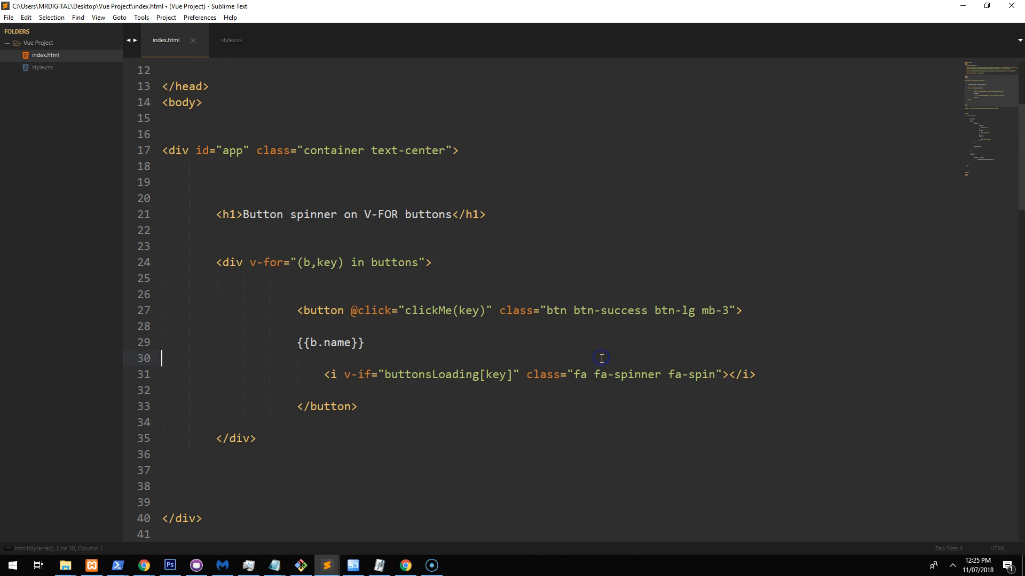
{"action": "key", "text": "ctrl+s"}
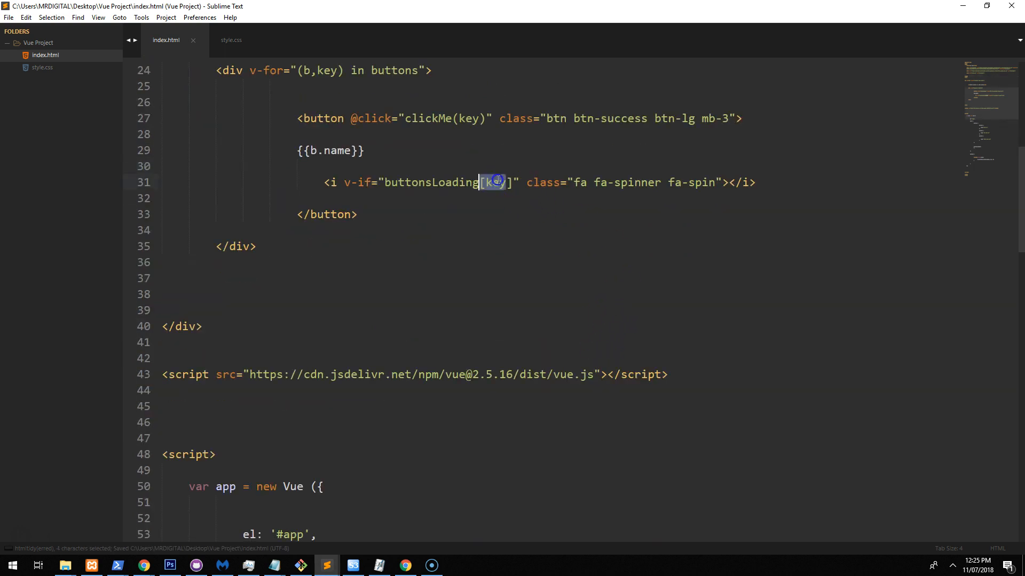
{"action": "left_click", "coordinate": [143, 566]}
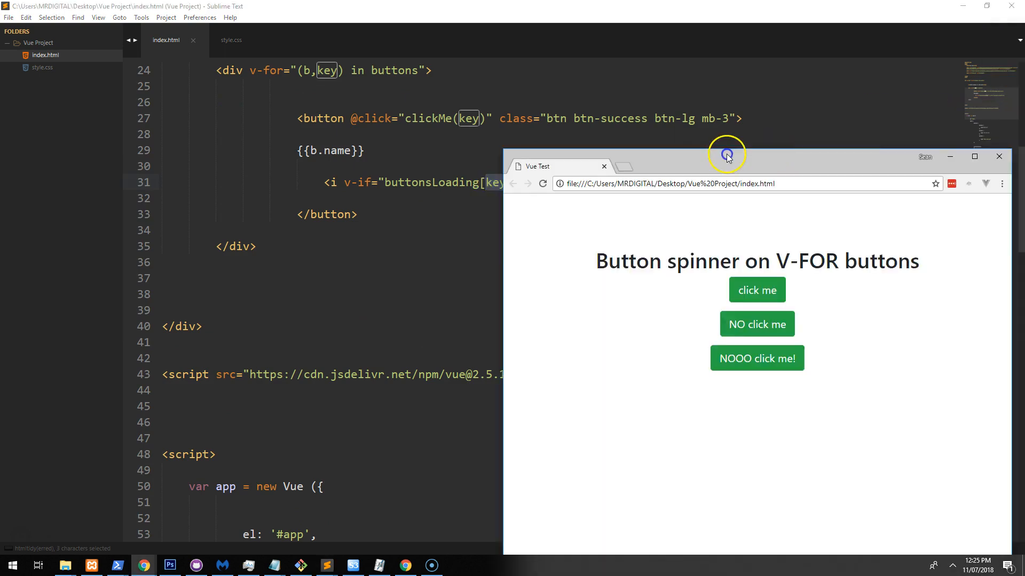
{"action": "left_click", "coordinate": [973, 157]}
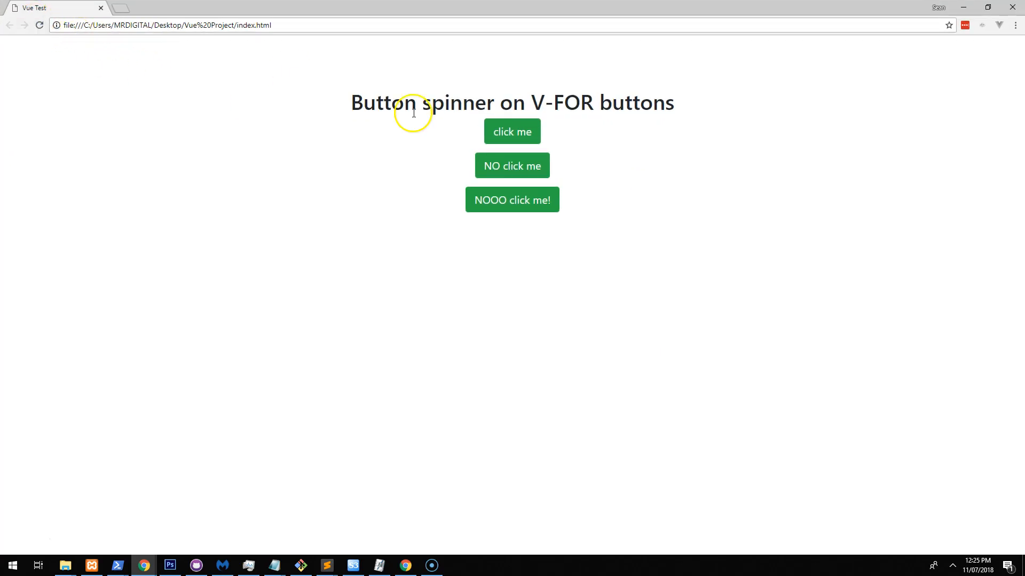
{"action": "left_click", "coordinate": [511, 165]}
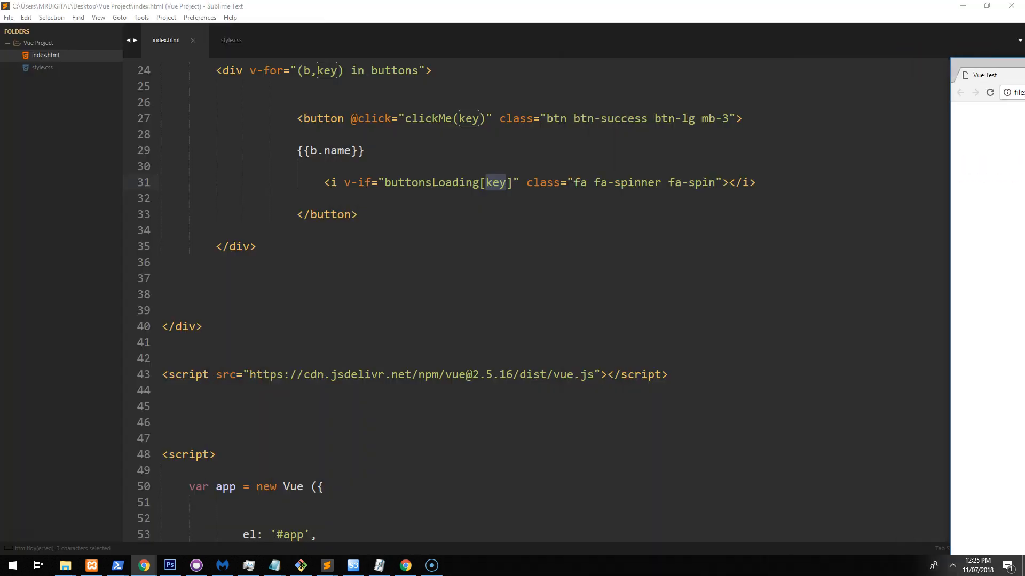
- Remove the line resetting buttonsLoading to 0 and leave blank lines after the loading-on line
{"action": "scroll", "scroll_direction": "down", "scroll_amount": 3}
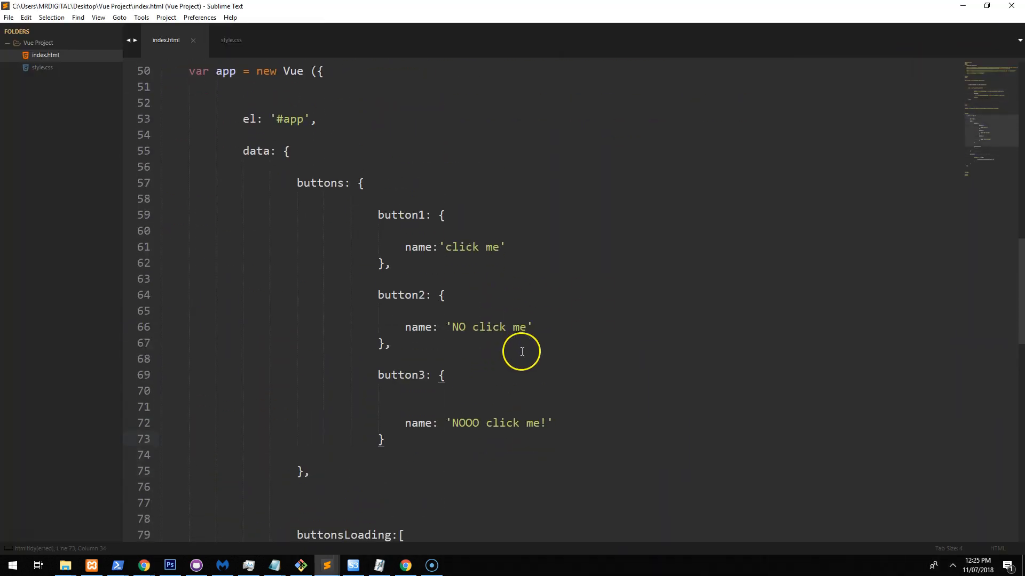
{"action": "scroll", "scroll_direction": "down", "scroll_amount": 3}
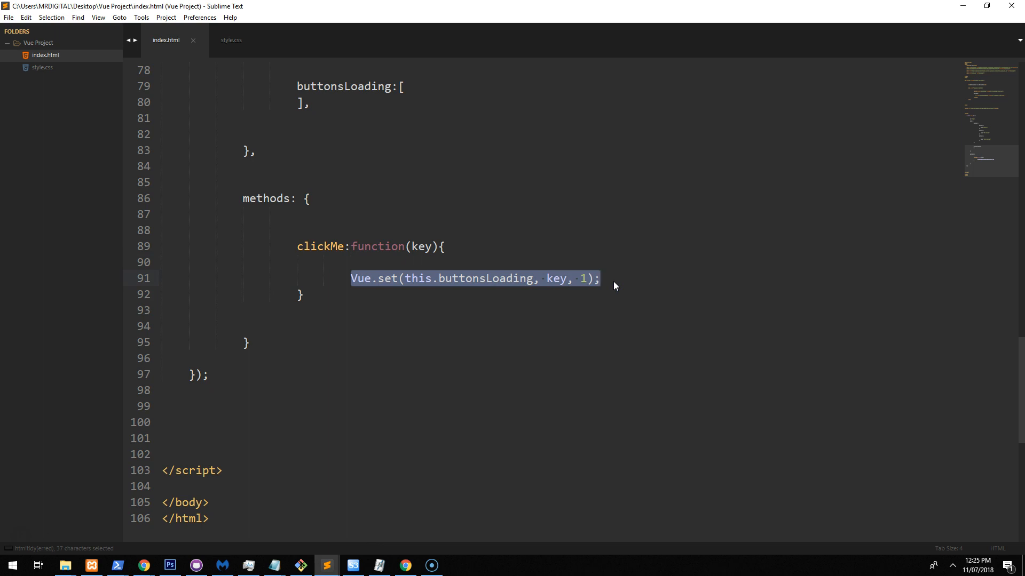
{"action": "left_click", "coordinate": [600, 279]}
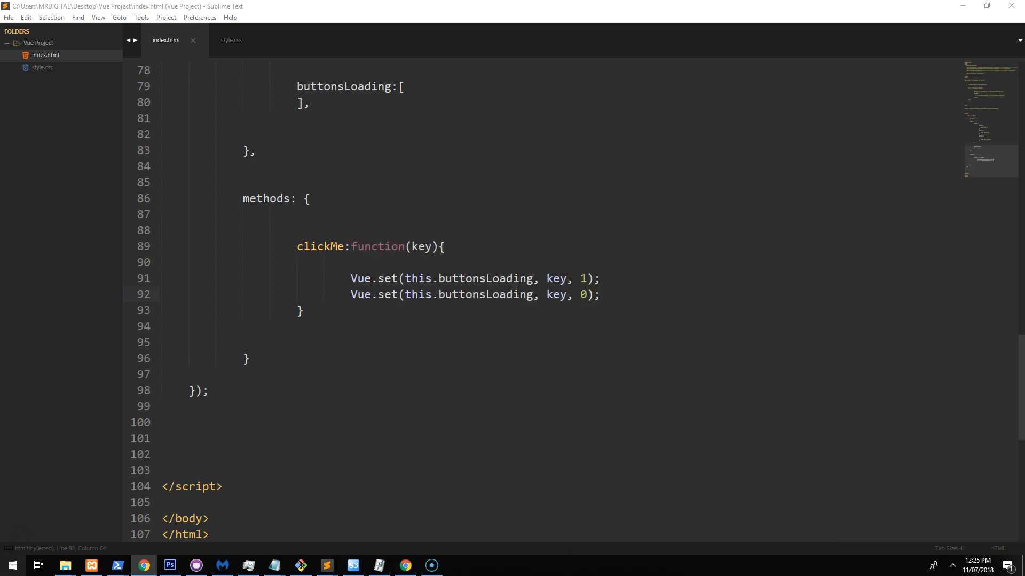
{"action": "left_click", "coordinate": [599, 295]}
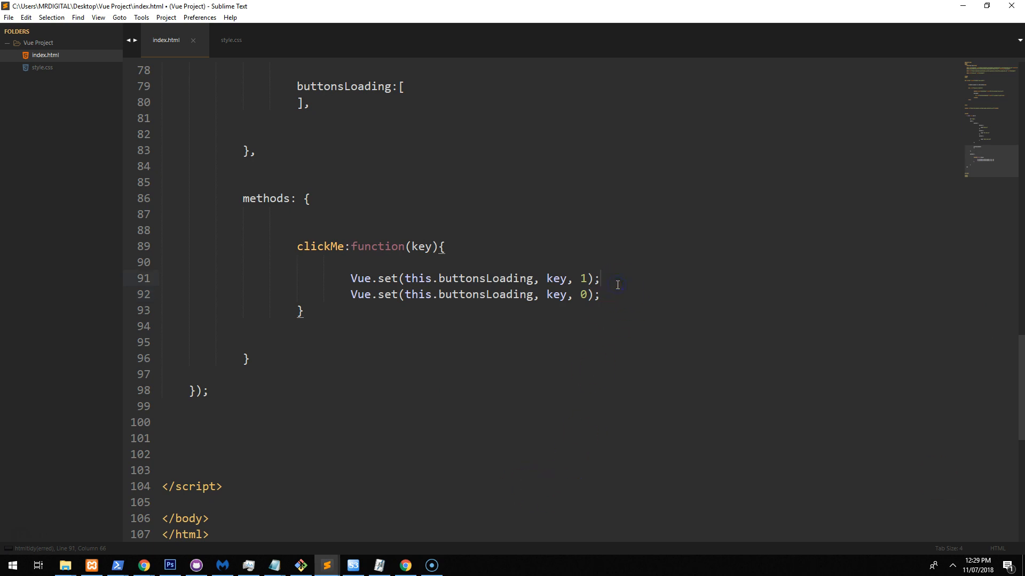
{"action": "left_click", "coordinate": [600, 278]}
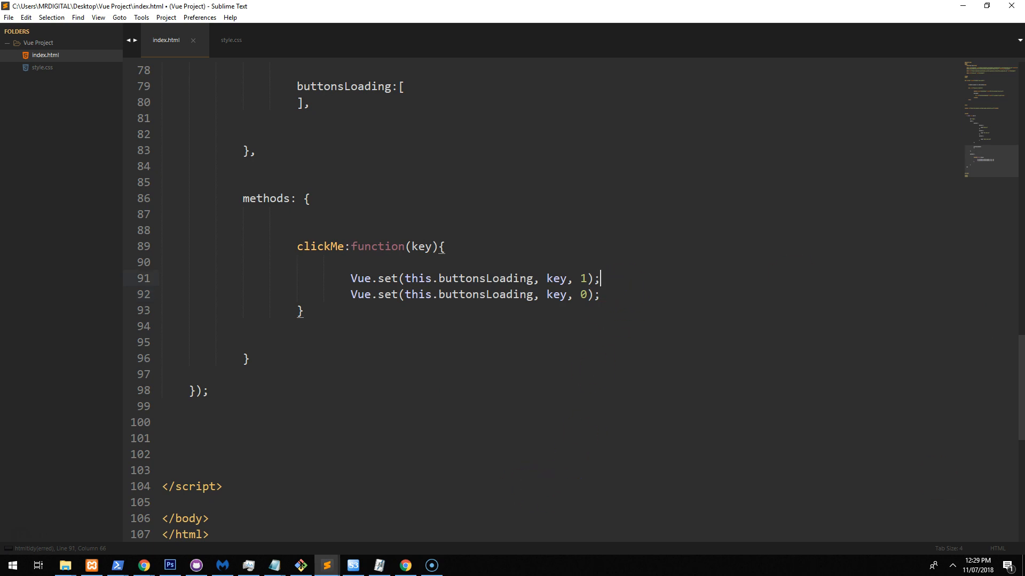
{"action": "mouse_move", "coordinate": [749, 400]}
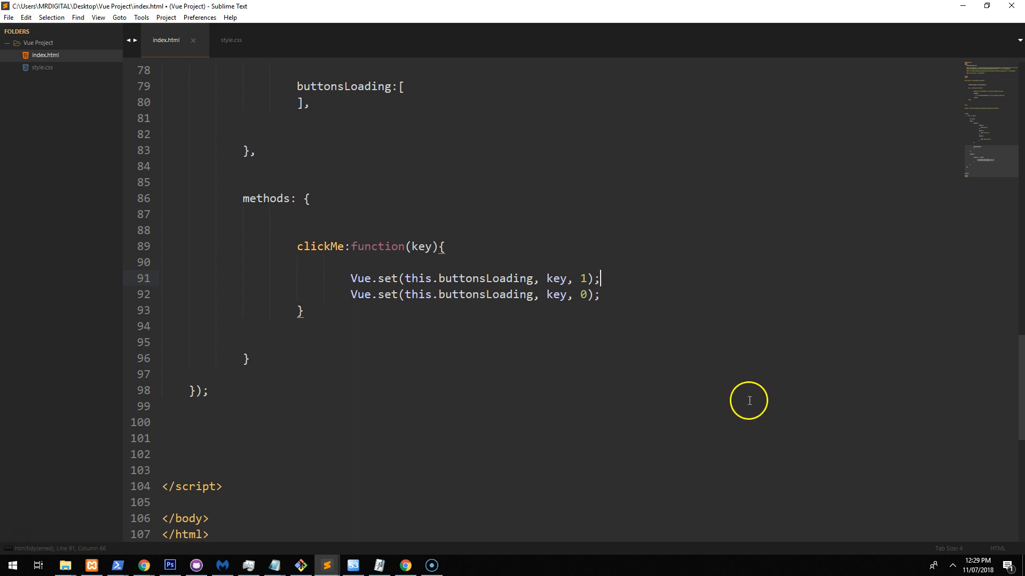
{"action": "mouse_move", "coordinate": [536, 252]}
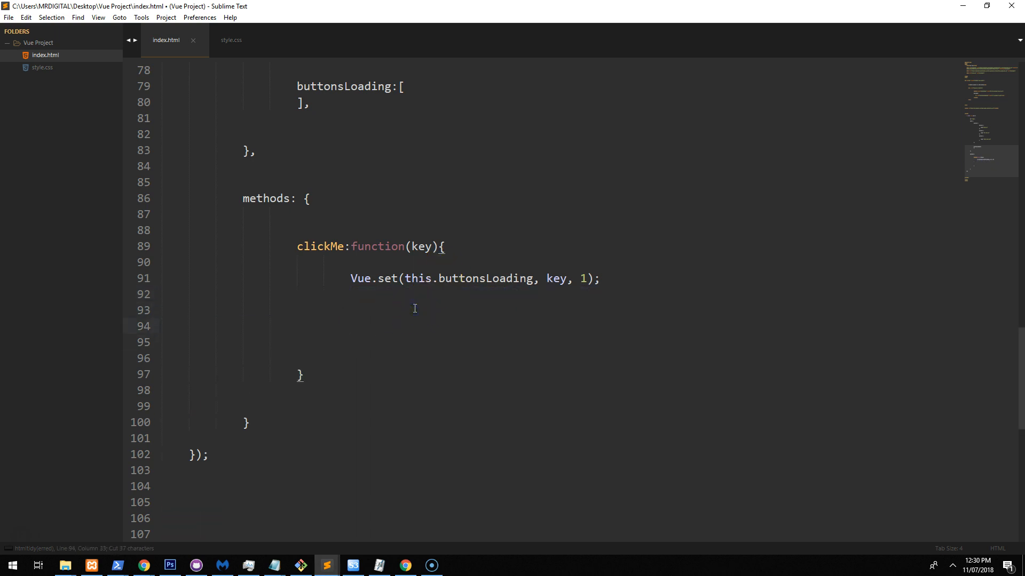
- Declare var self = this; in clickMe below the line setting buttonsLoading to 1
{"action": "type", "text": "var"}
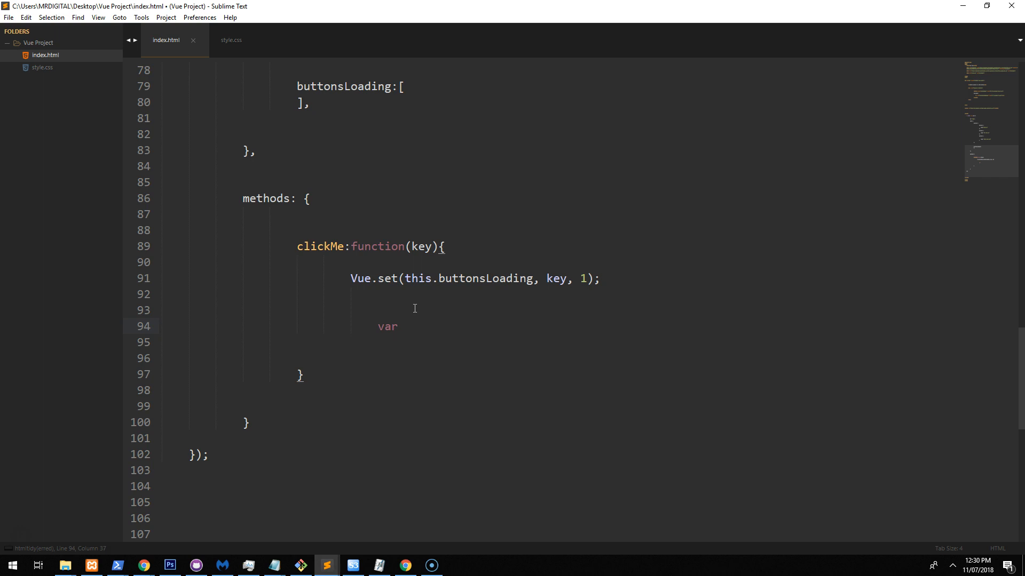
{"action": "type", "text": "self ="}
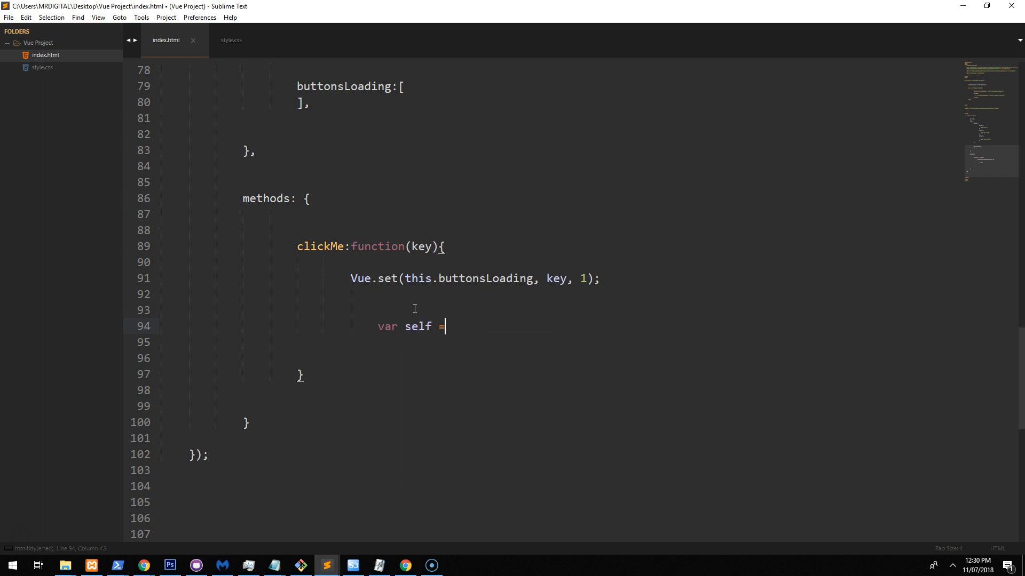
{"action": "type", "text": "this;"}
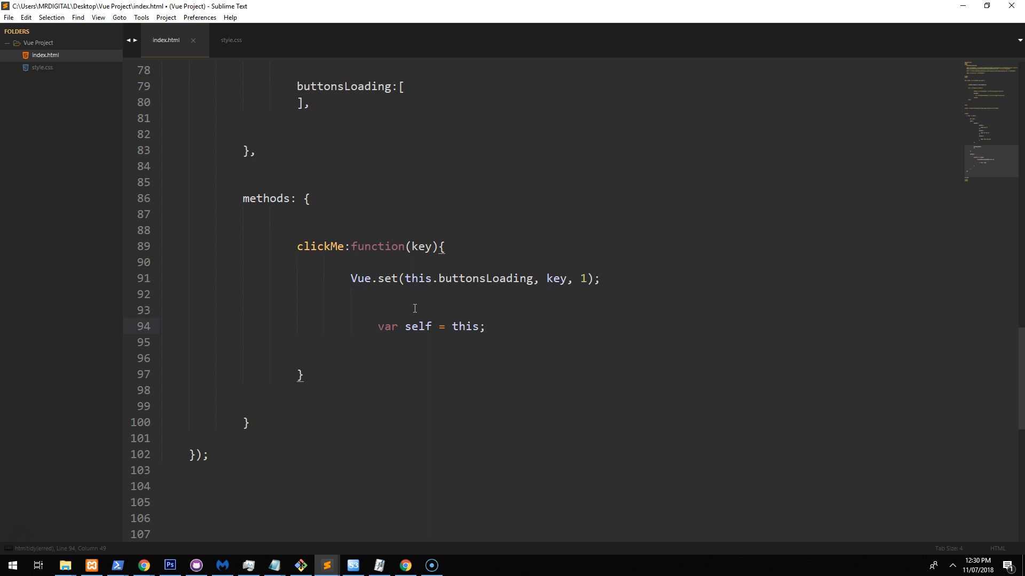
{"action": "double_click", "coordinate": [467, 326]}
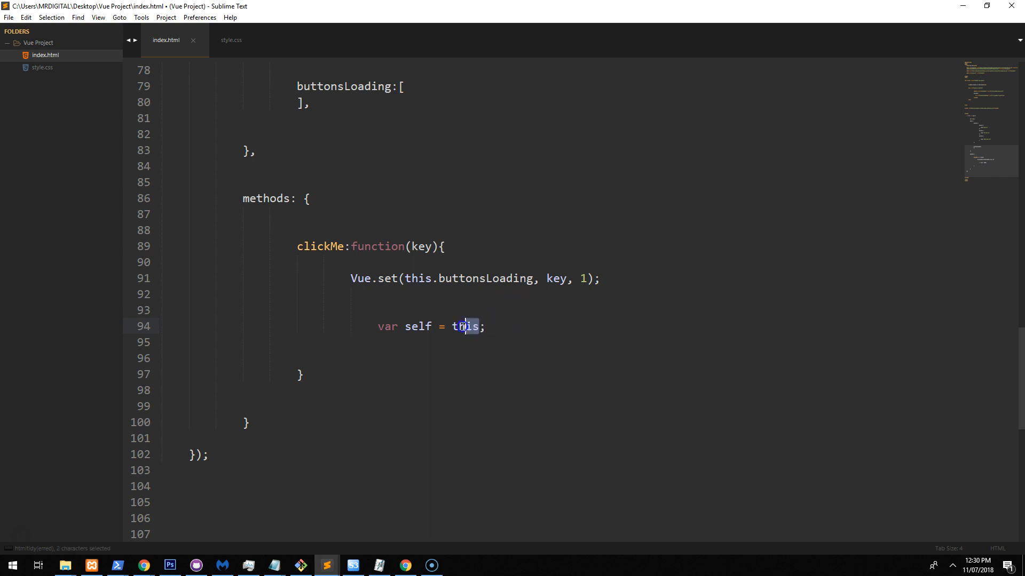
{"action": "left_click", "coordinate": [487, 326]}
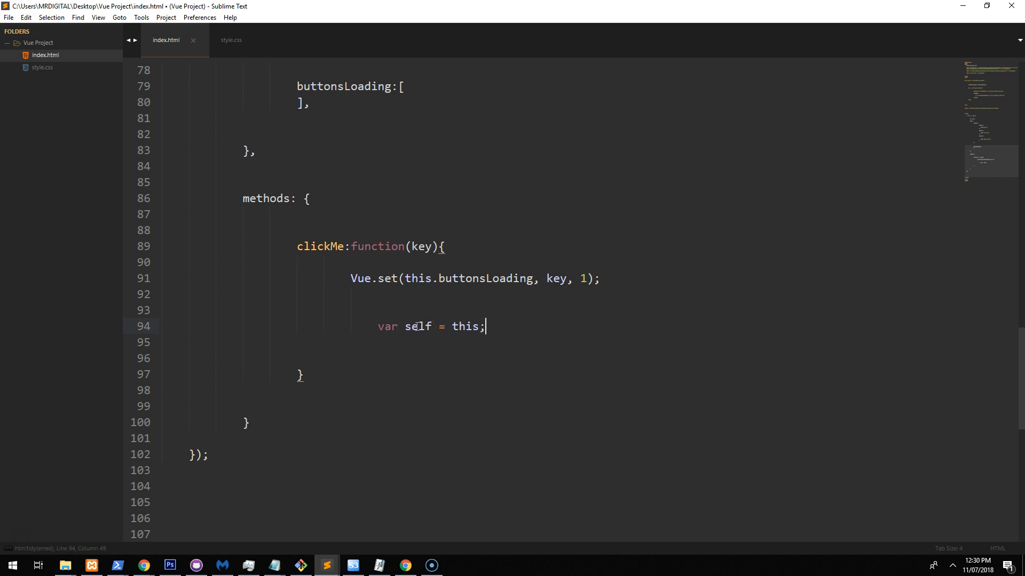
{"action": "mouse_move", "coordinate": [497, 297]}
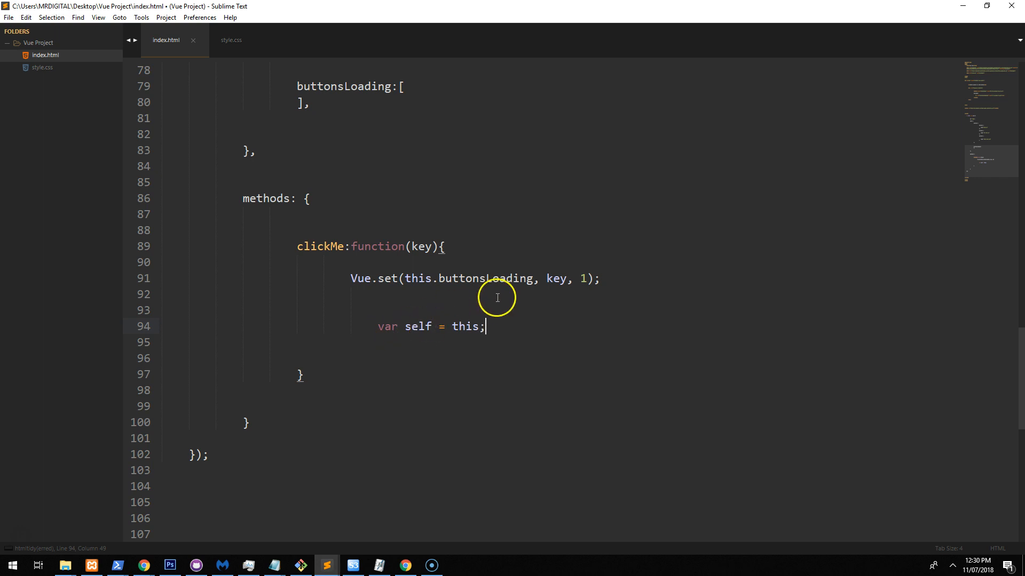
- Wrap a setTimeout(function(){ ... }, 2000); block inside clickMe
{"action": "type", "text": "s"}
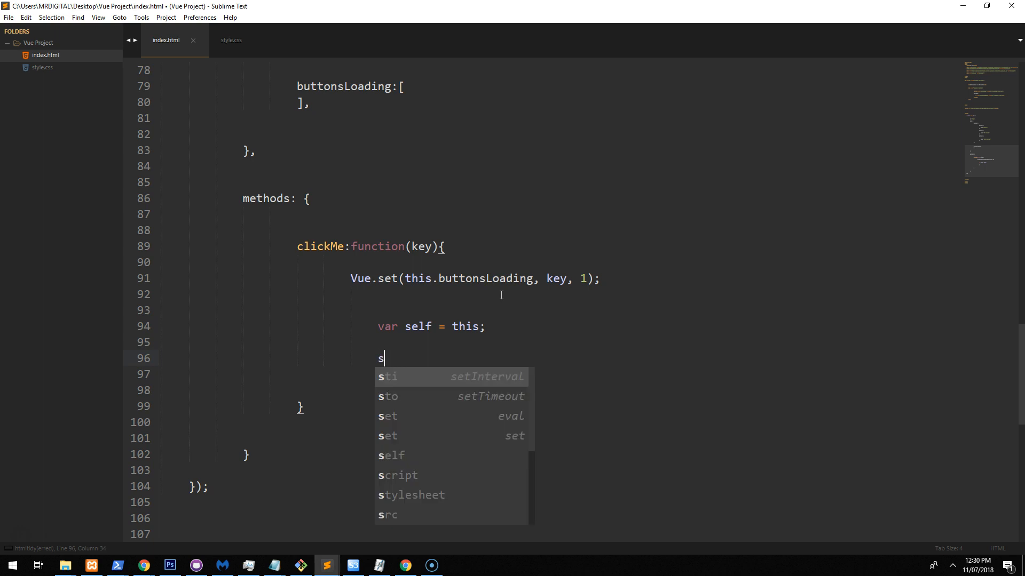
{"action": "type", "text": "setTimeout(function(){"}
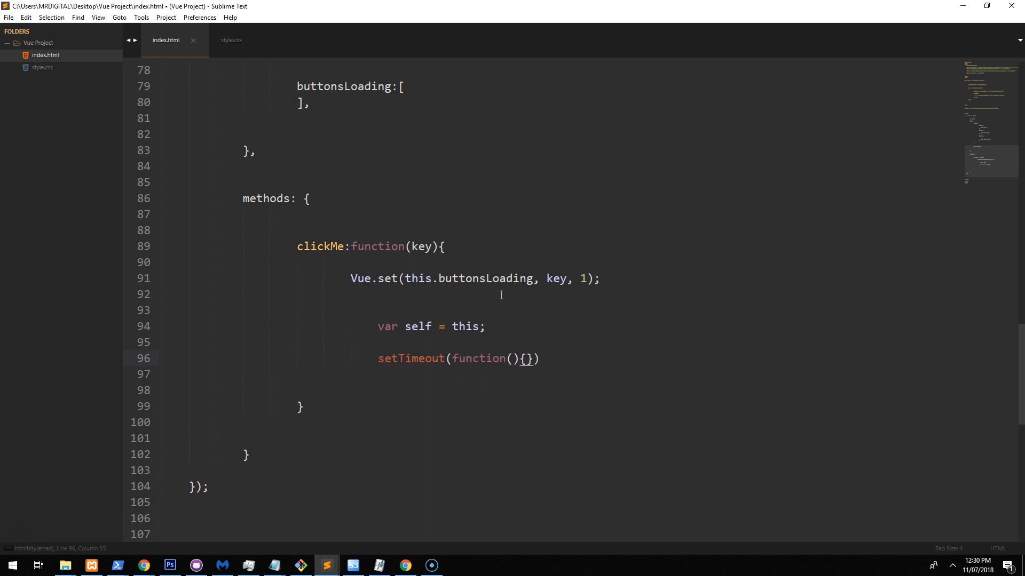
{"action": "key", "text": "Return"}
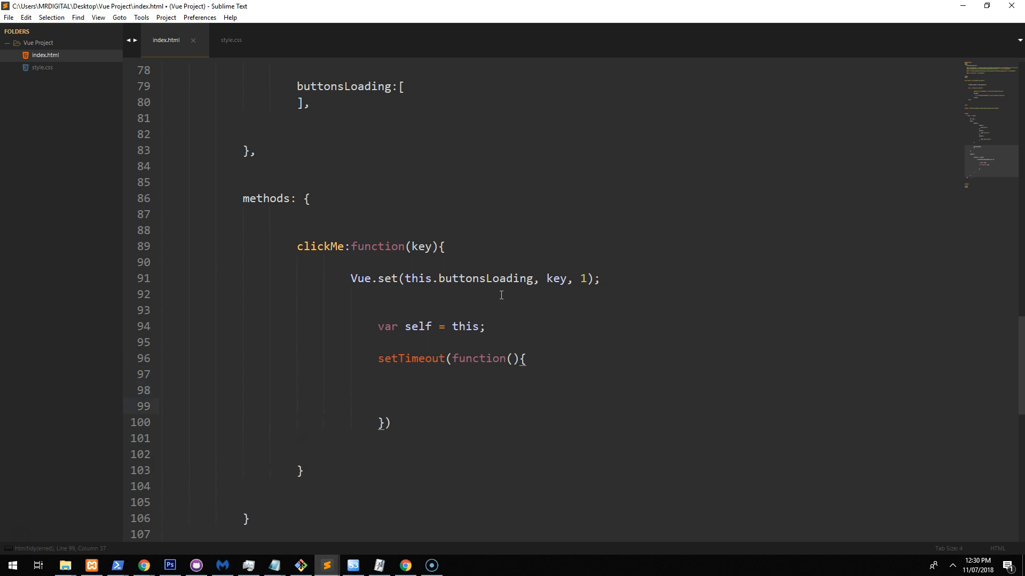
{"action": "left_click", "coordinate": [379, 423]}
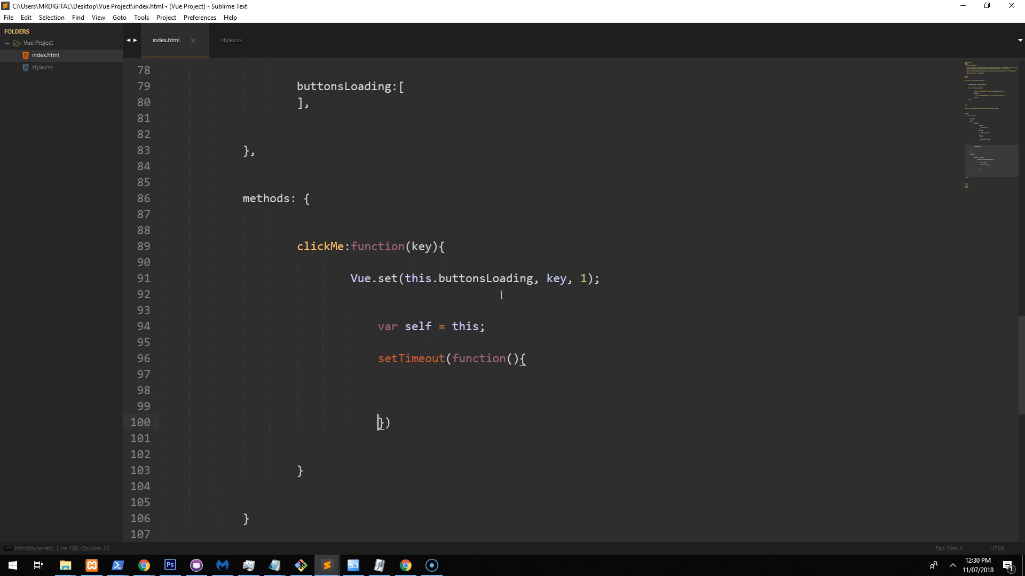
{"action": "type", "text": ","}
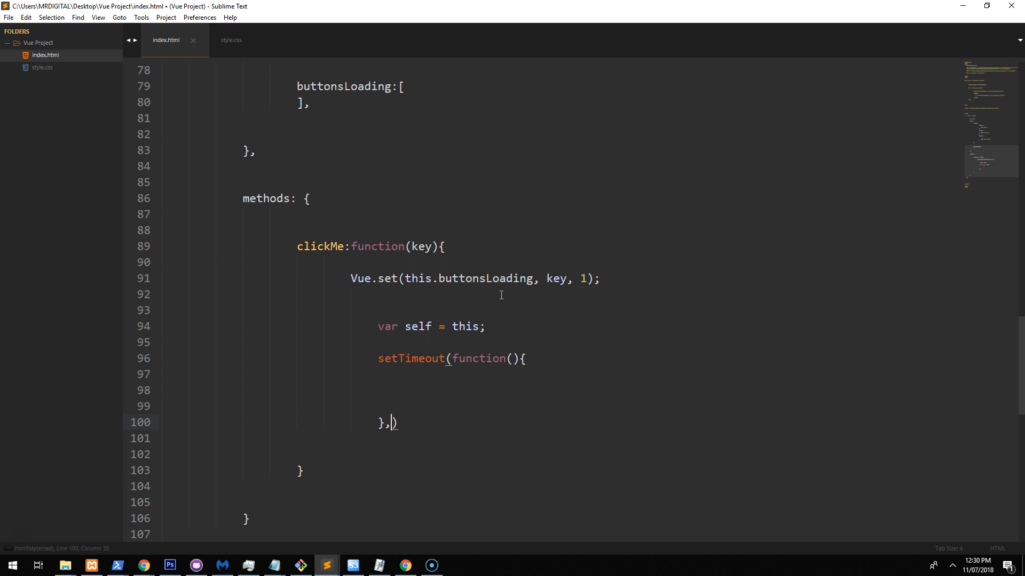
{"action": "type", "text": "200)"}
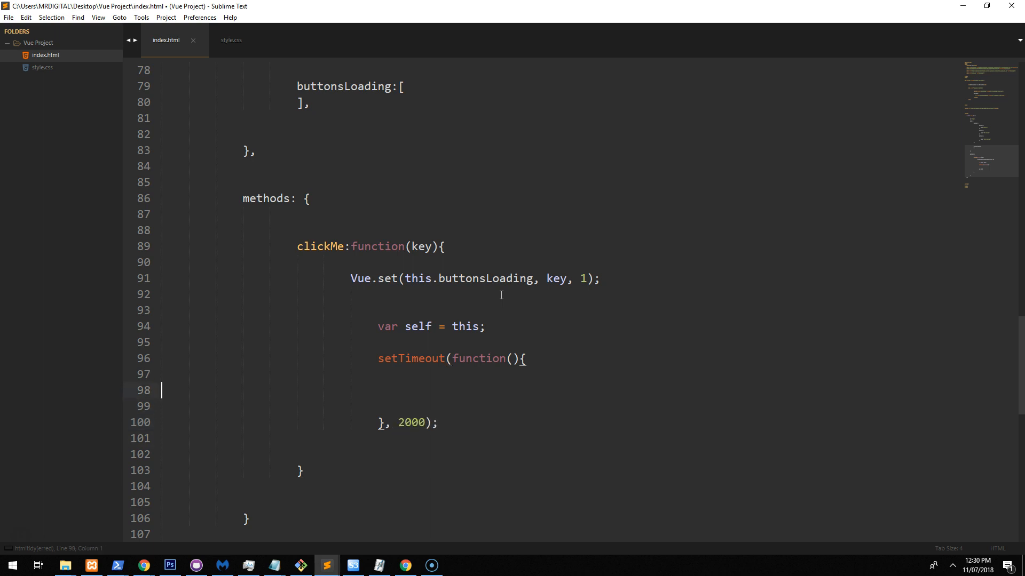
- Inside the timeout, reset the spinner with Vue.set(self.buttonsLoading, key, 0); and save
{"action": "type", "text": "Vue.set(this.buttonsLoading, key, 0);"}
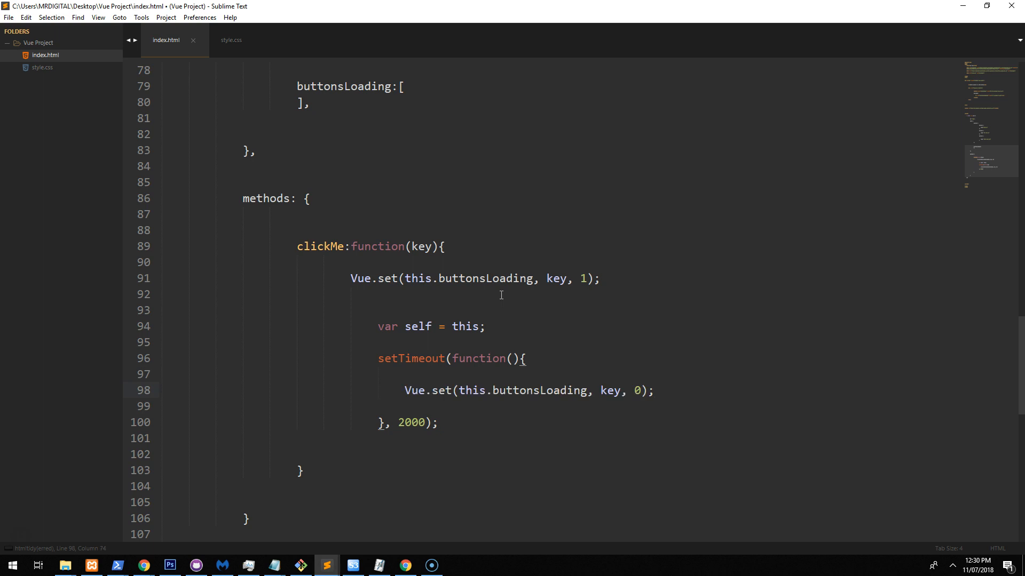
{"action": "mouse_move", "coordinate": [542, 350]}
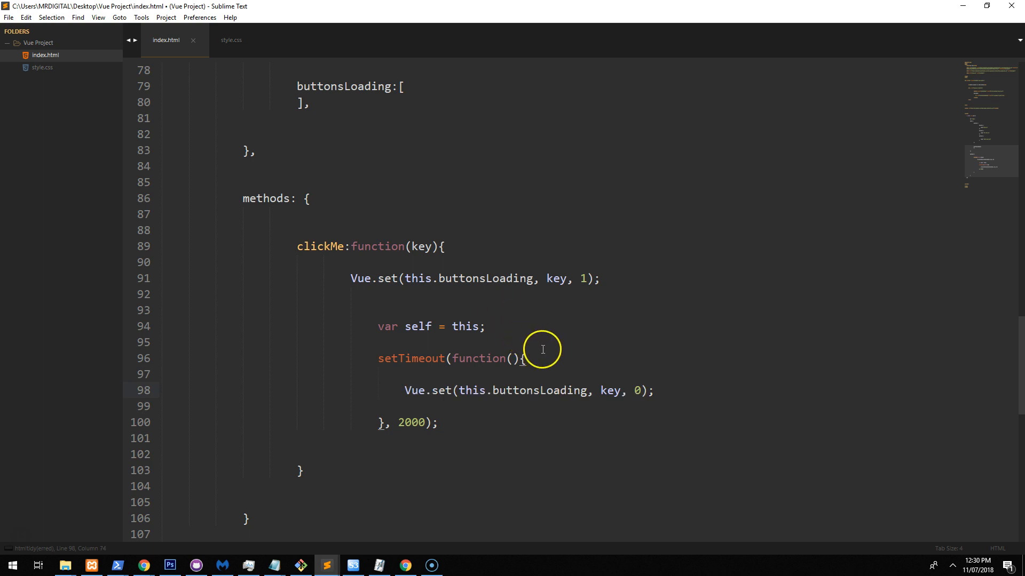
{"action": "left_click", "coordinate": [512, 343]}
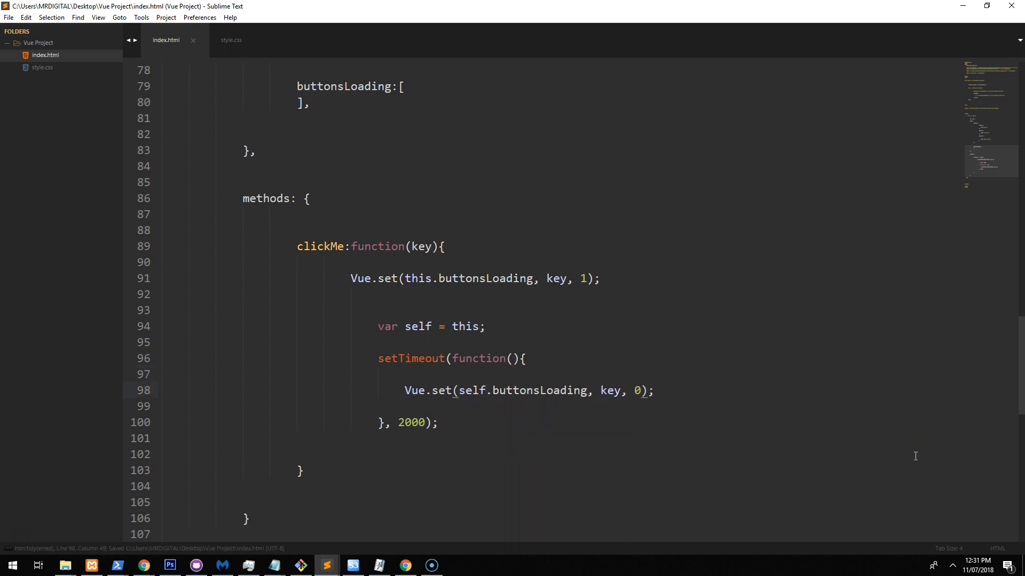
{"action": "left_click", "coordinate": [485, 390]}
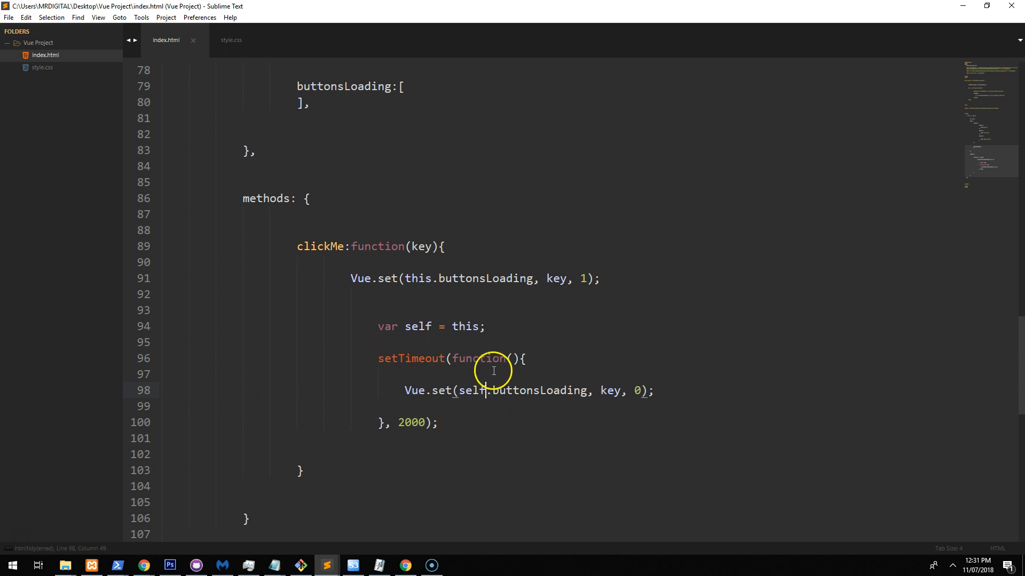
{"action": "scroll", "scroll_direction": "up", "scroll_amount": 3}
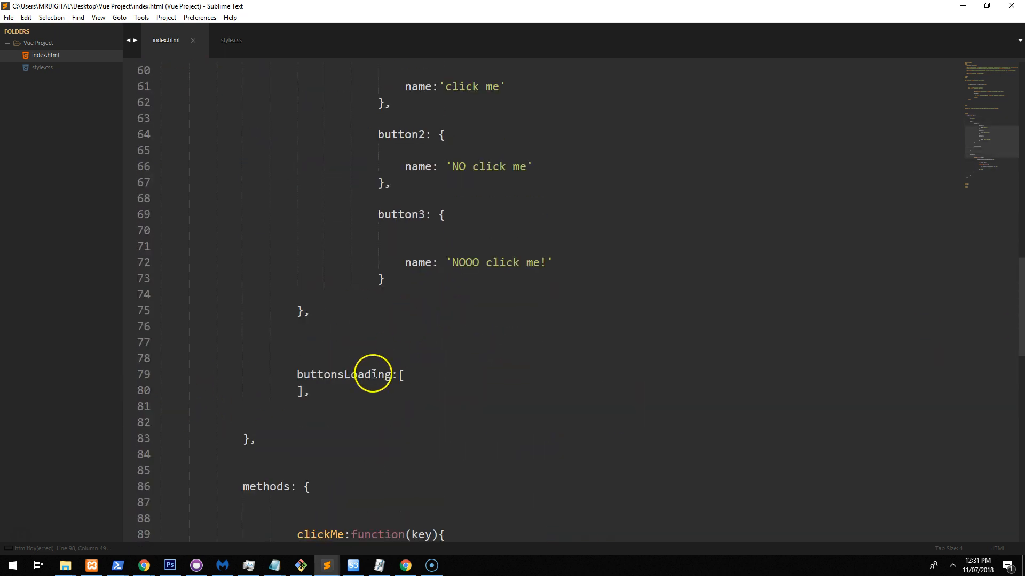
{"action": "scroll", "scroll_direction": "down", "scroll_amount": 3}
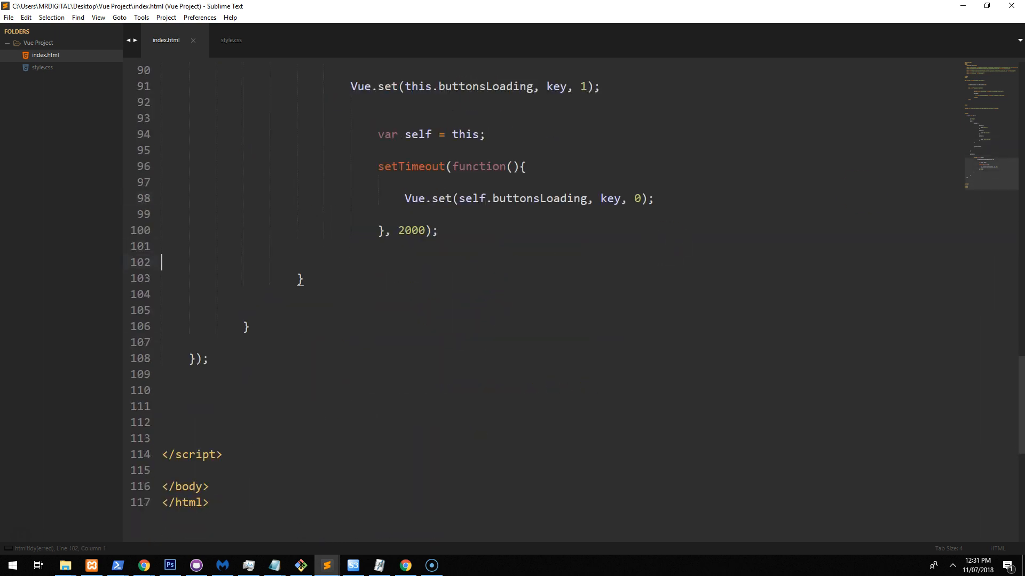
{"action": "left_click", "coordinate": [142, 566]}
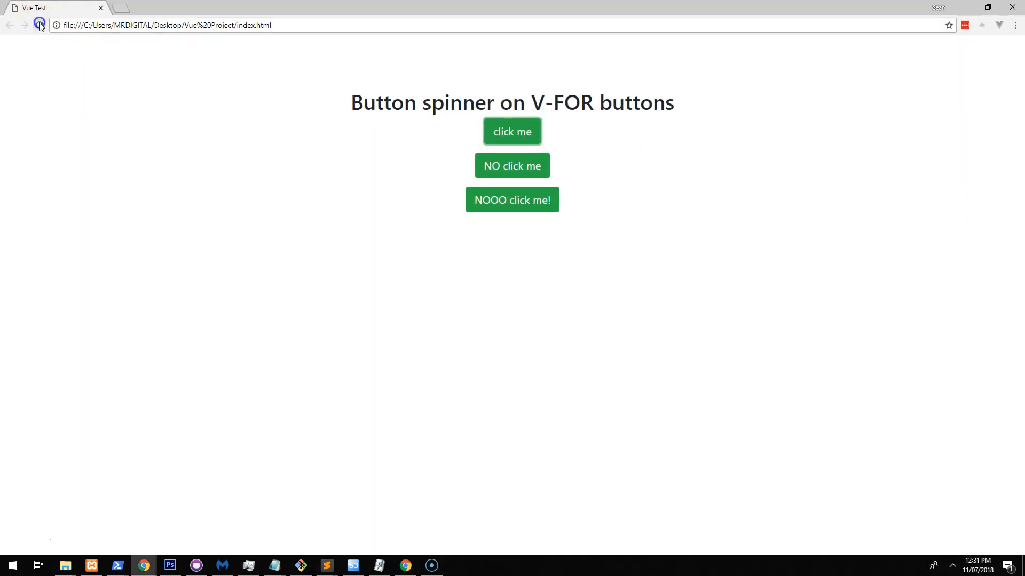
- Reload the page and click the NO and NOOO buttons to see each spinner clear after two seconds
{"action": "left_click", "coordinate": [512, 131]}
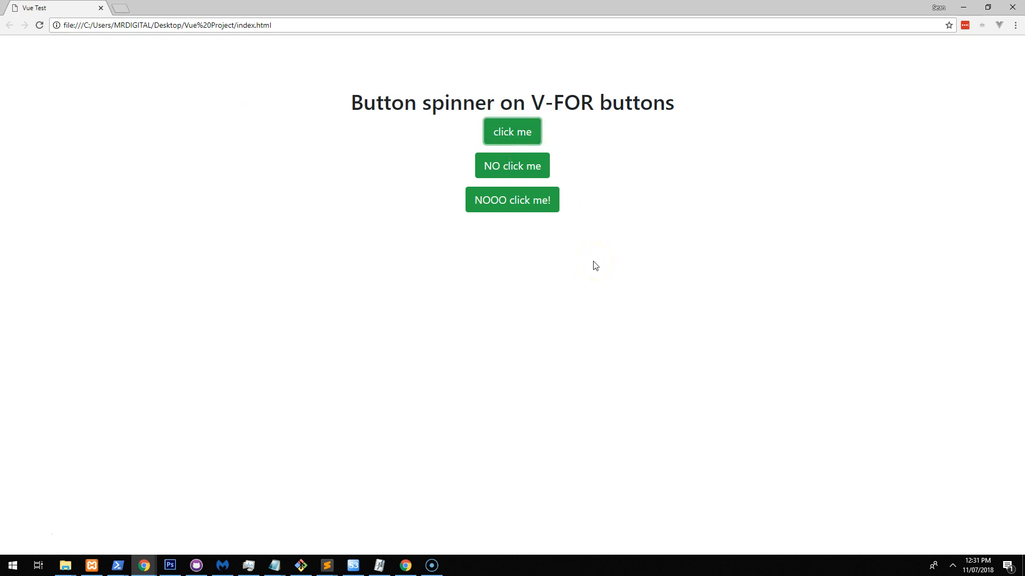
{"action": "left_click", "coordinate": [511, 165]}
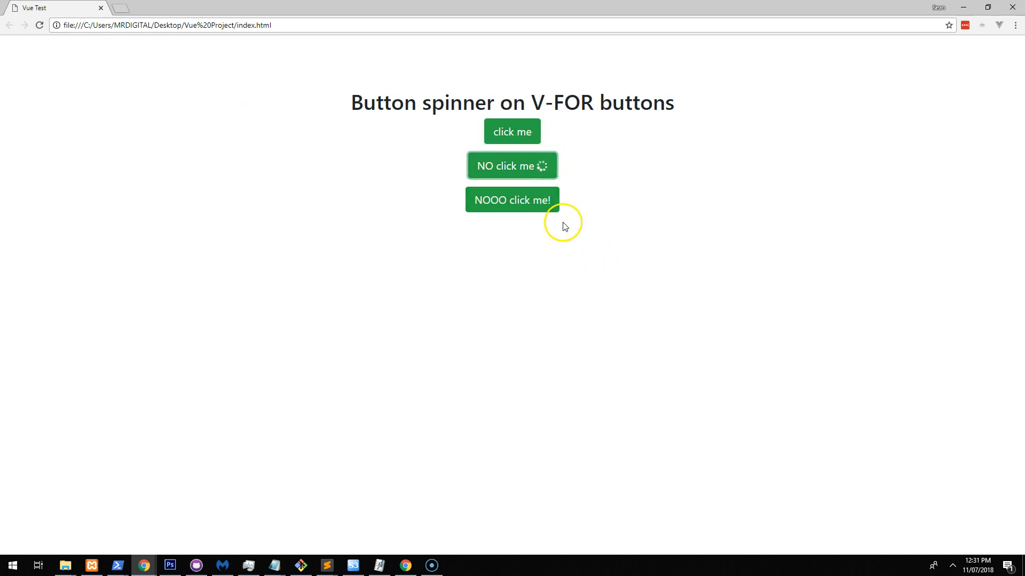
{"action": "left_click", "coordinate": [511, 199]}
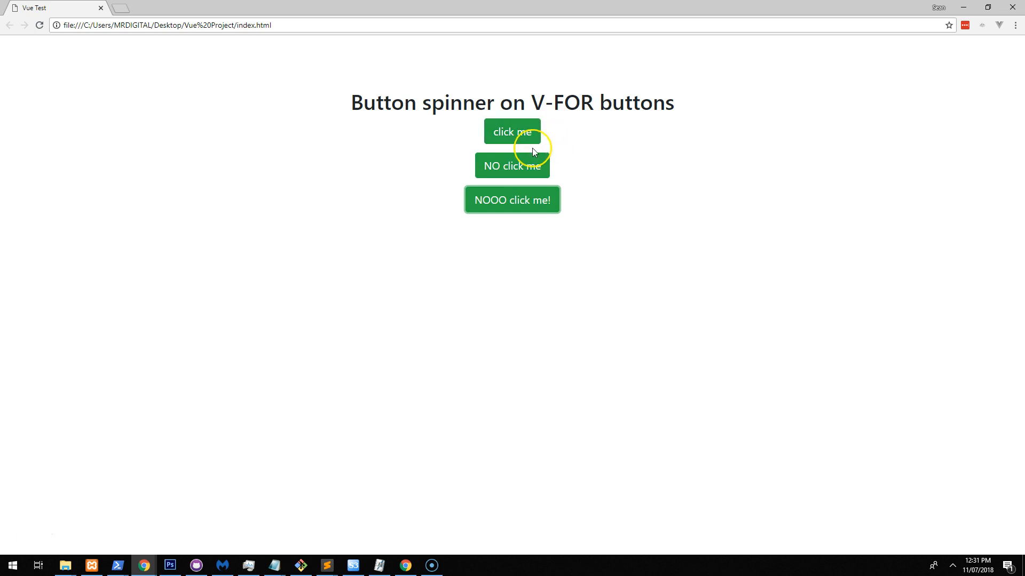
{"action": "mouse_move", "coordinate": [533, 153]}
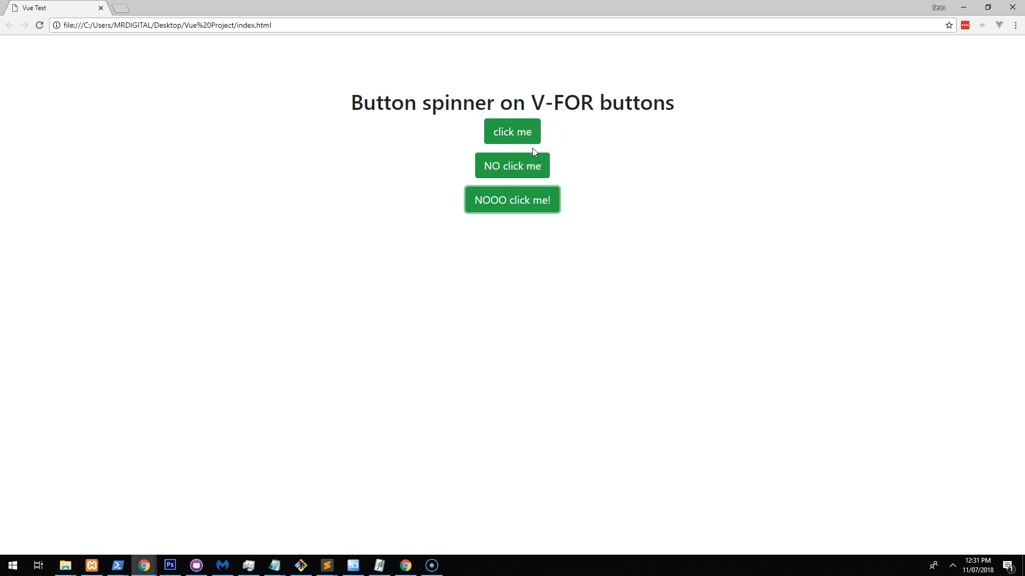
{"action": "left_click", "coordinate": [511, 165]}
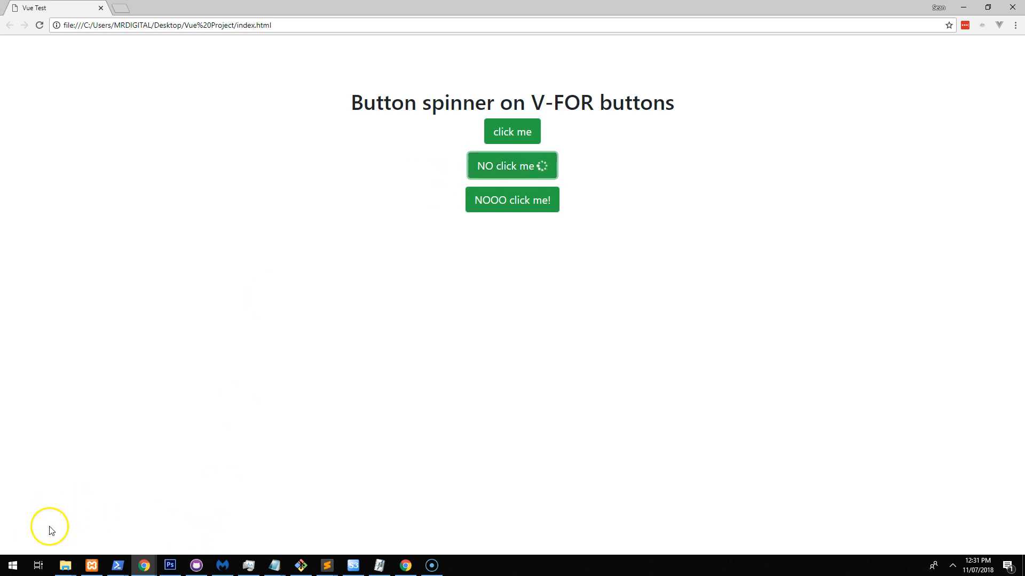